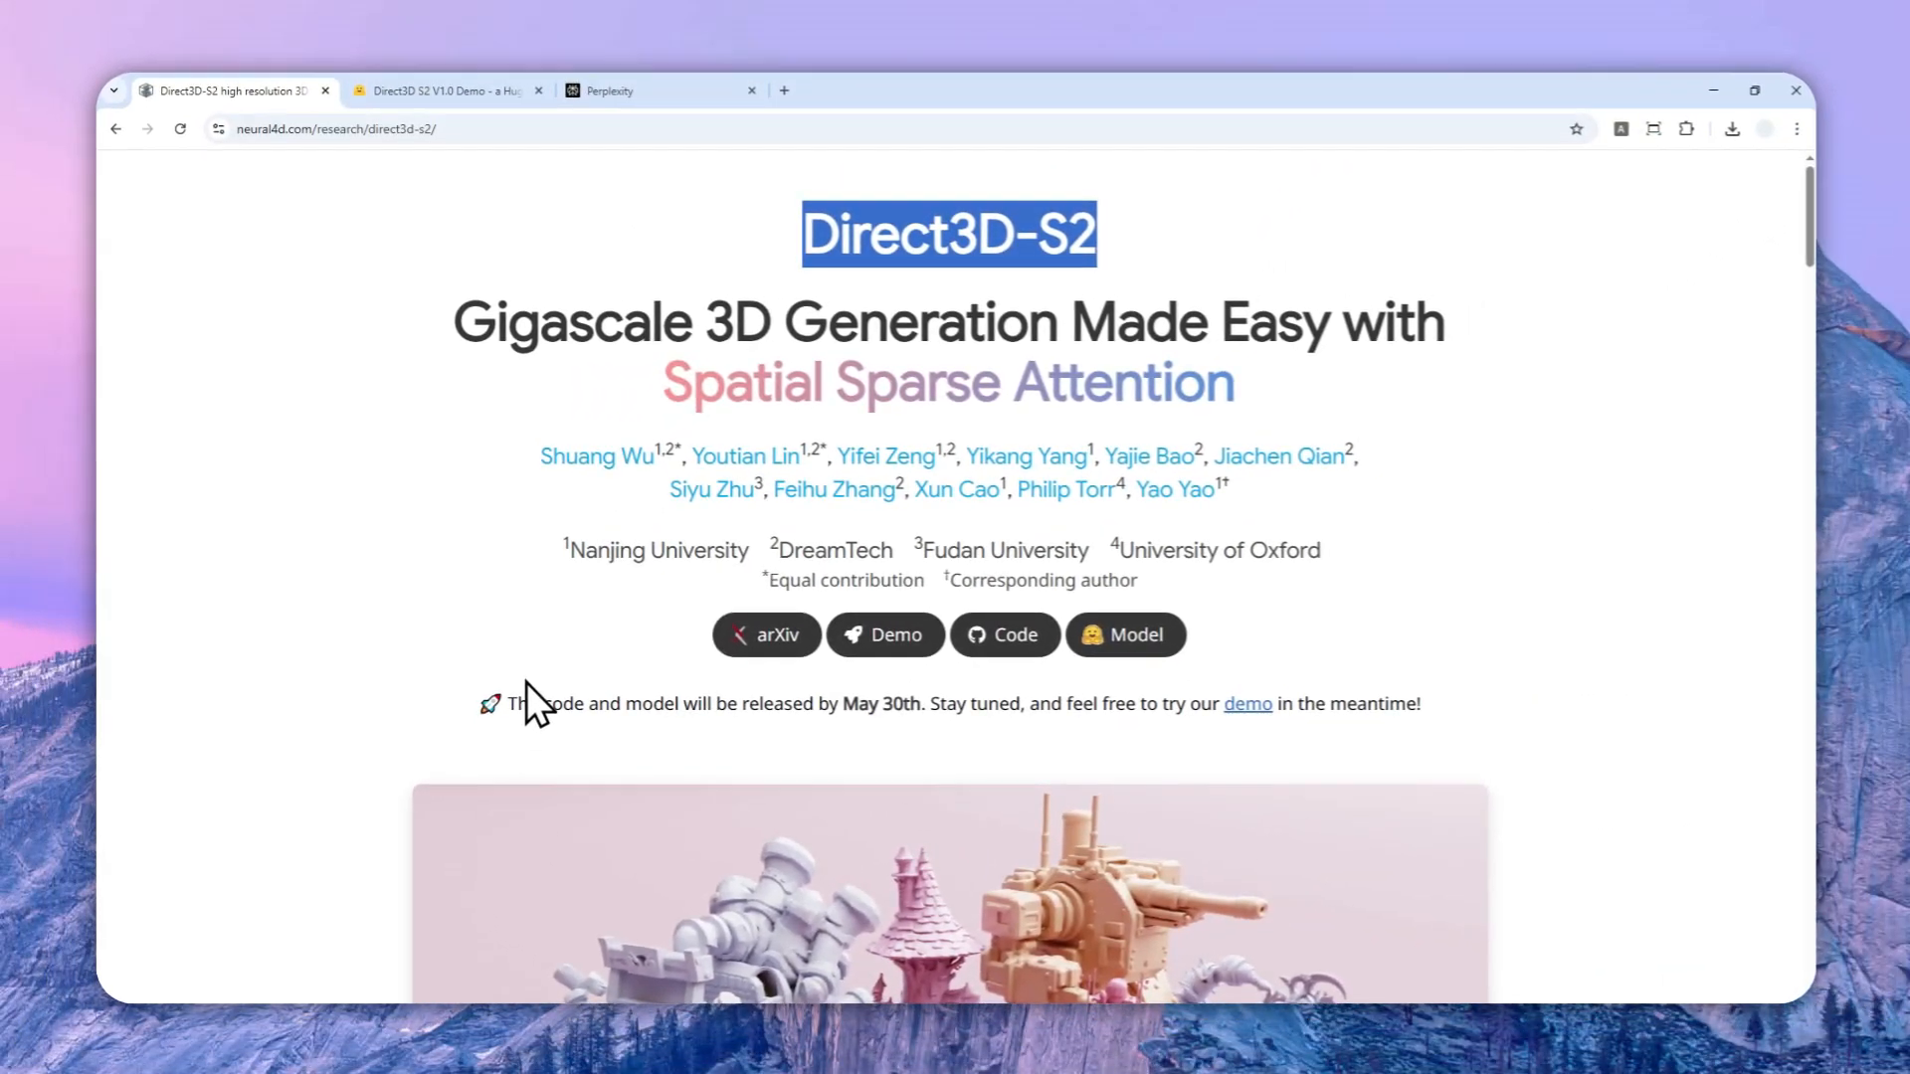
mouse_move(547, 716)
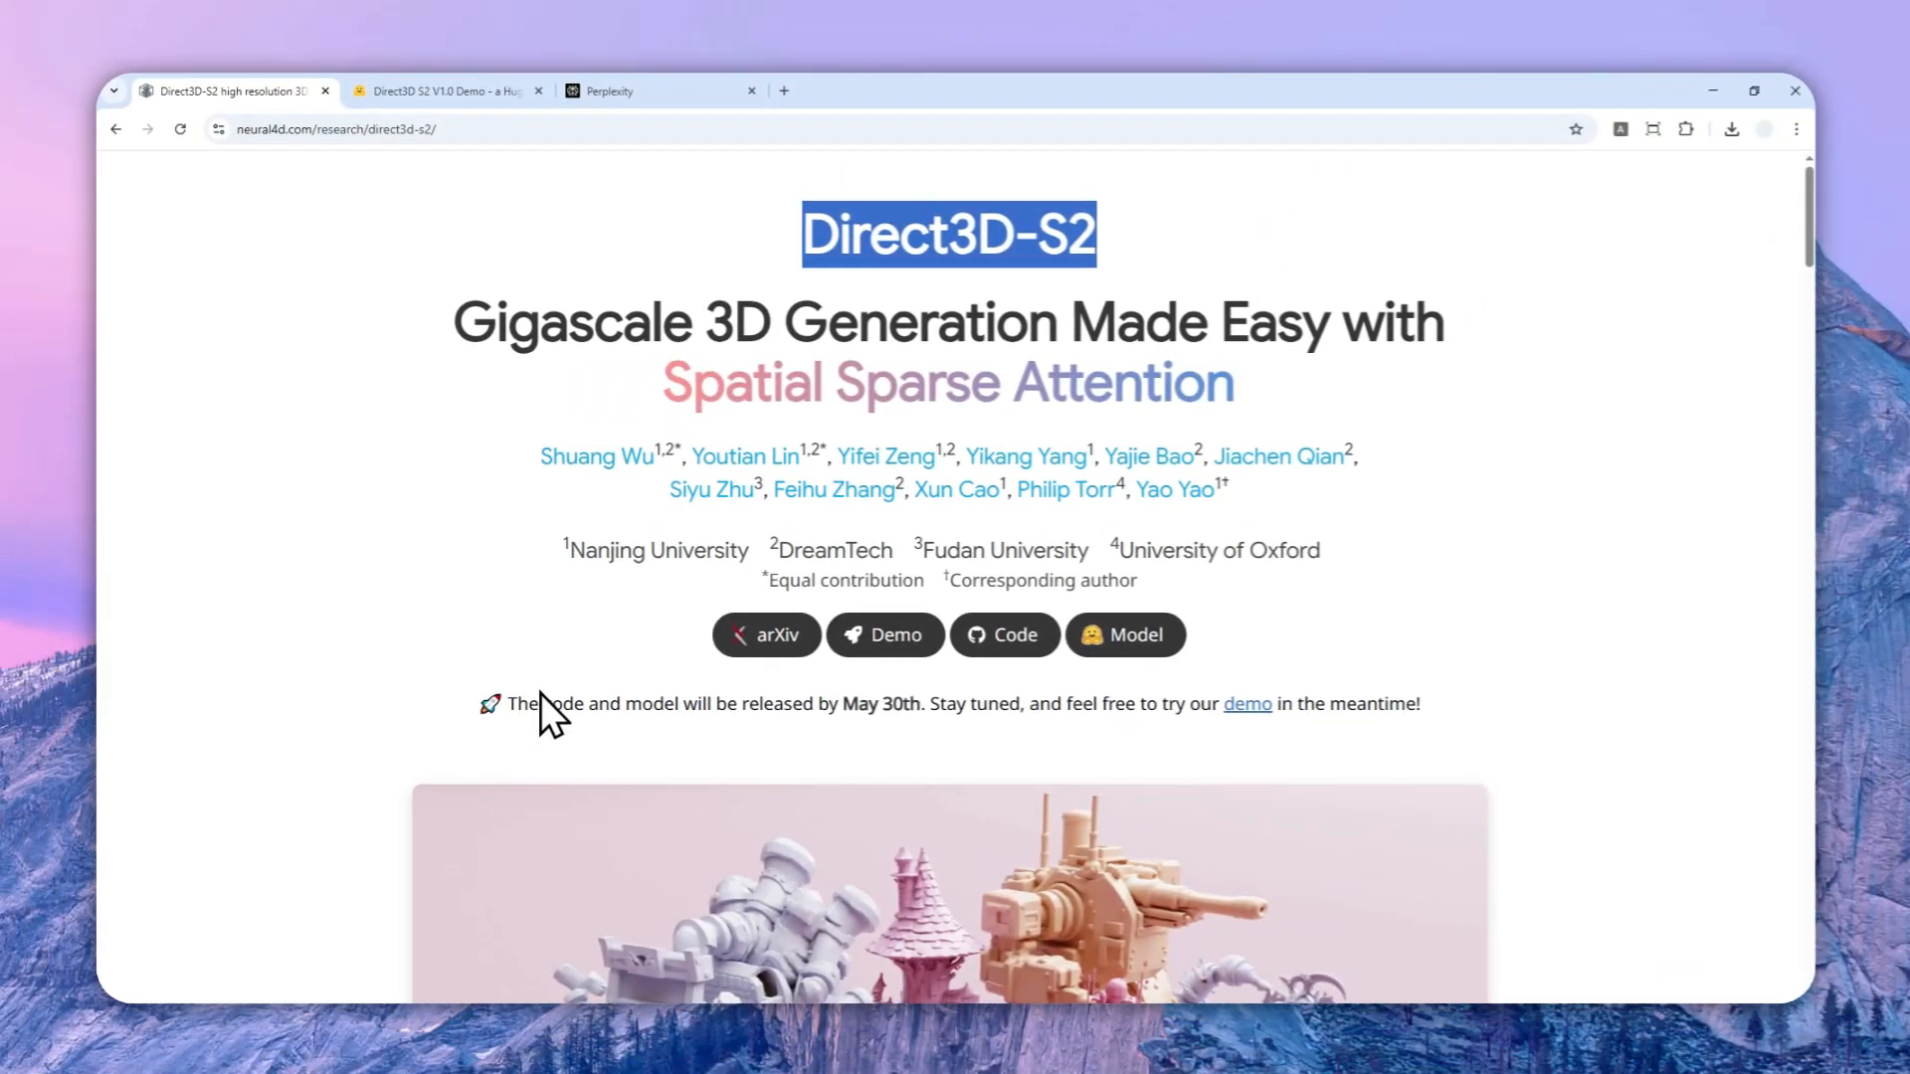
mouse_move(828, 724)
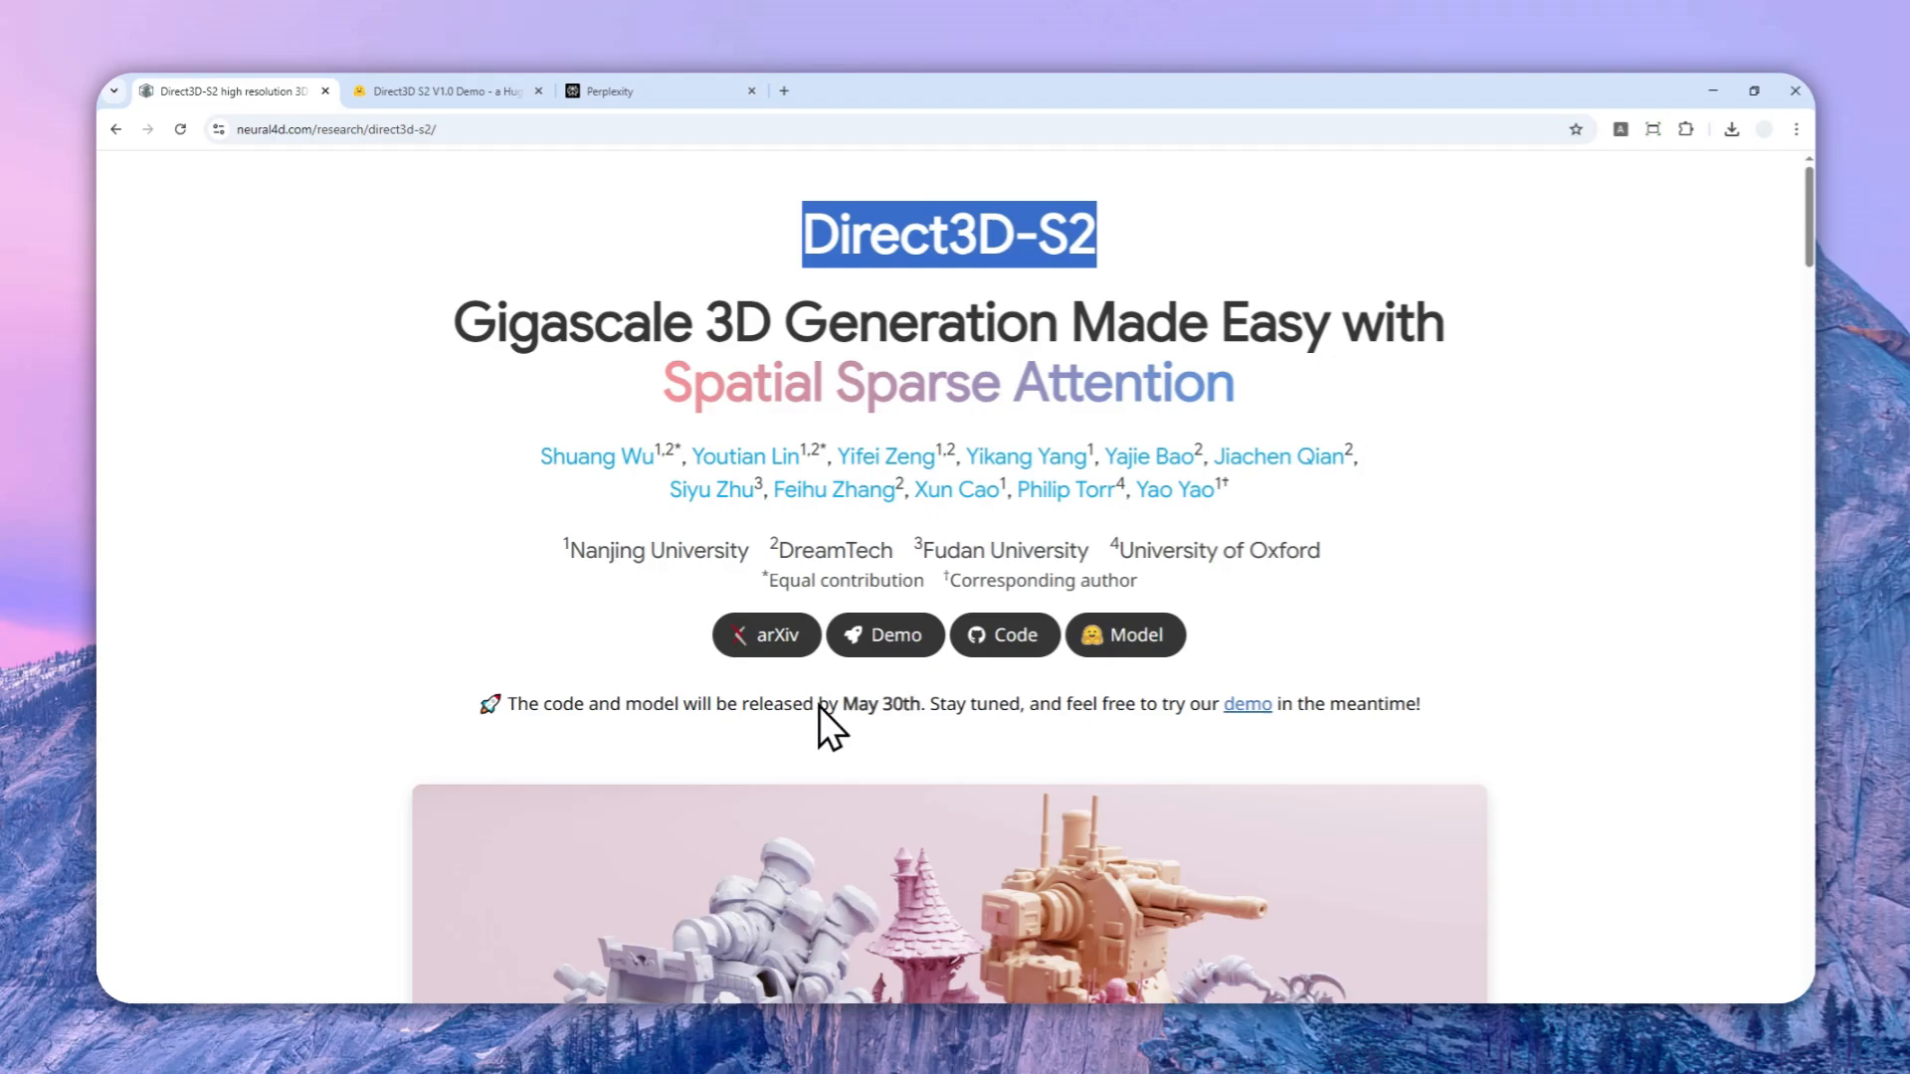
mouse_move(816, 736)
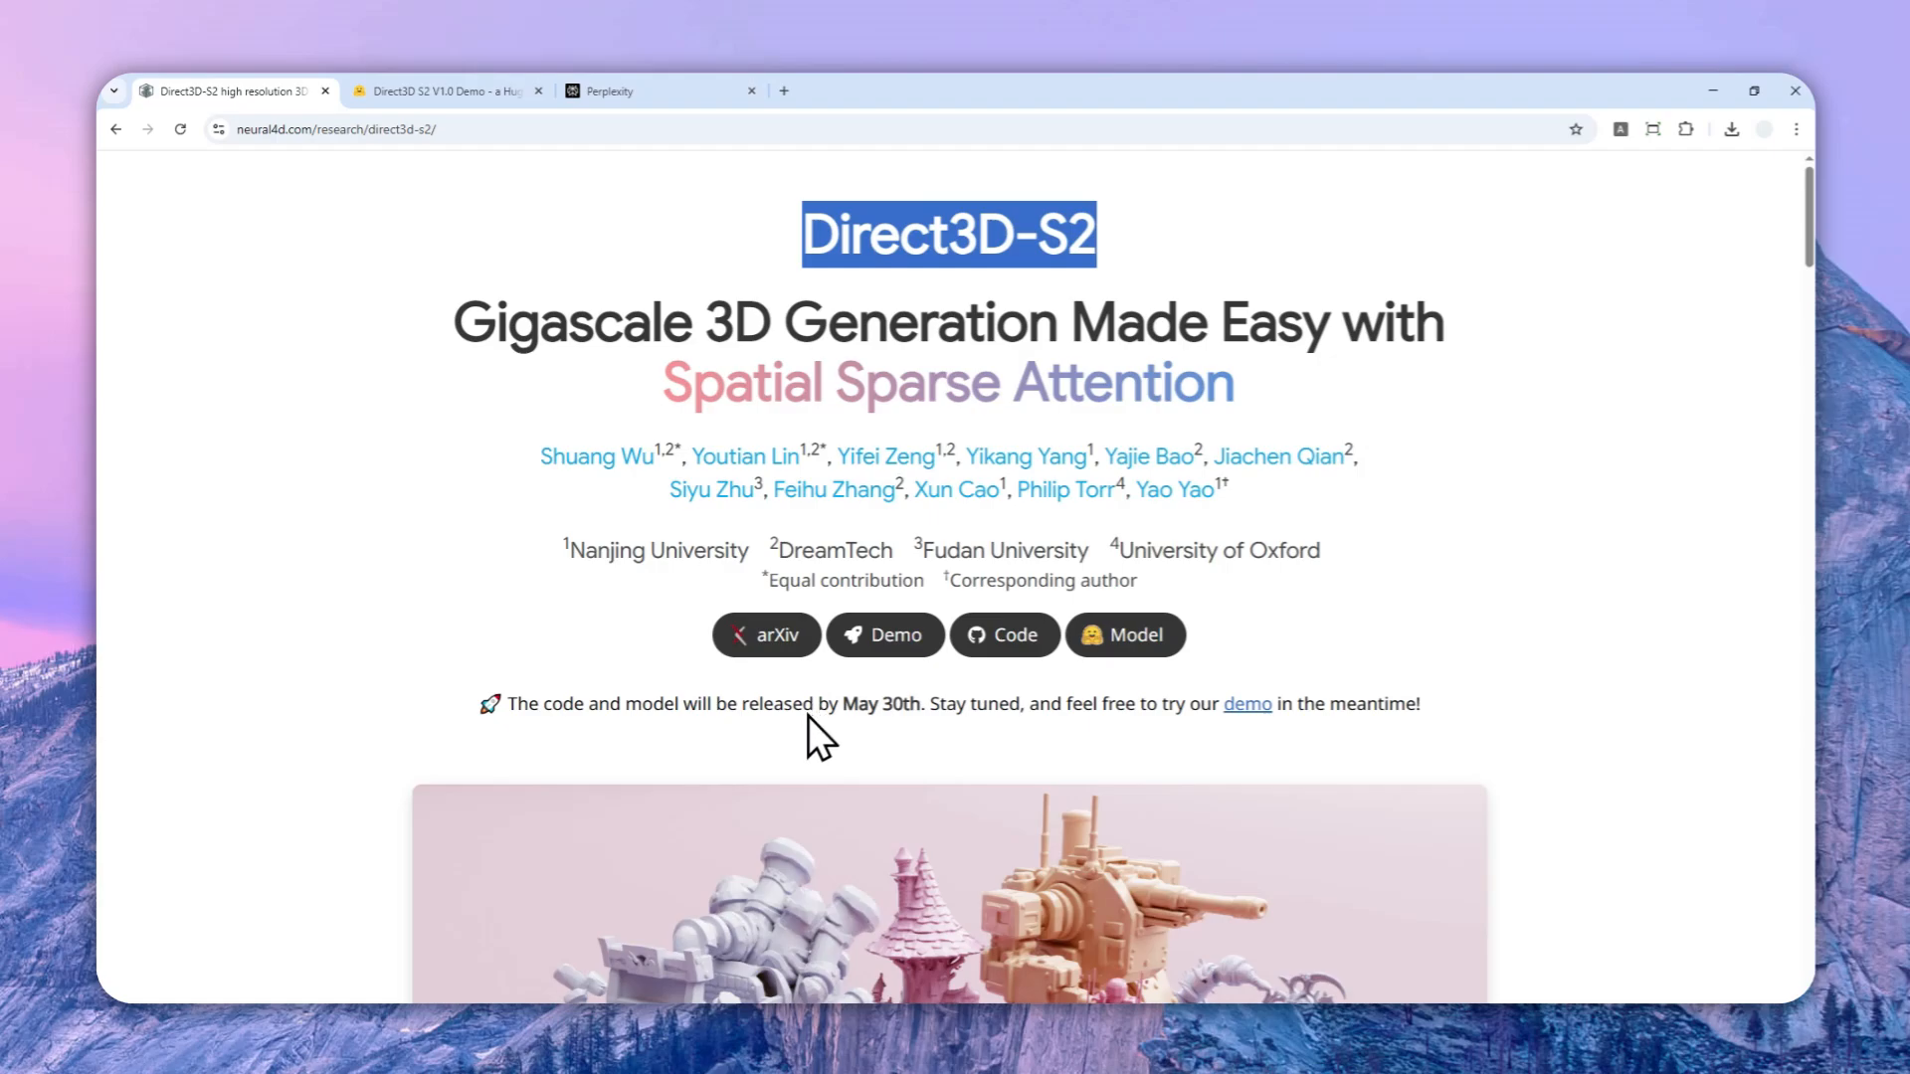
mouse_move(831, 740)
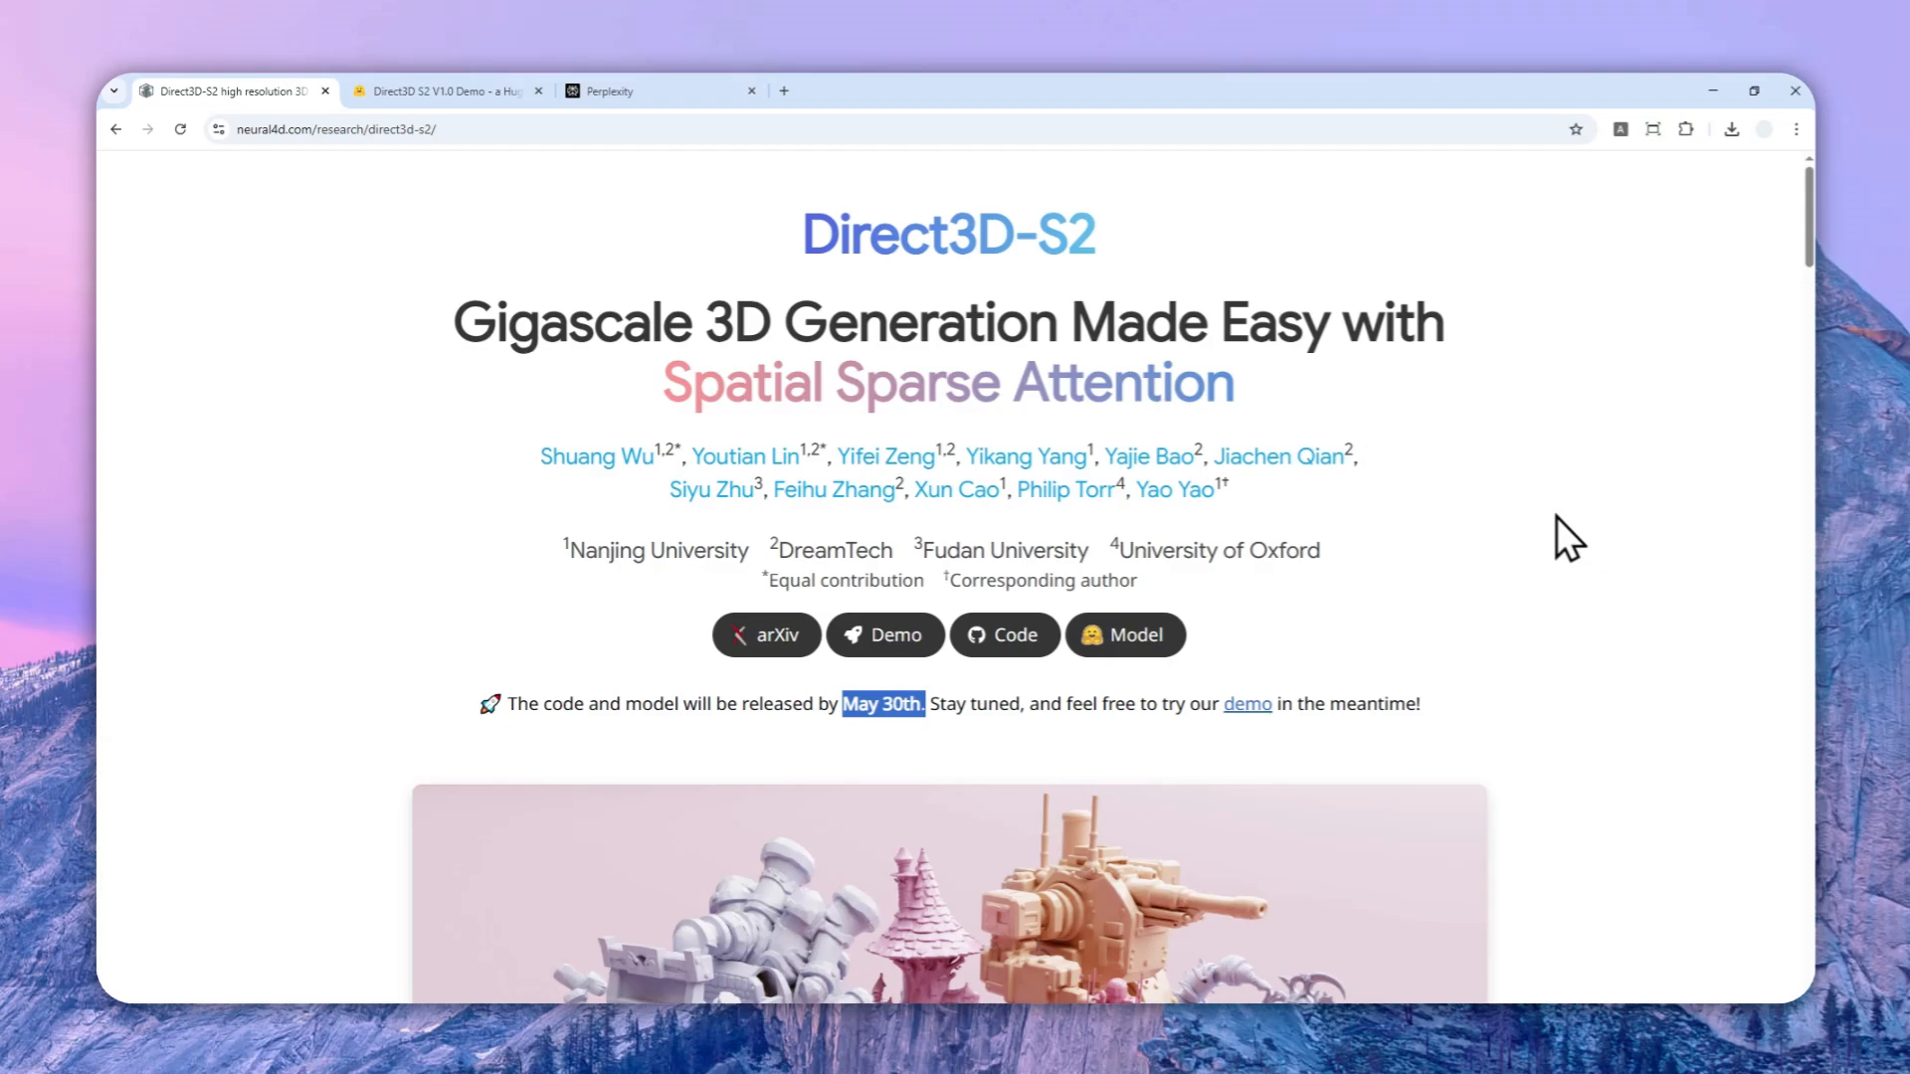
mouse_move(1568, 649)
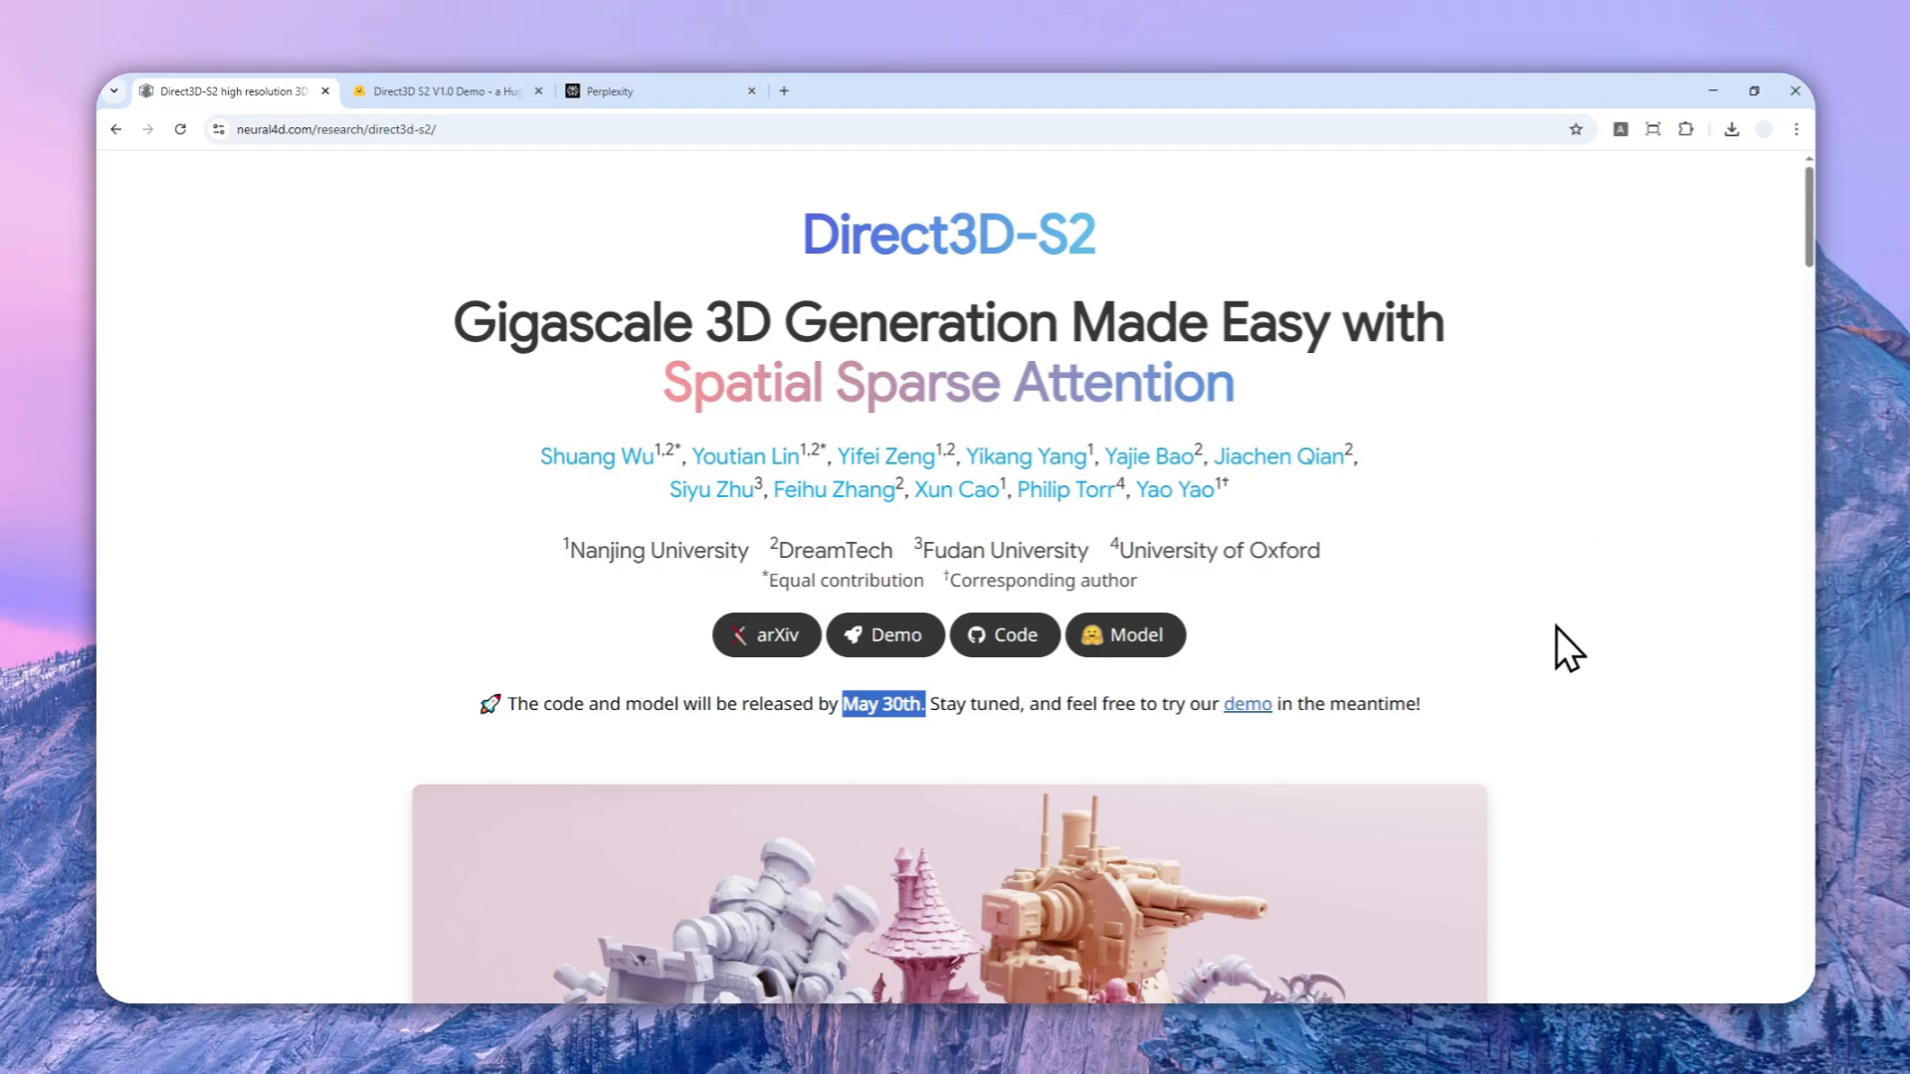
mouse_move(1494, 563)
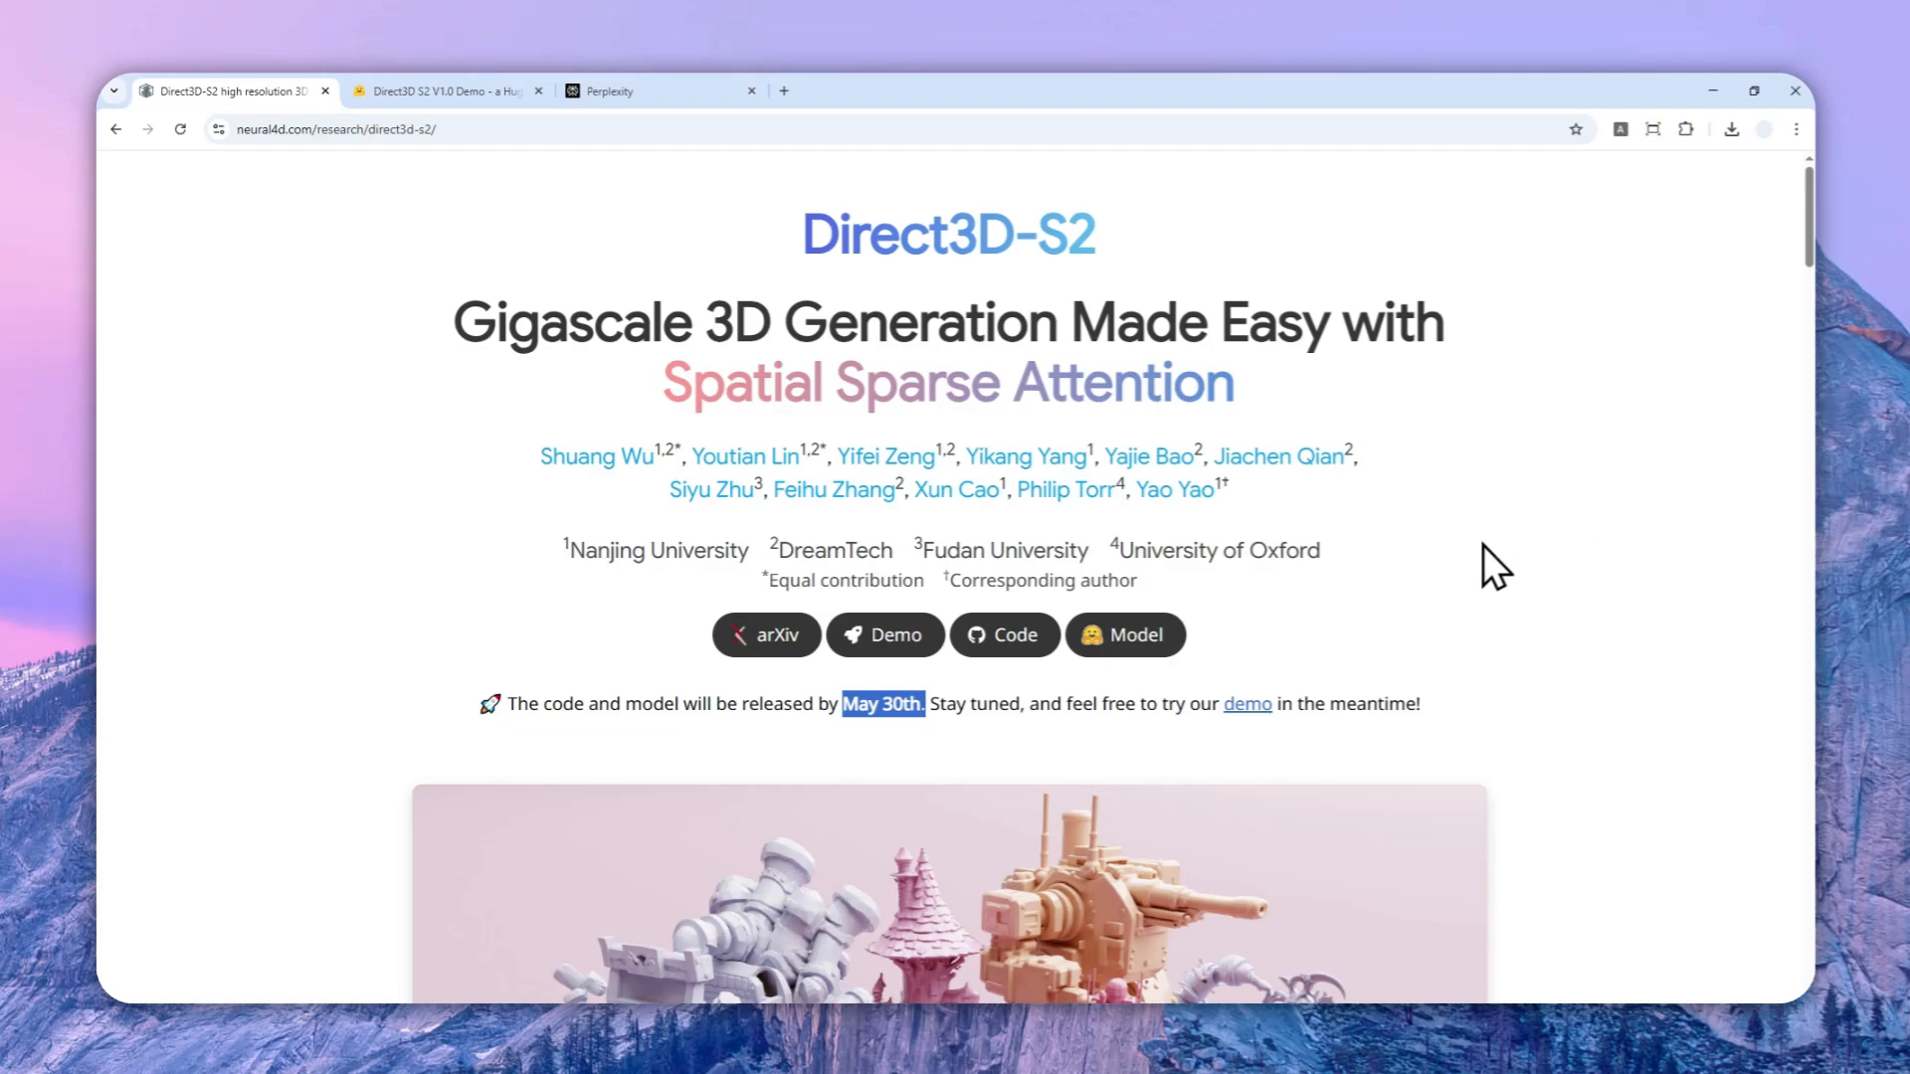
mouse_move(1526, 631)
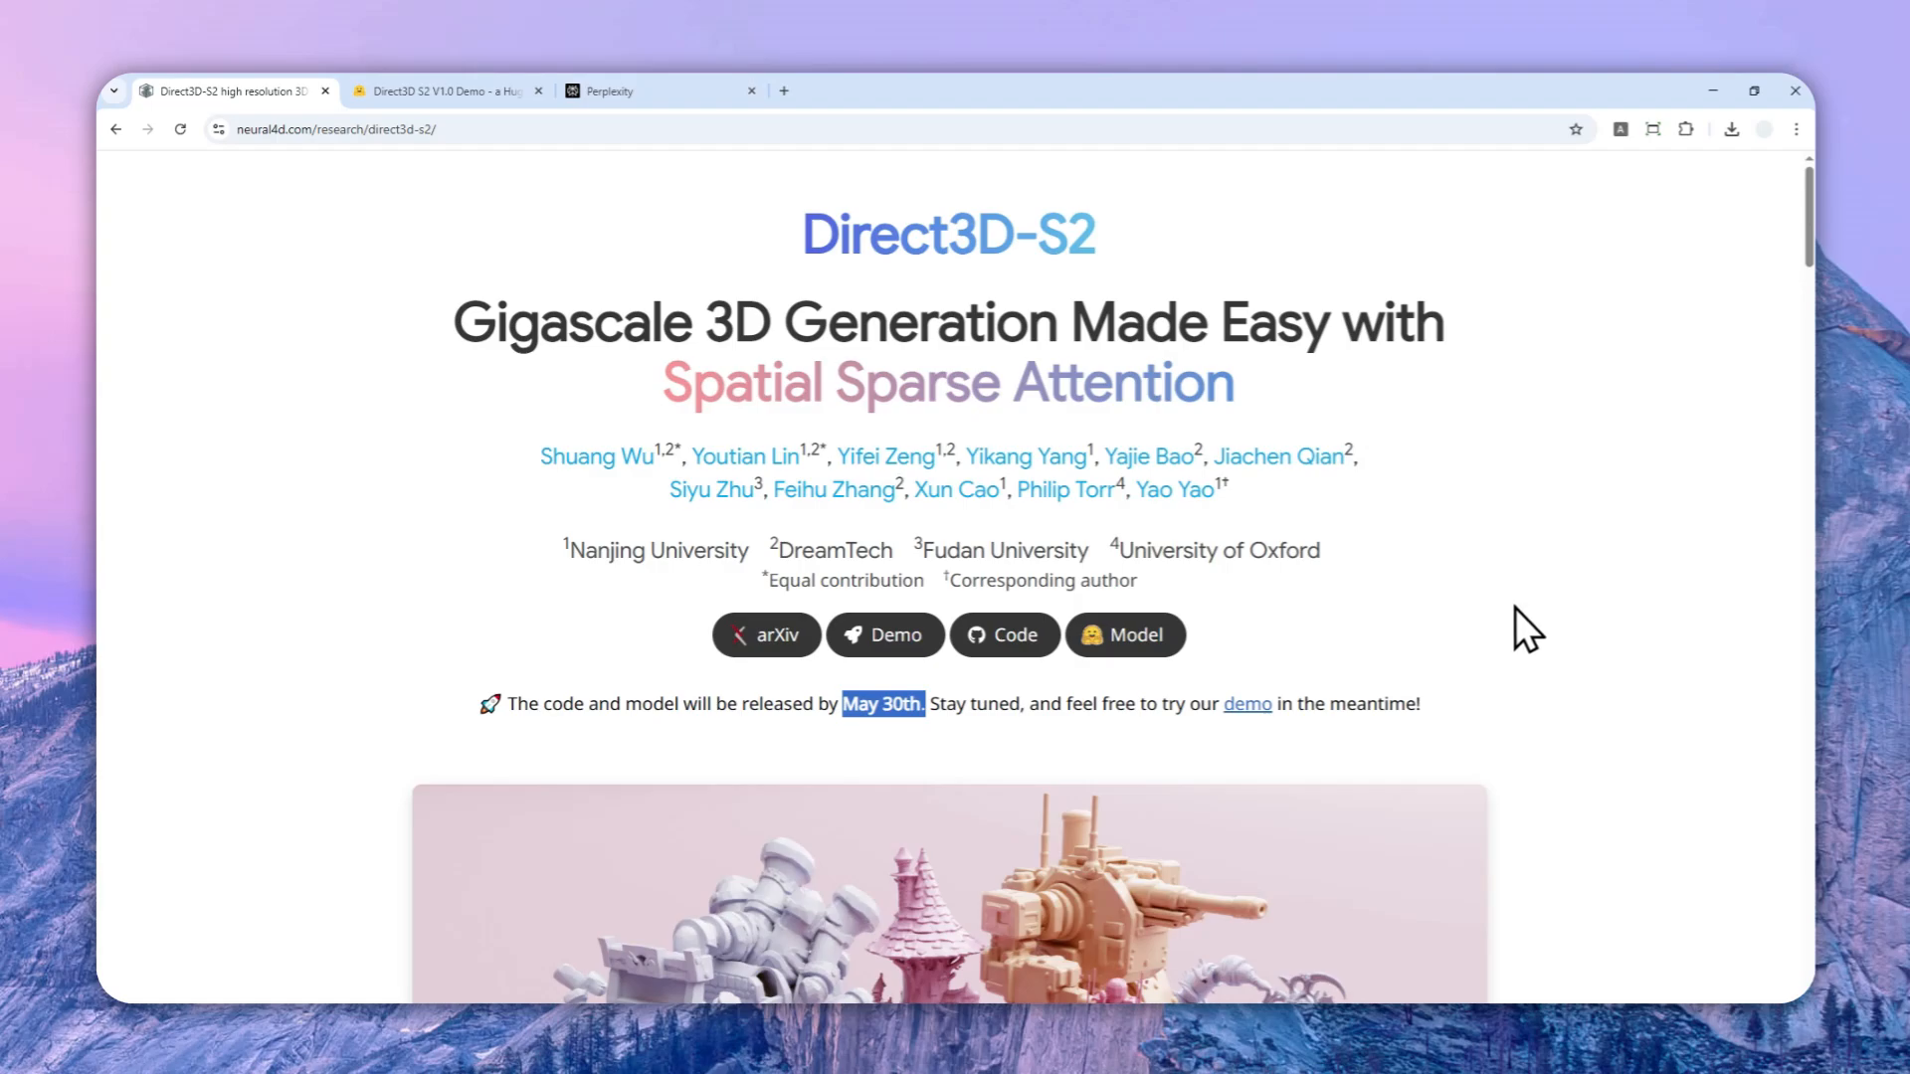
Step: Scroll down past the abstract, speed-up charts and method overview to the comparison gallery
scroll("down", 3)
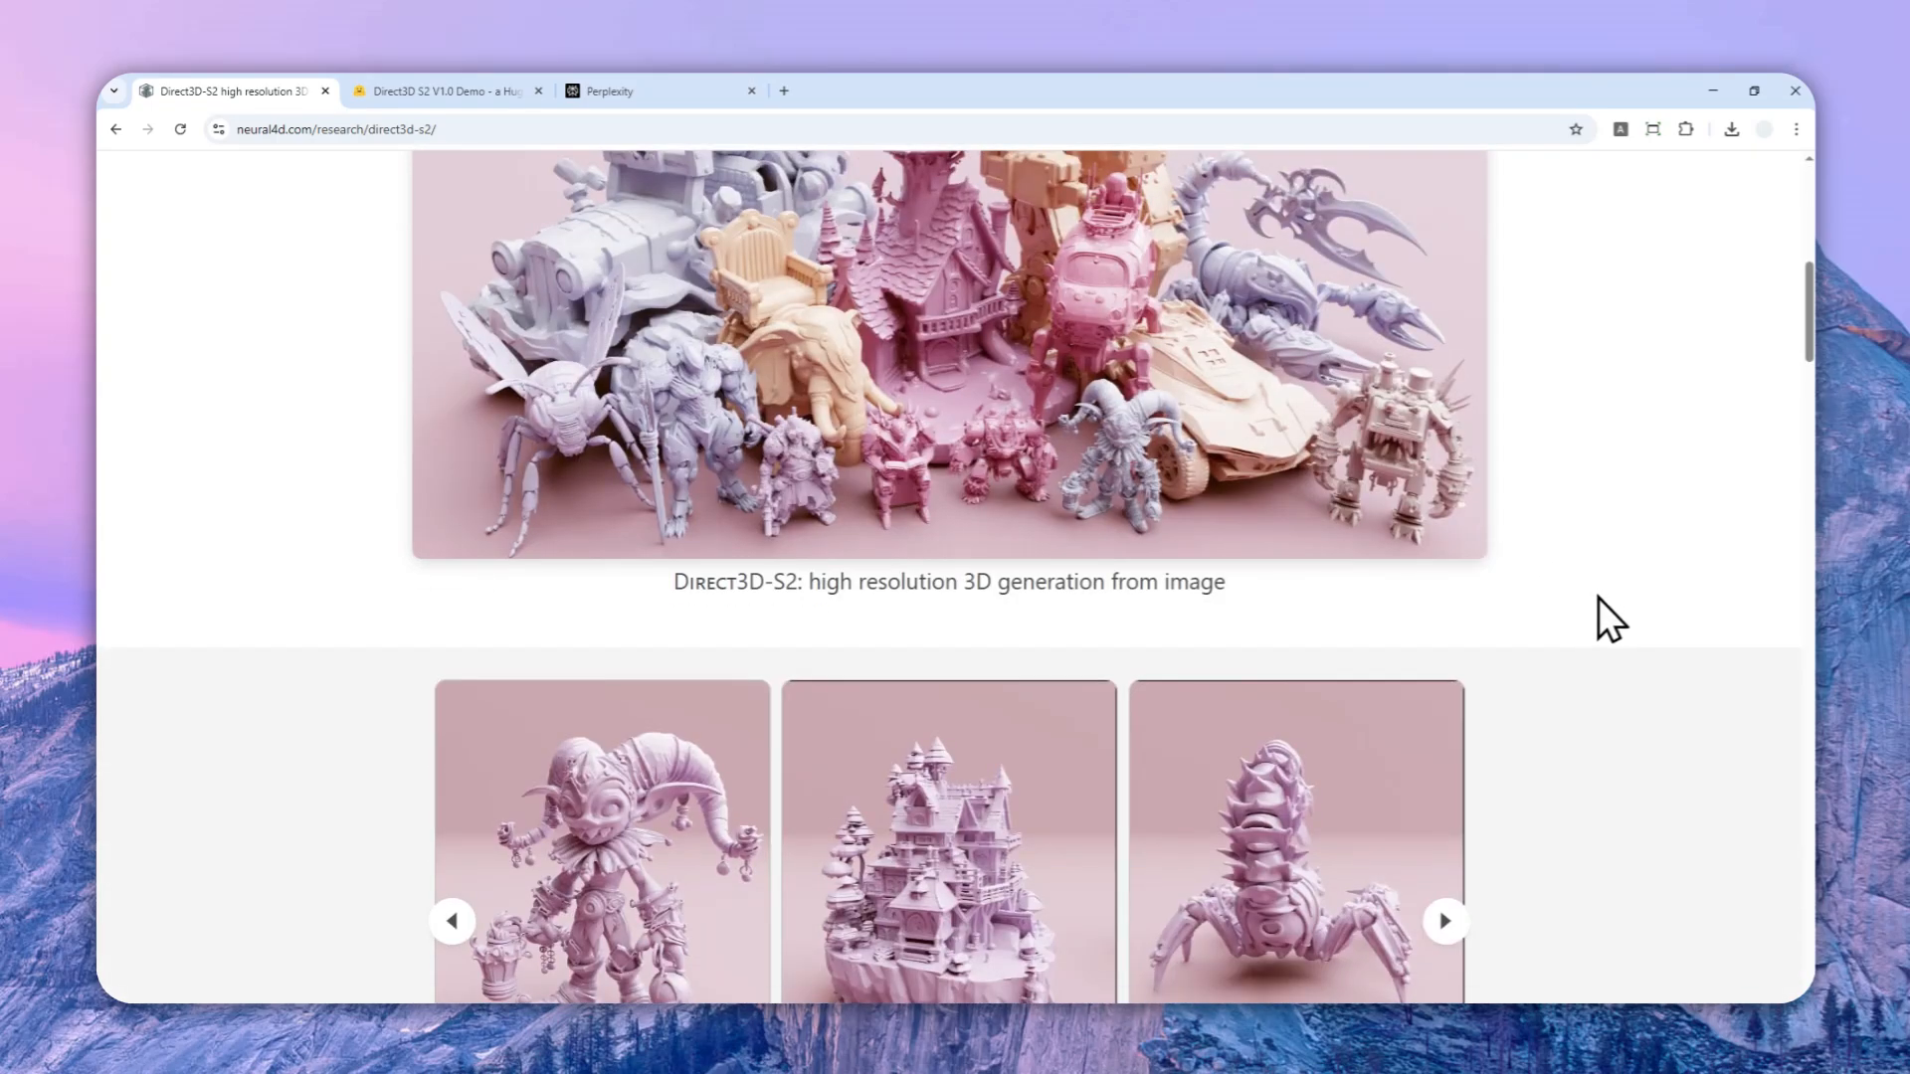
scroll("down", 3)
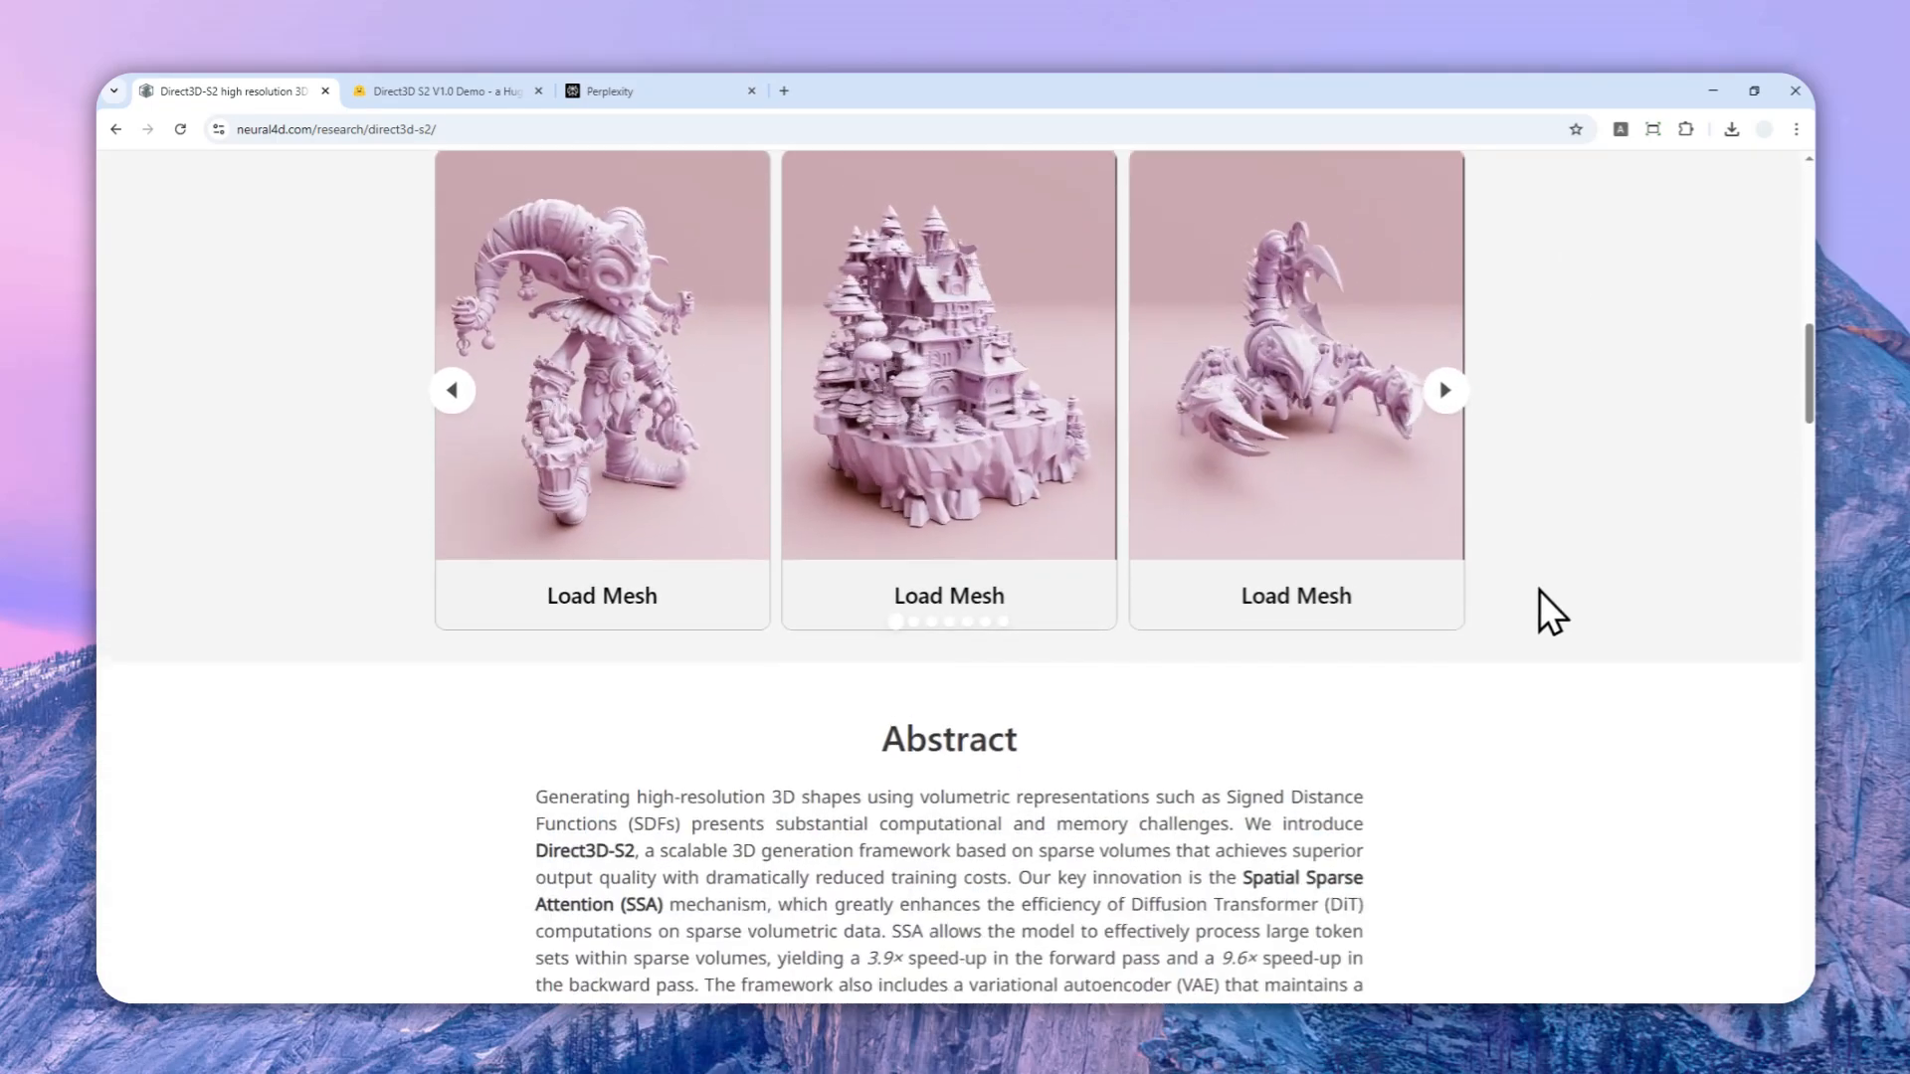
scroll("down", 3)
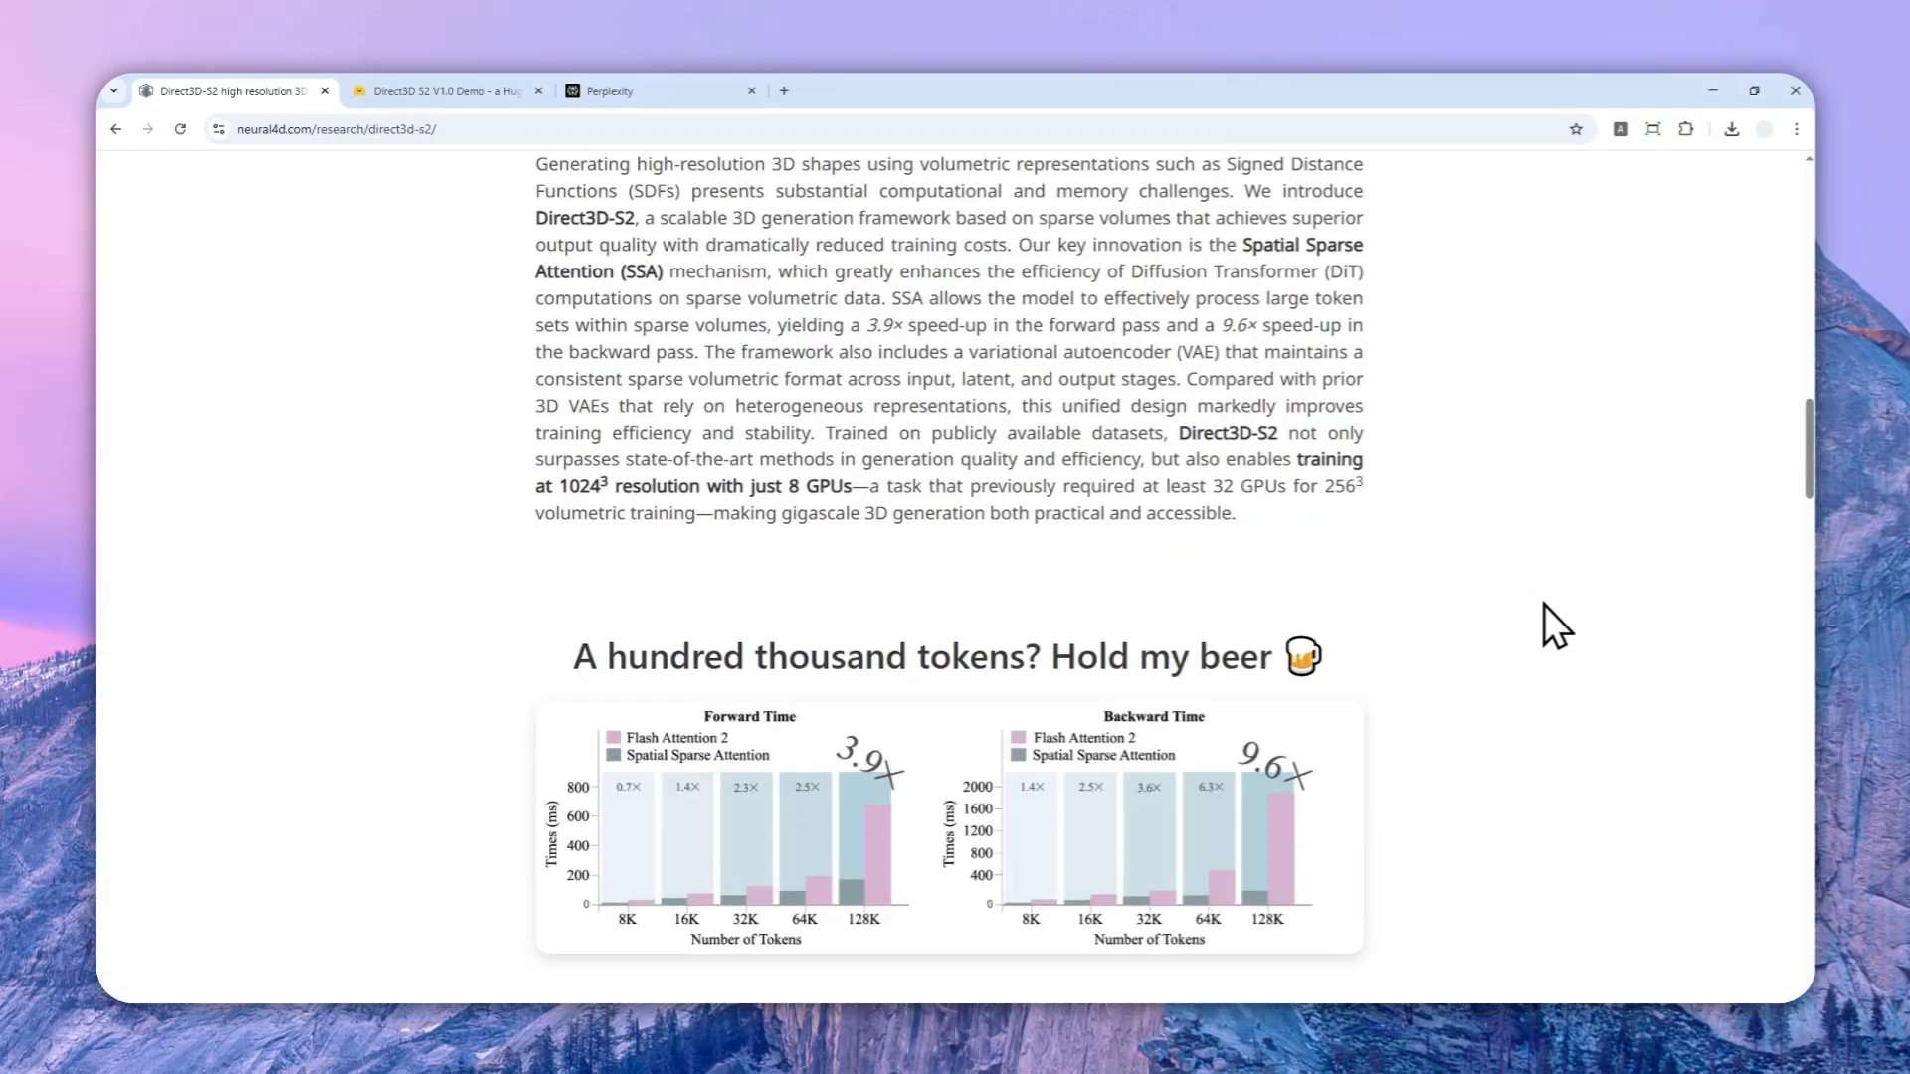
scroll("down", 3)
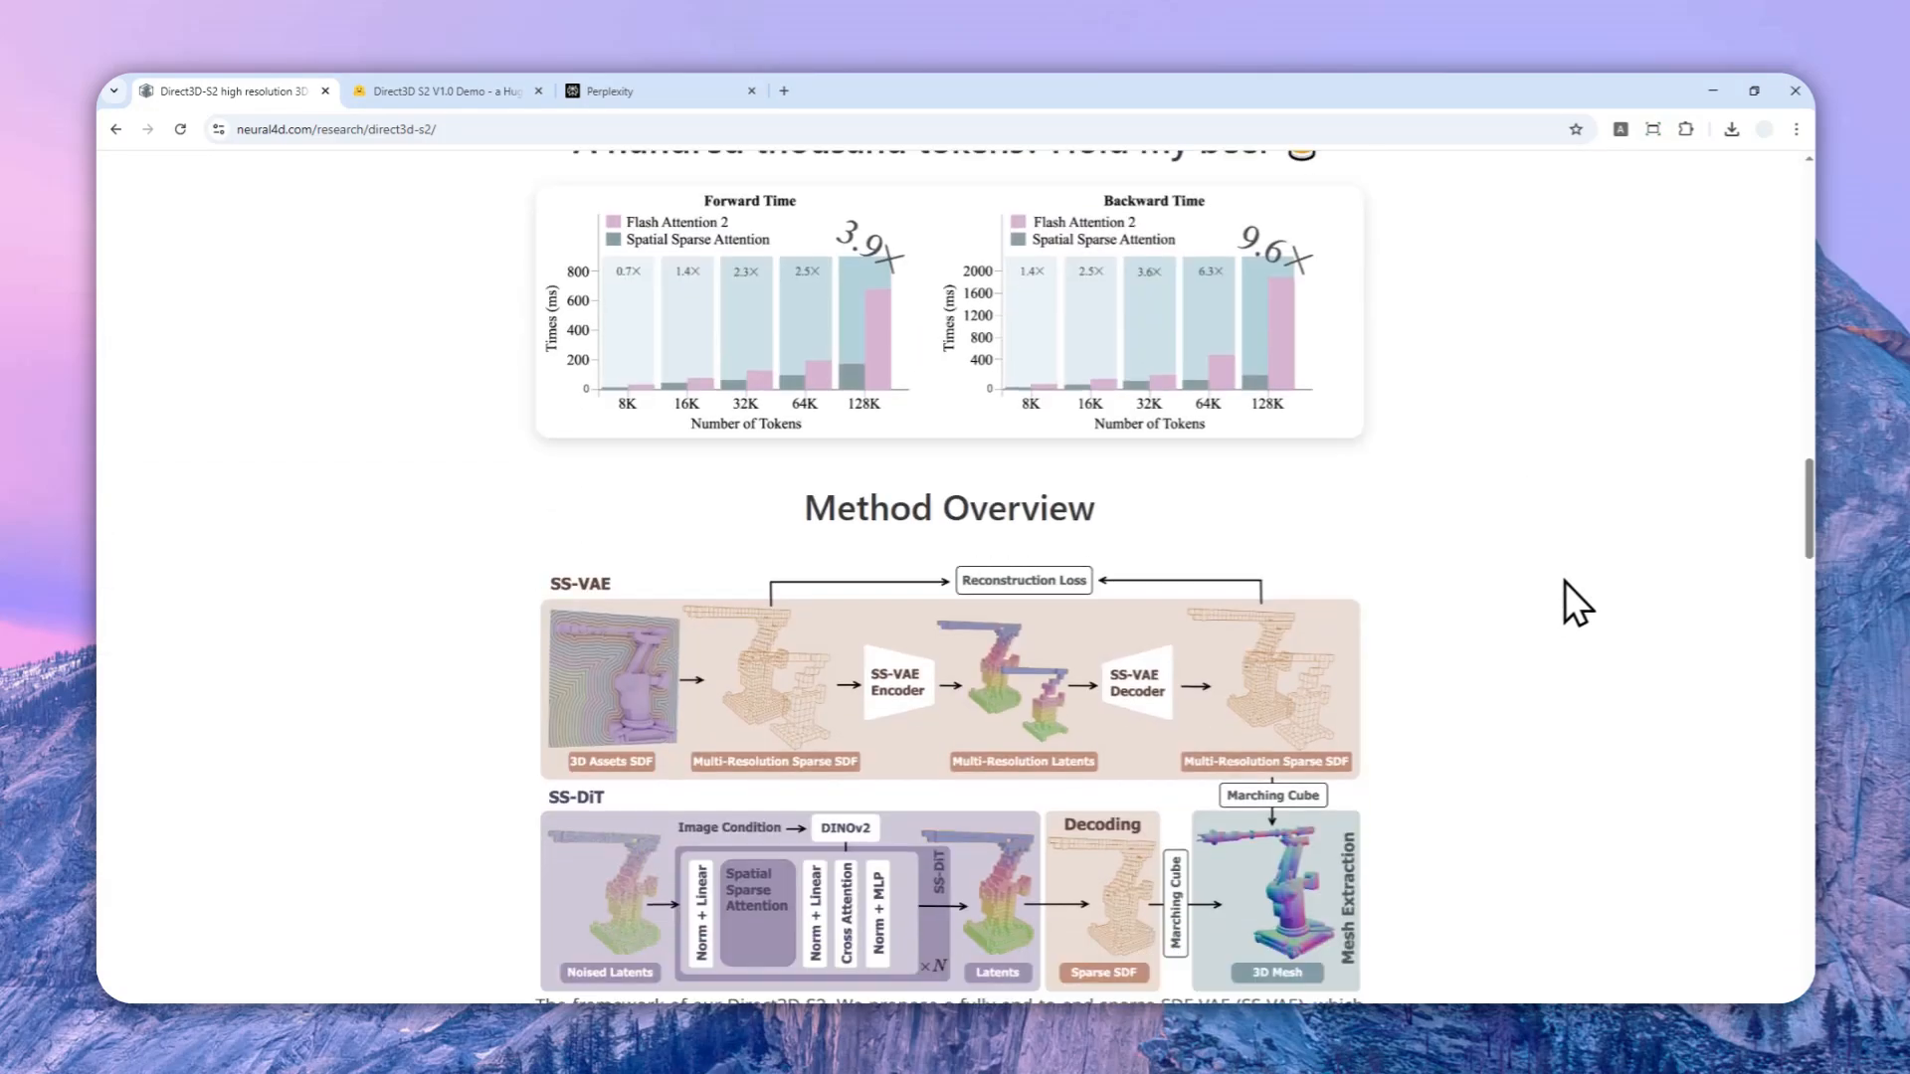
scroll("down", 3)
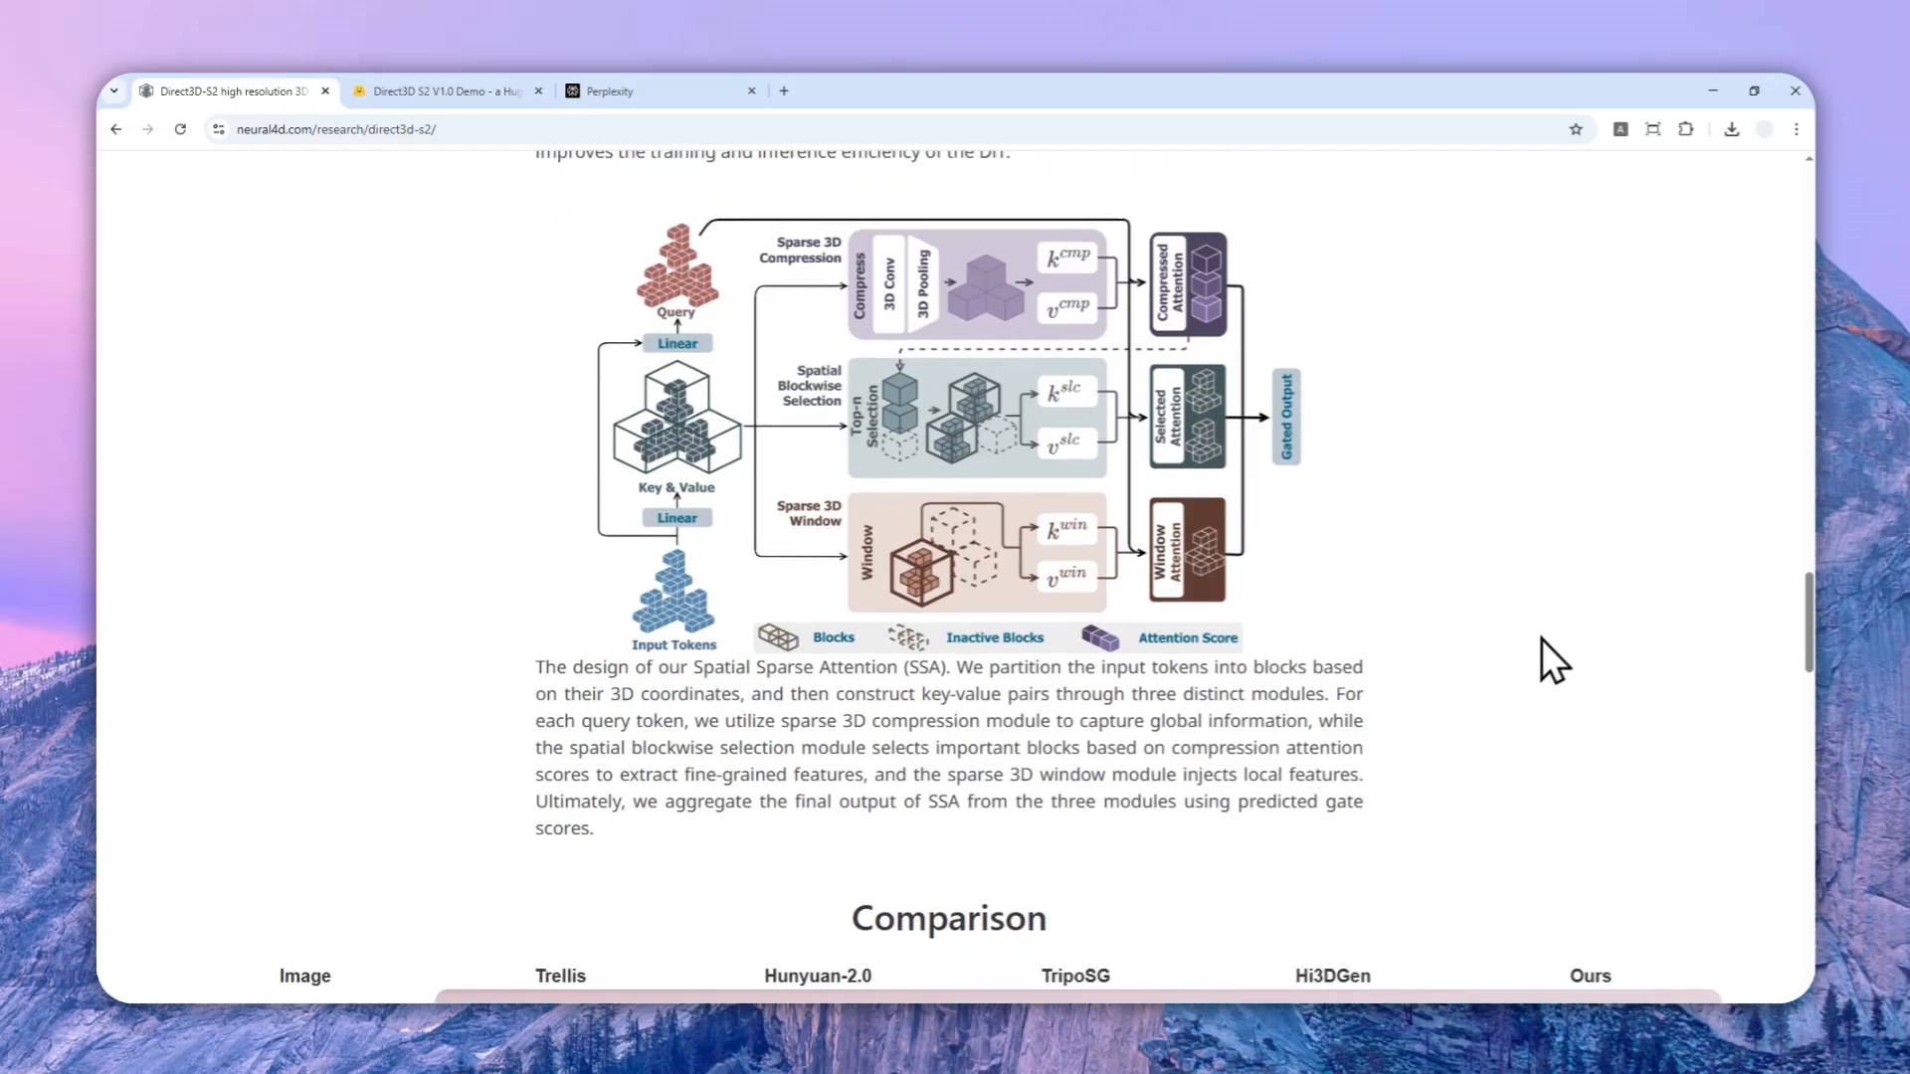
scroll("down", 3)
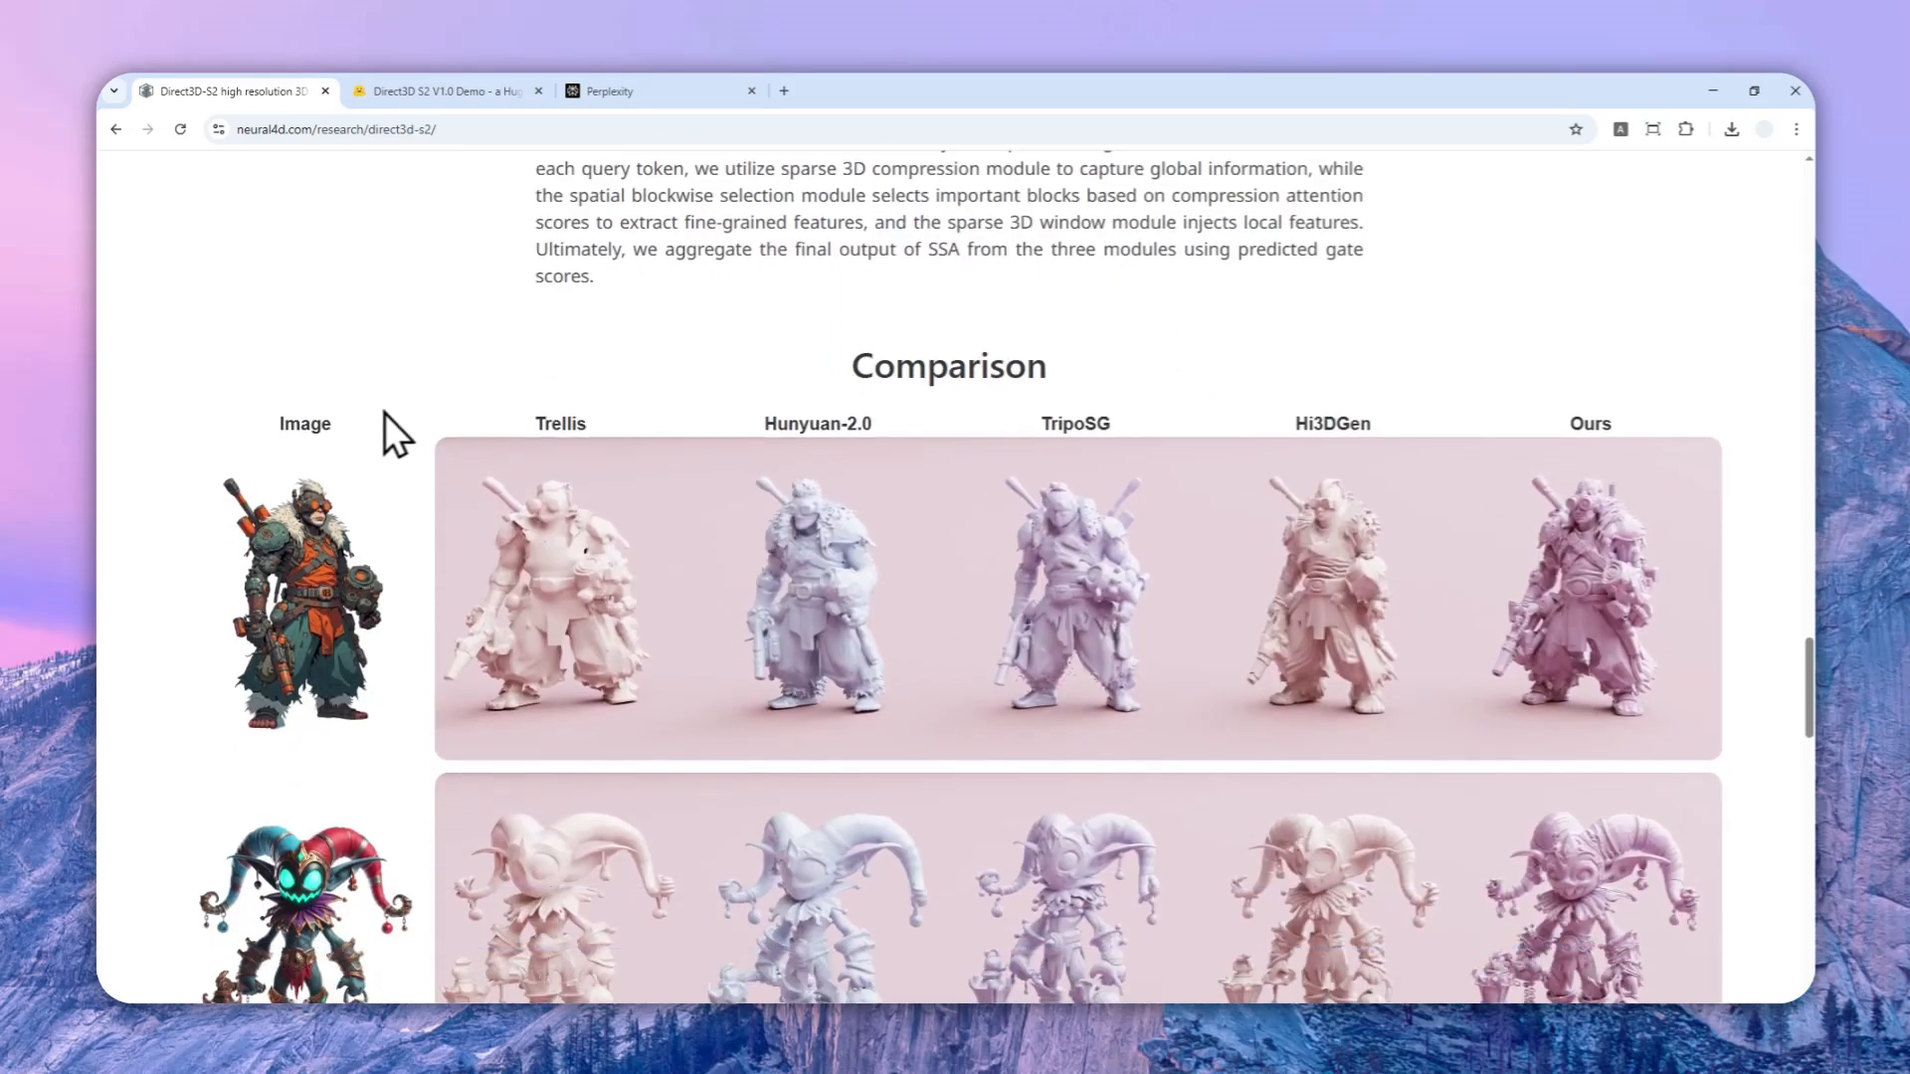
scroll("down", 3)
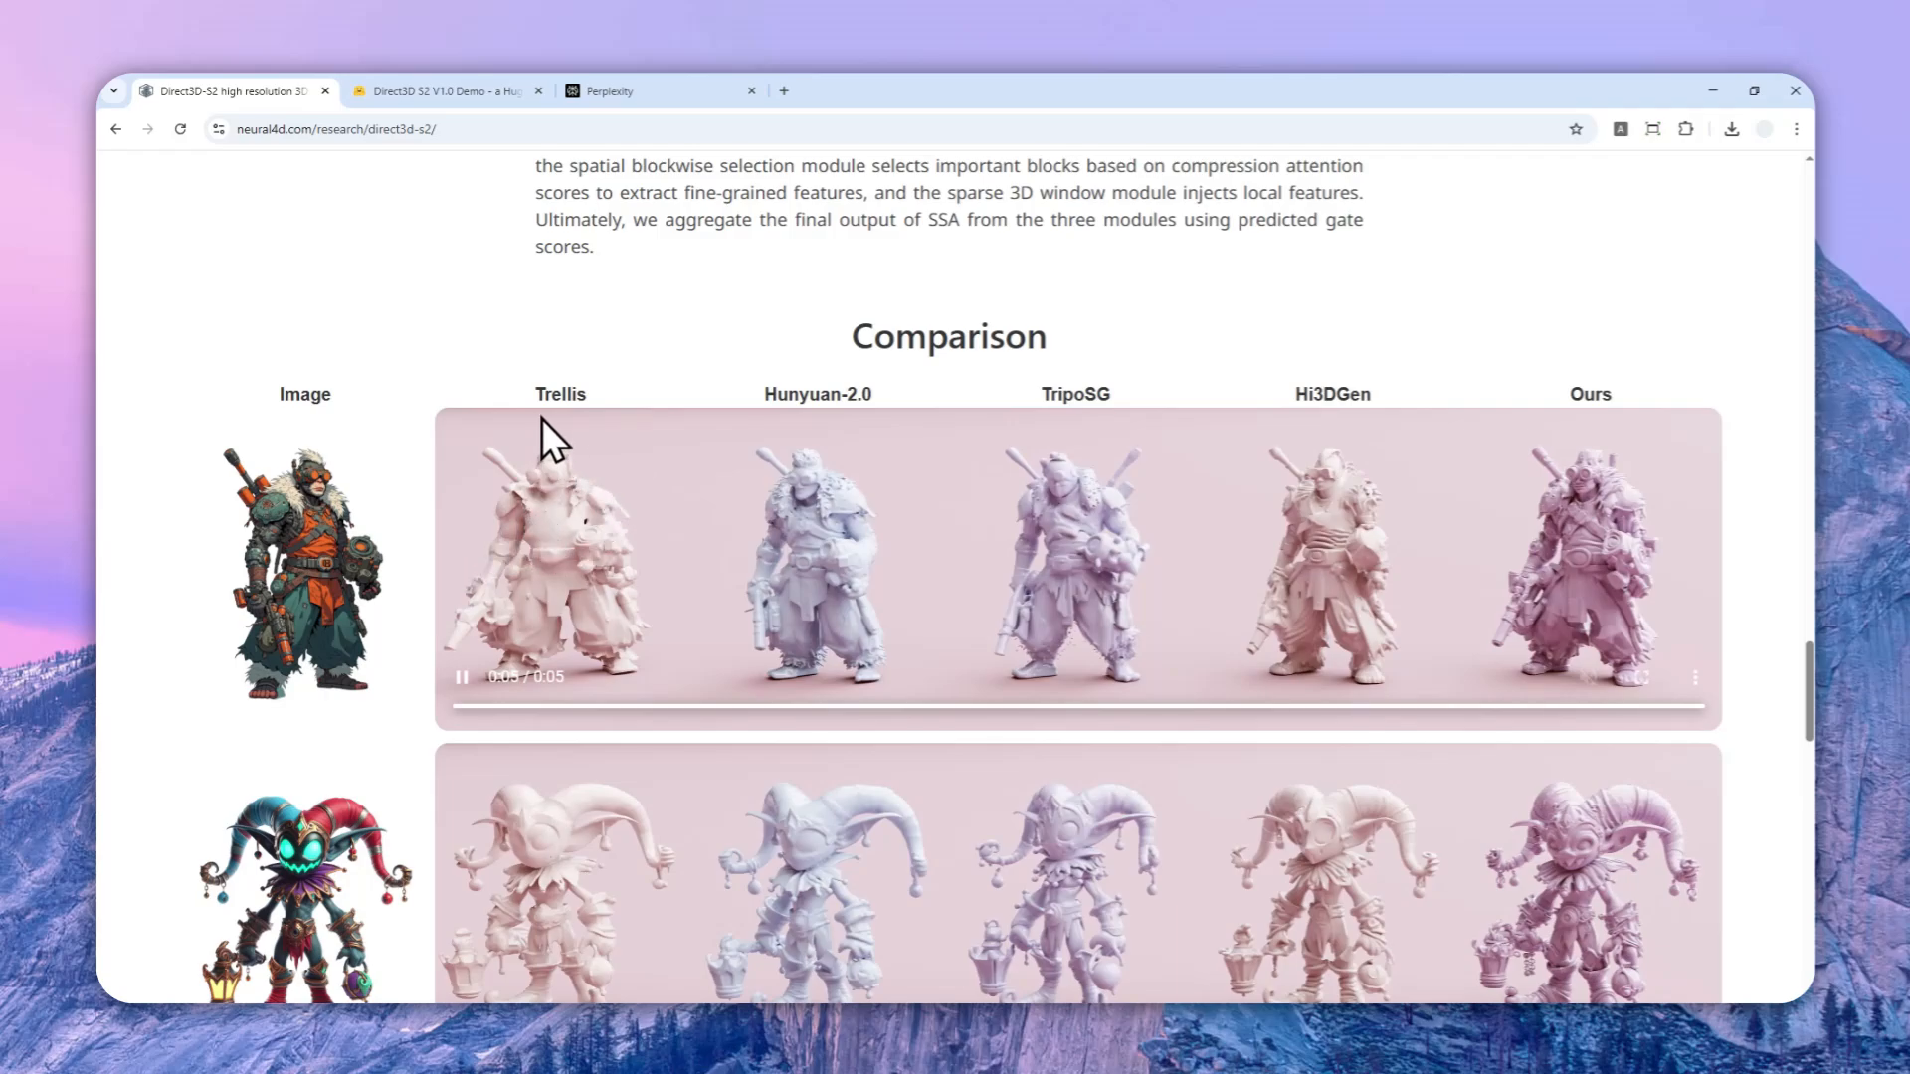
mouse_move(1062, 438)
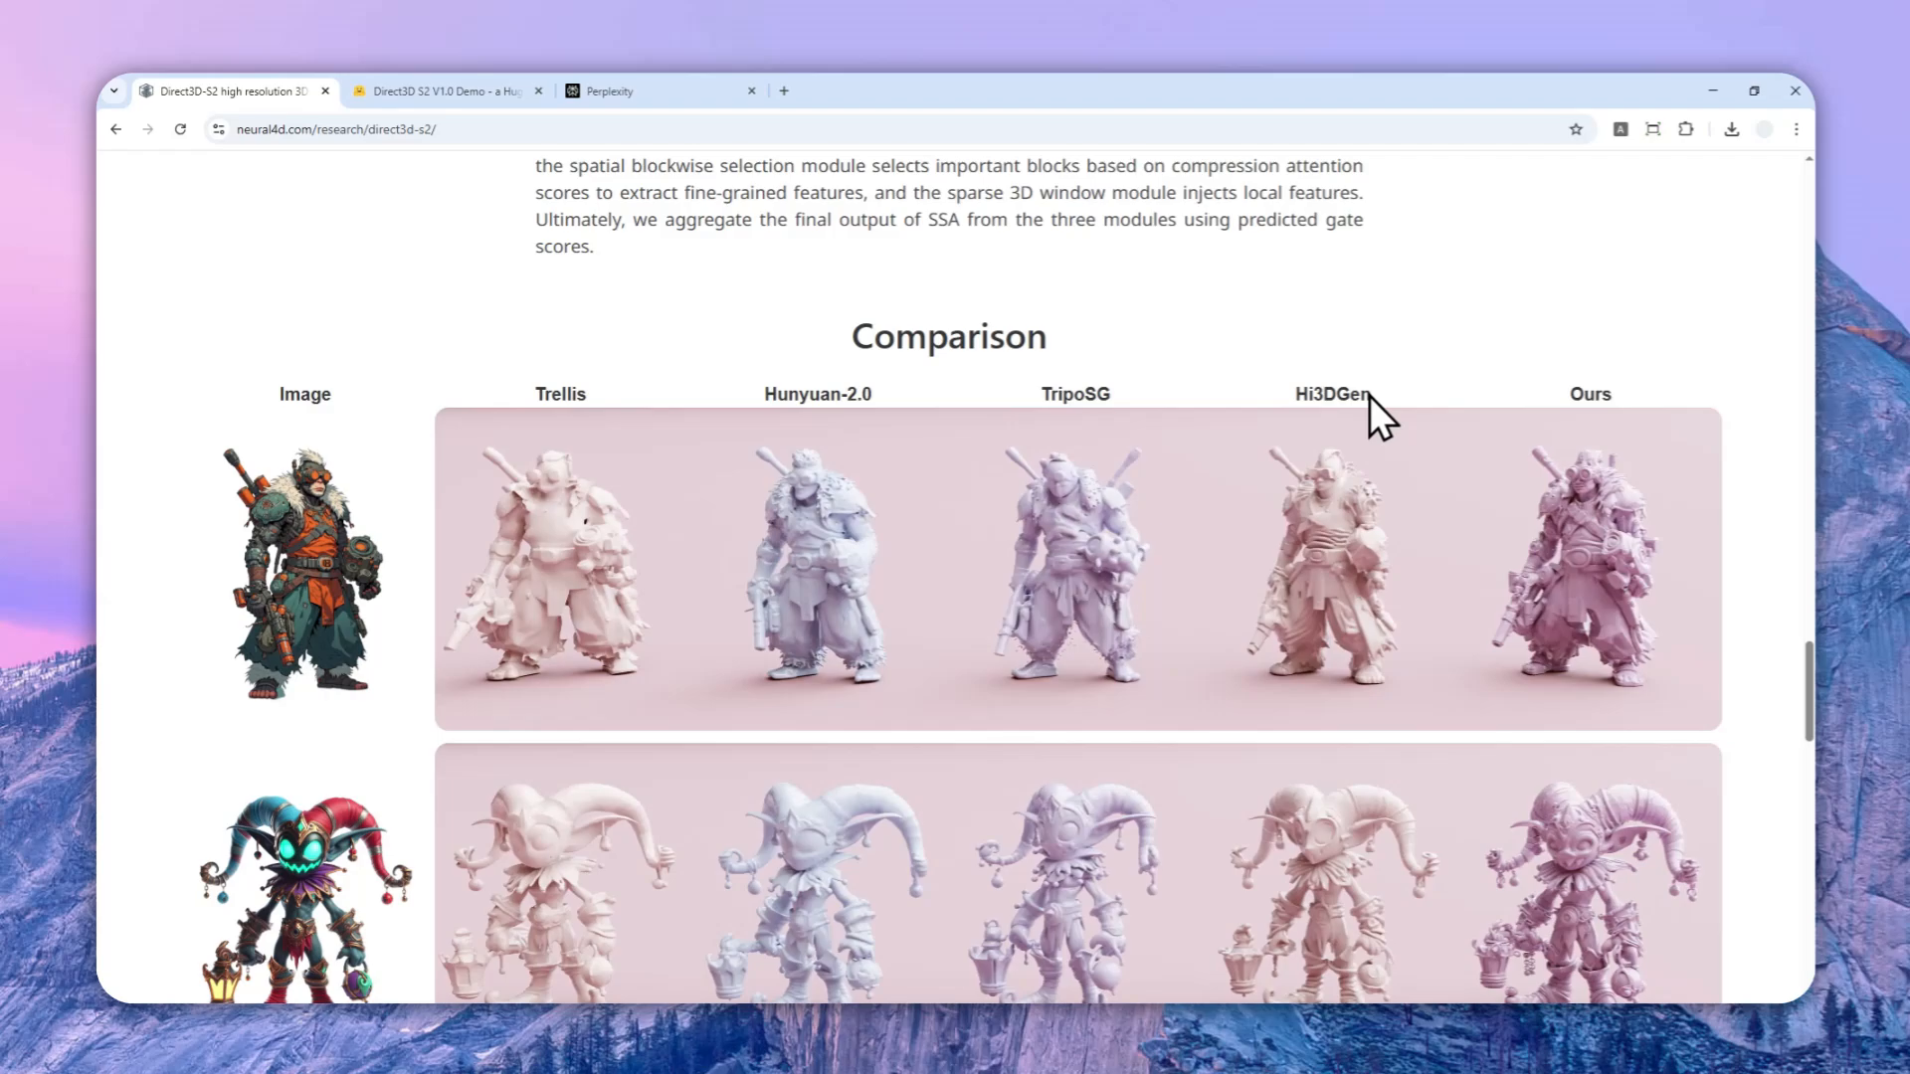
mouse_move(1526, 421)
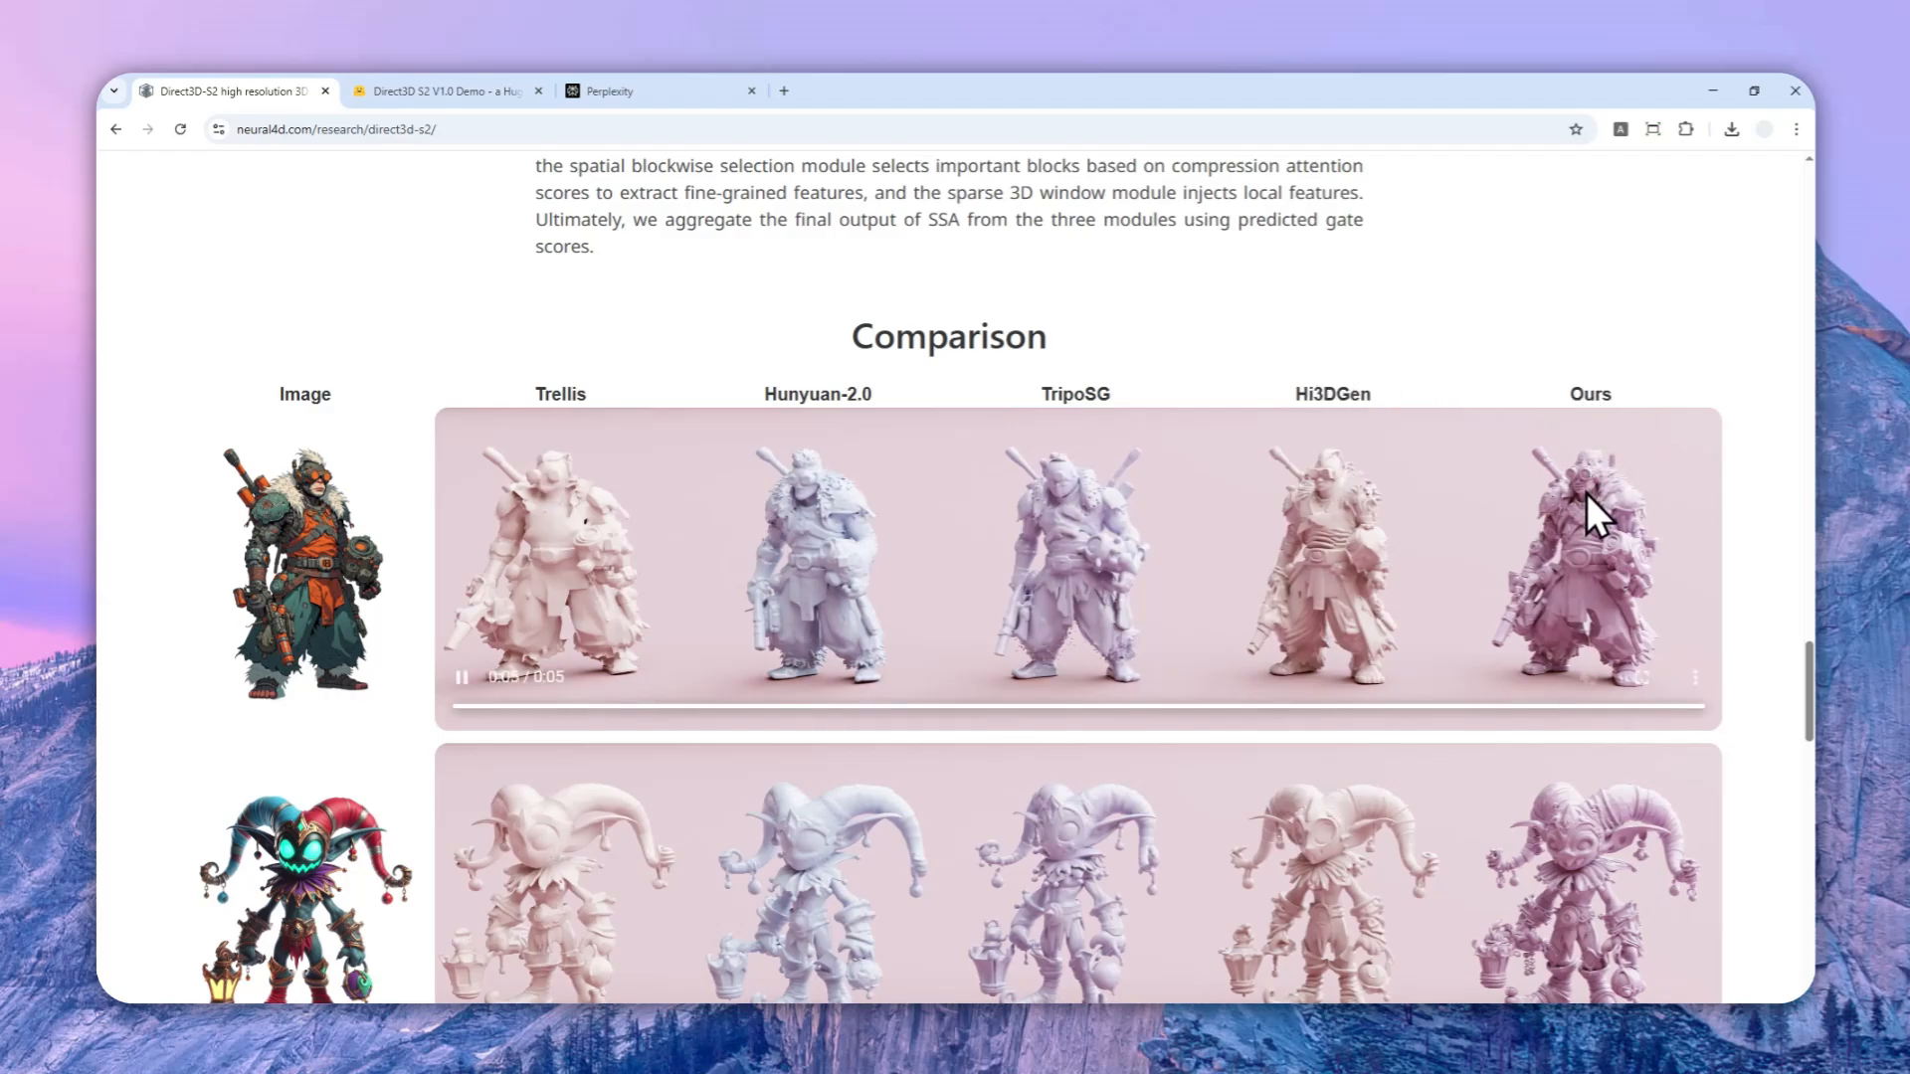
mouse_move(810, 627)
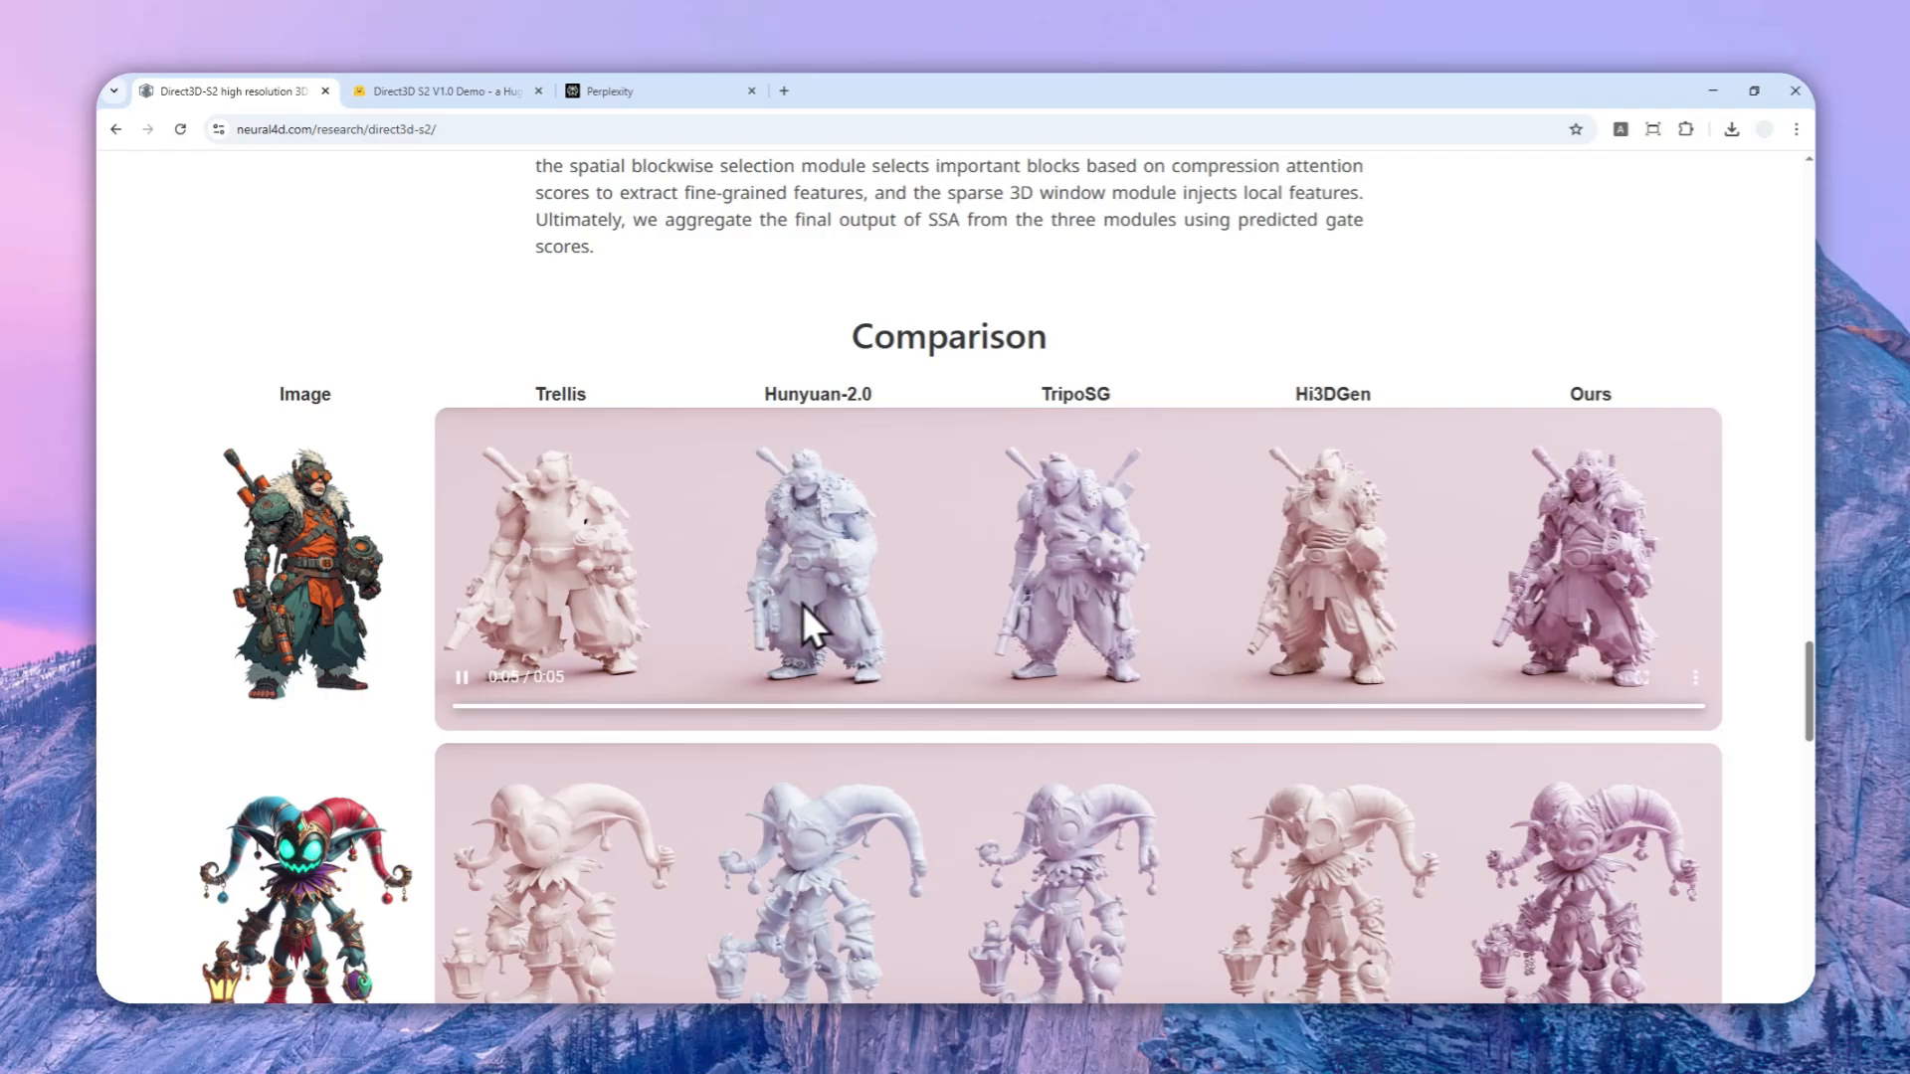
mouse_move(541, 573)
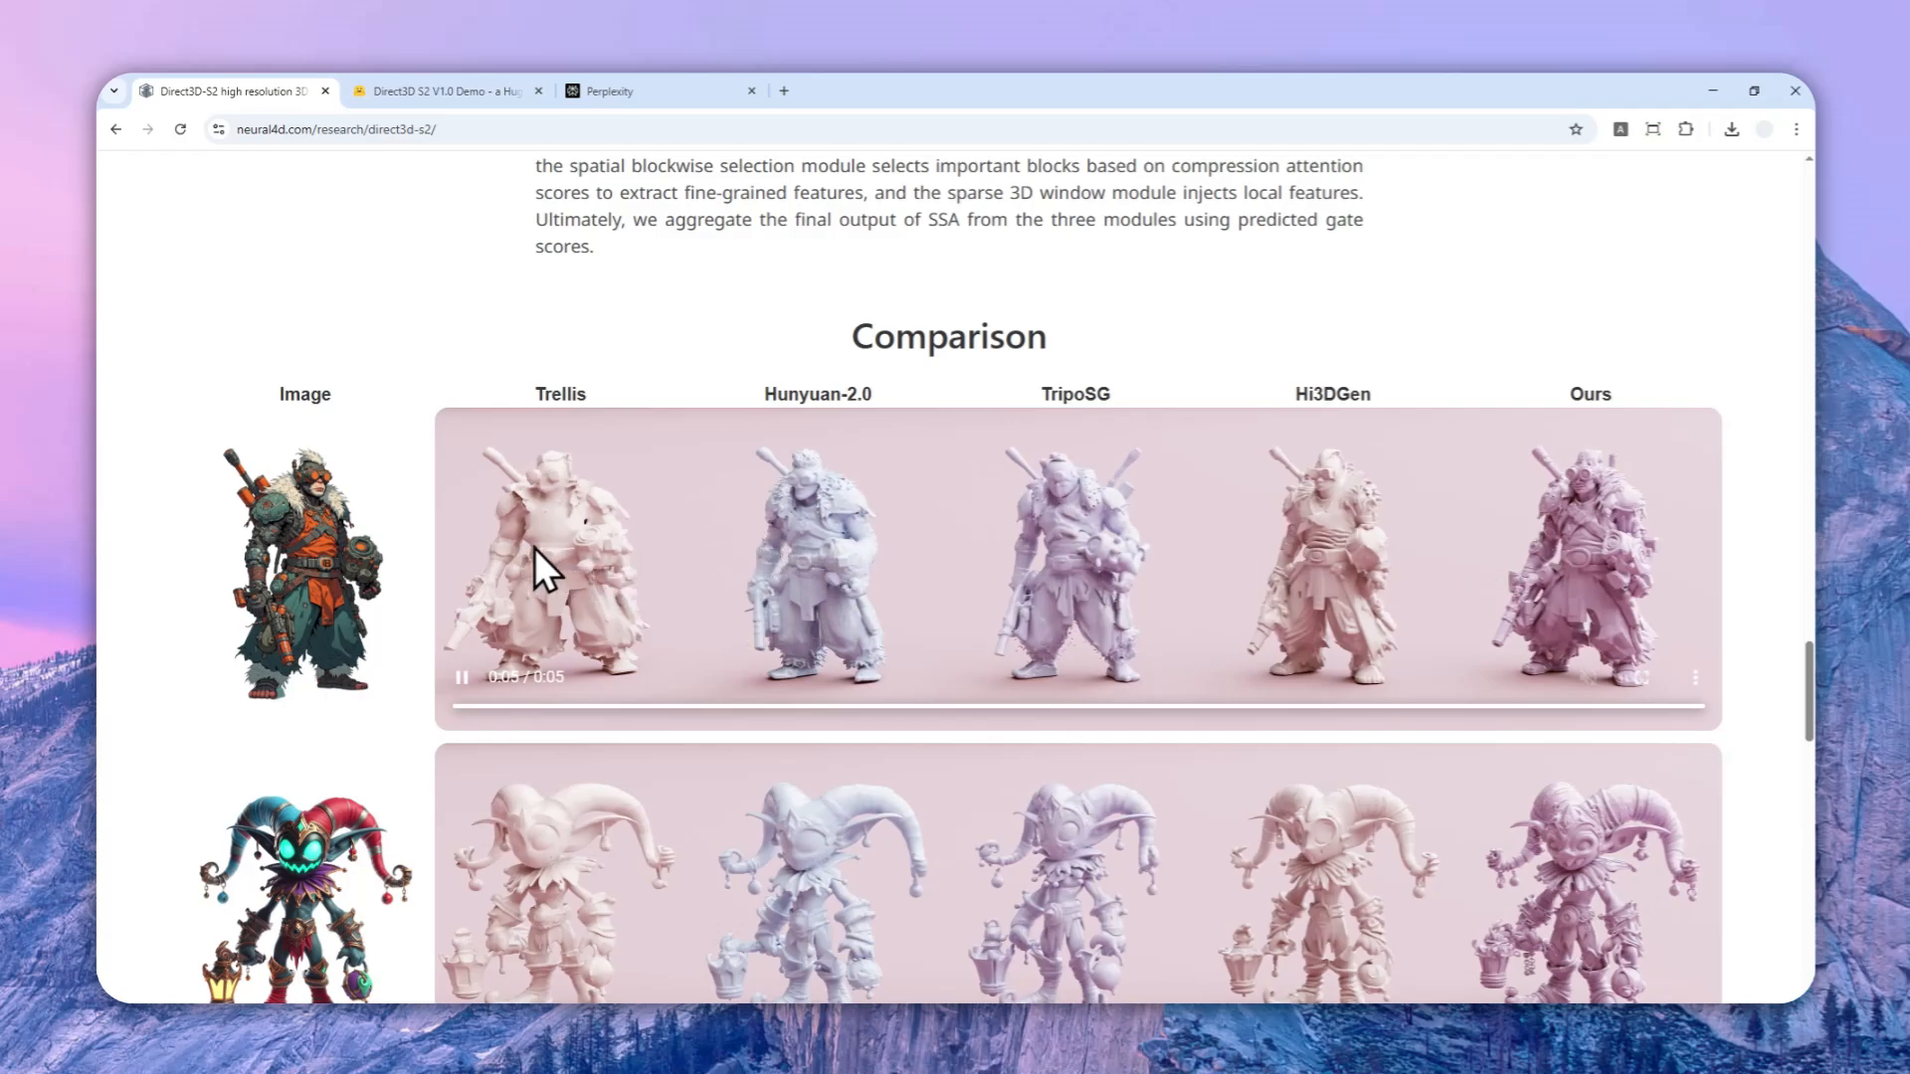
mouse_move(1620, 541)
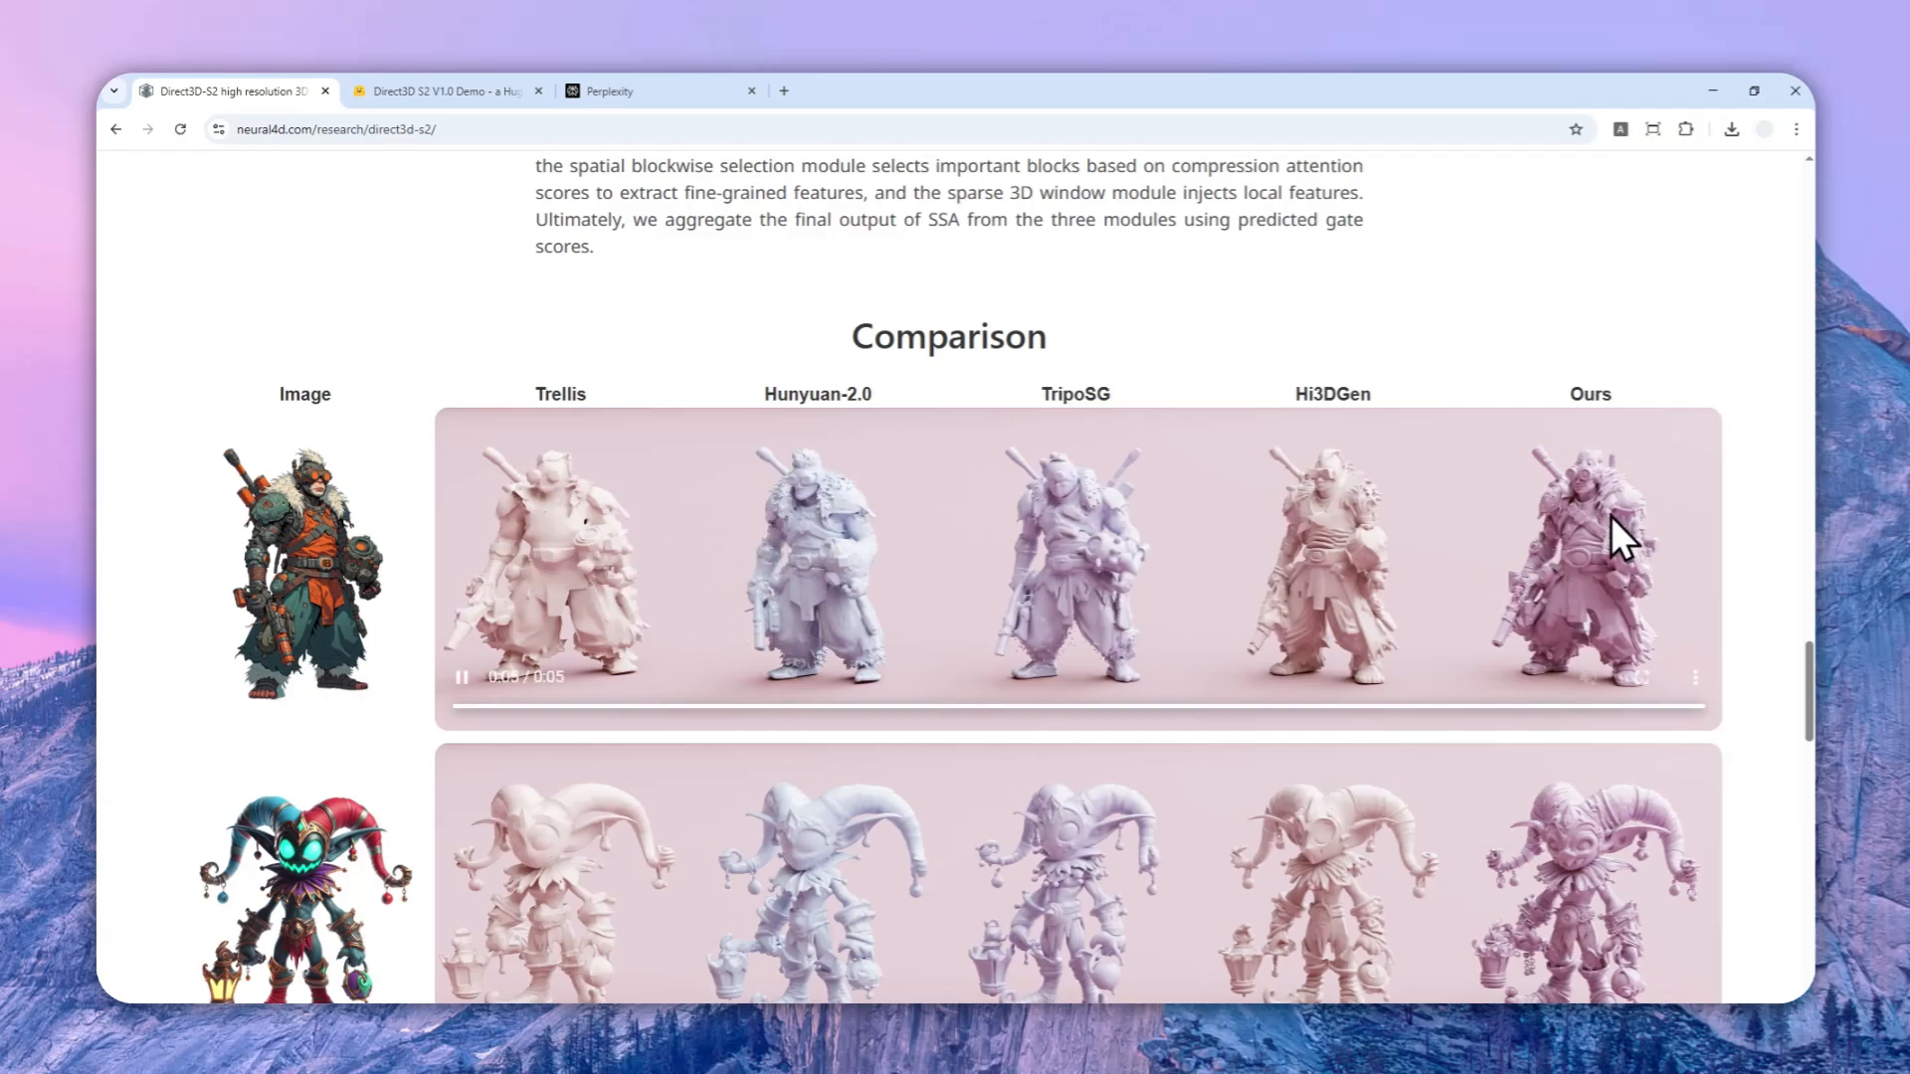
scroll("down", 3)
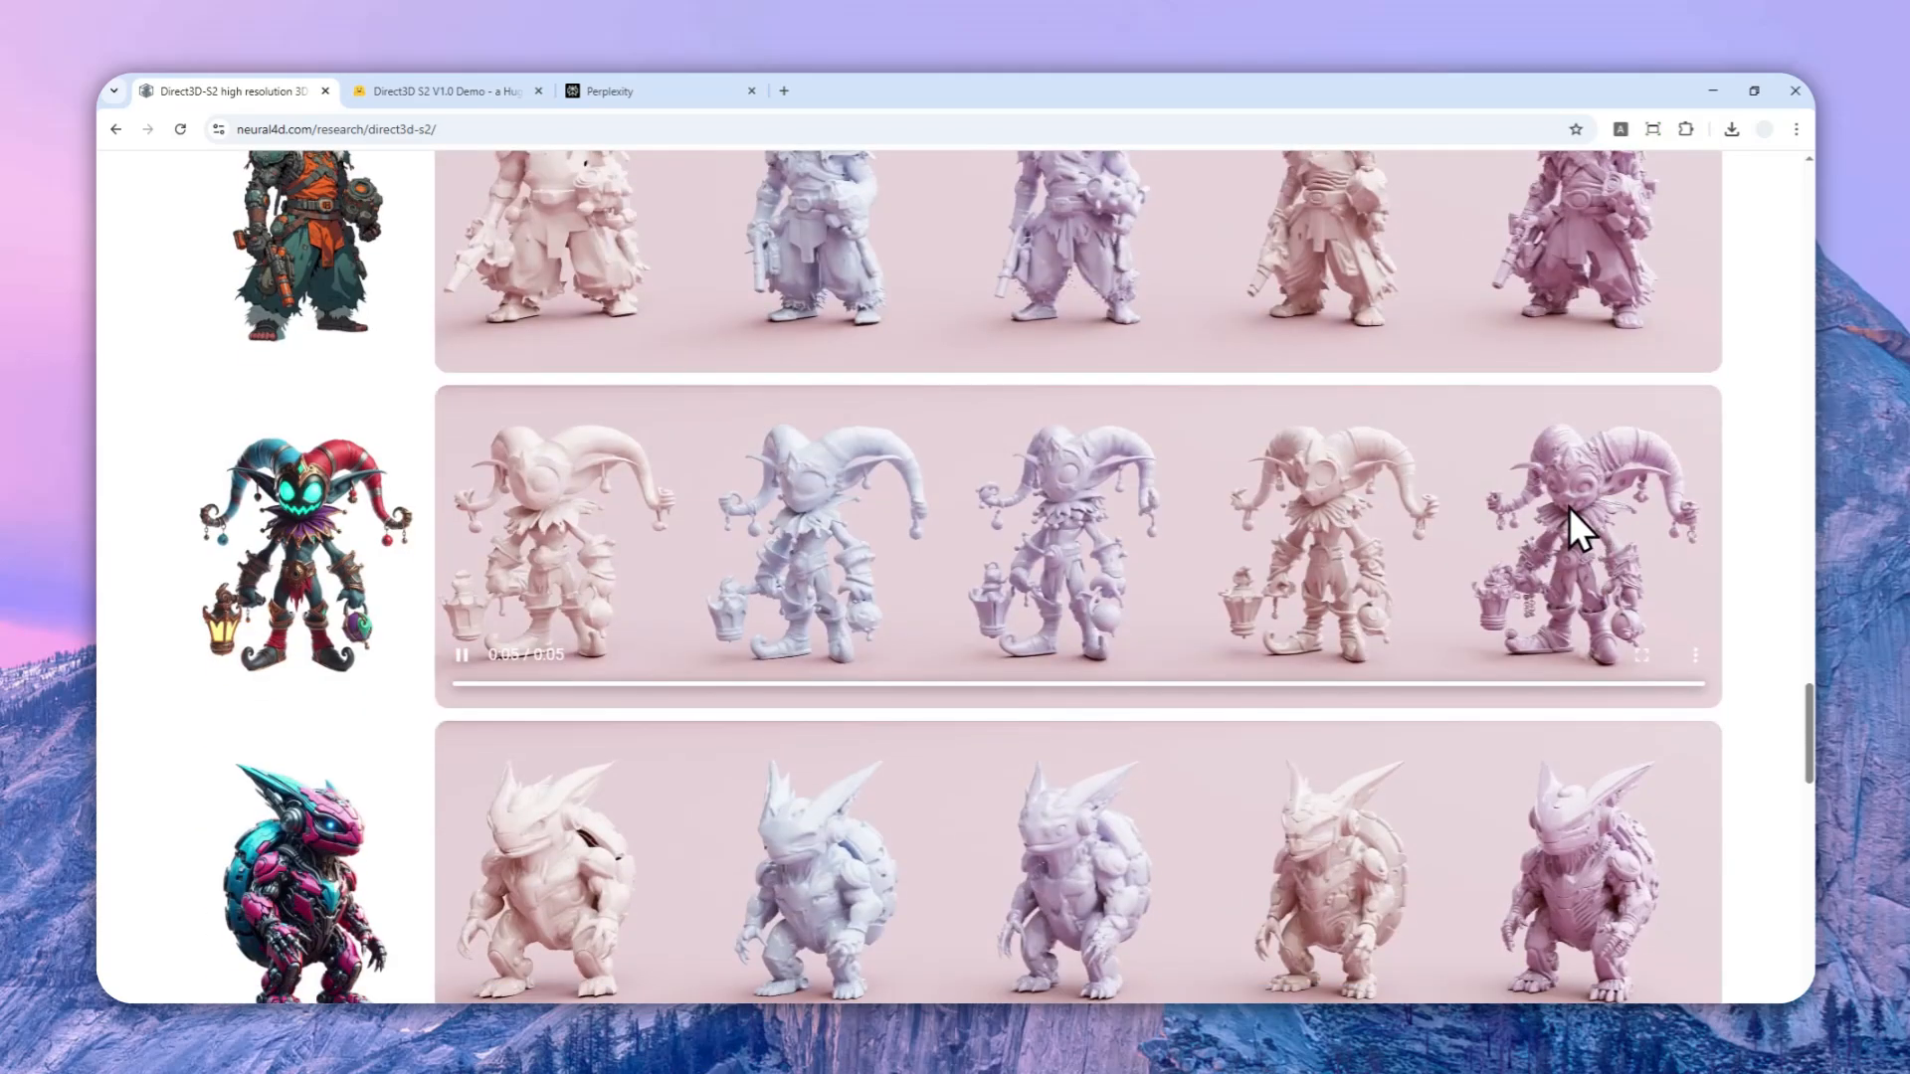
scroll("down", 3)
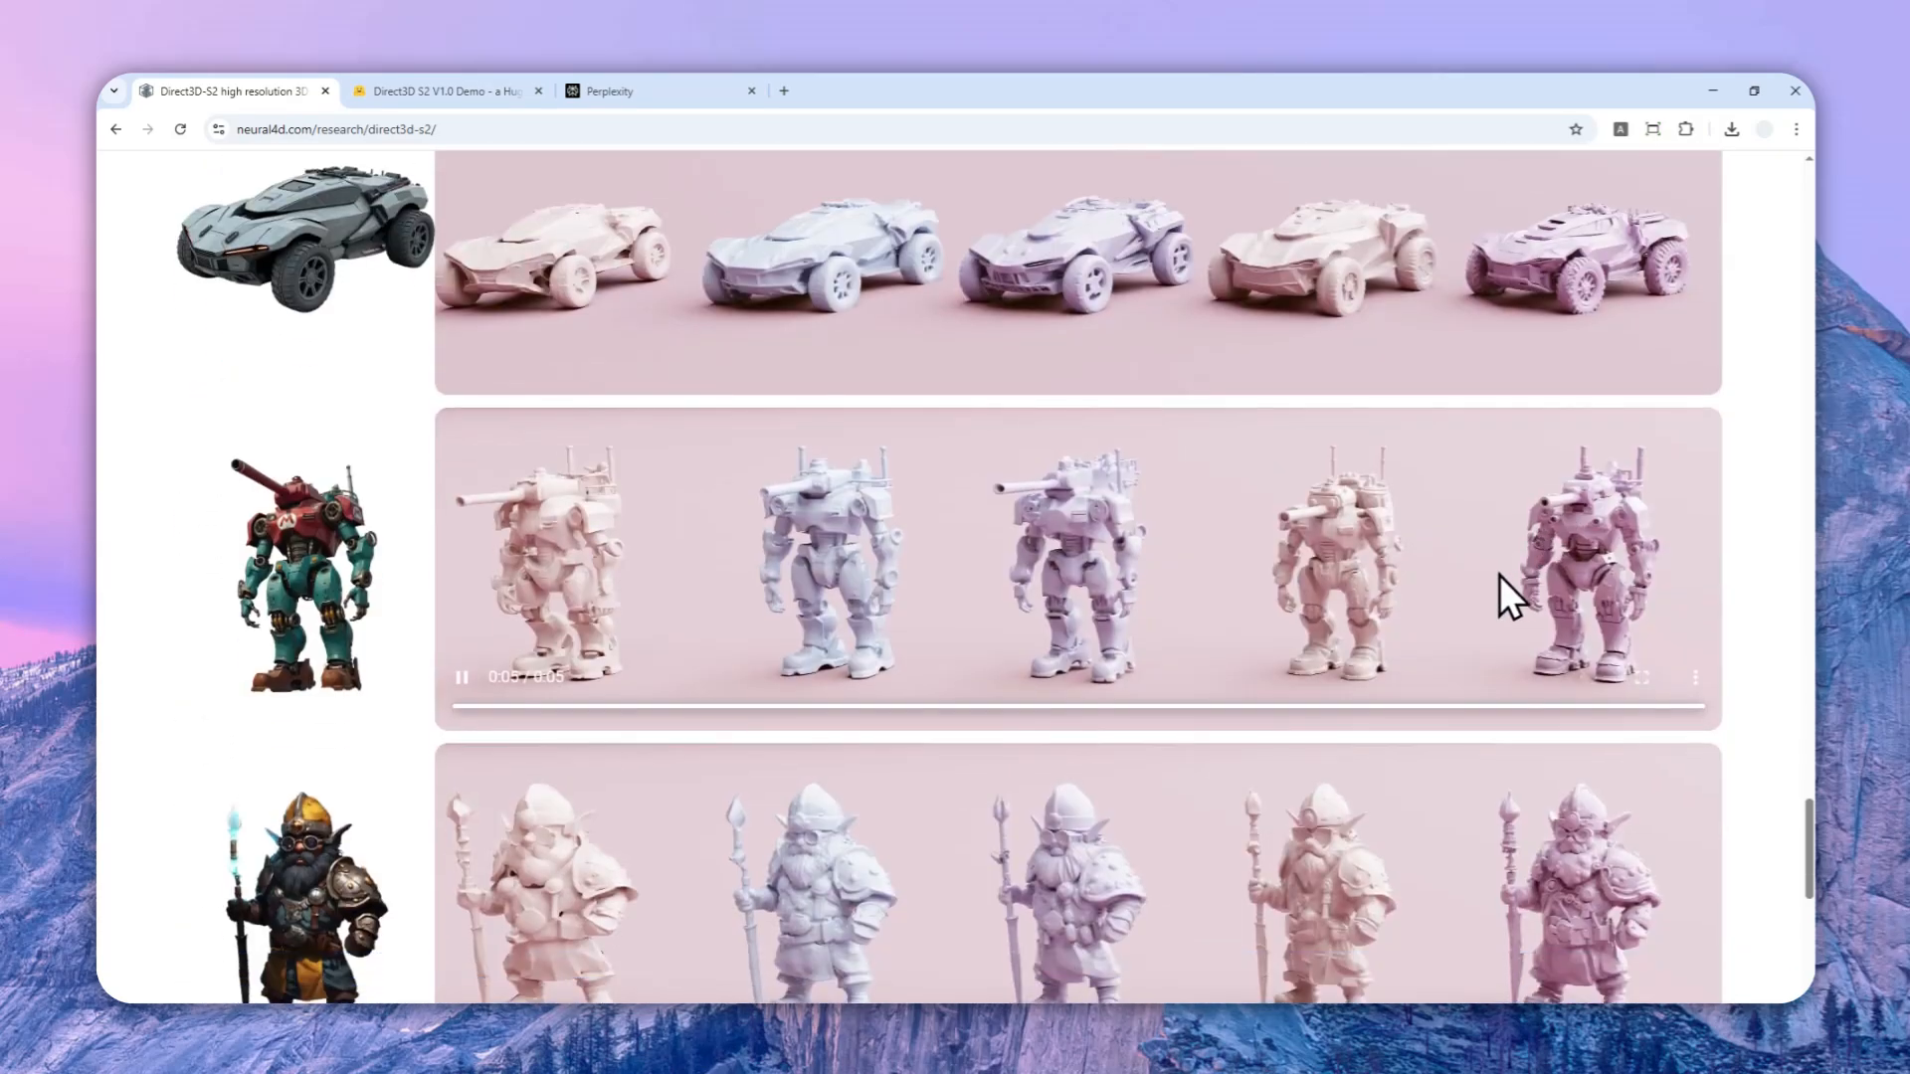
scroll("down", 3)
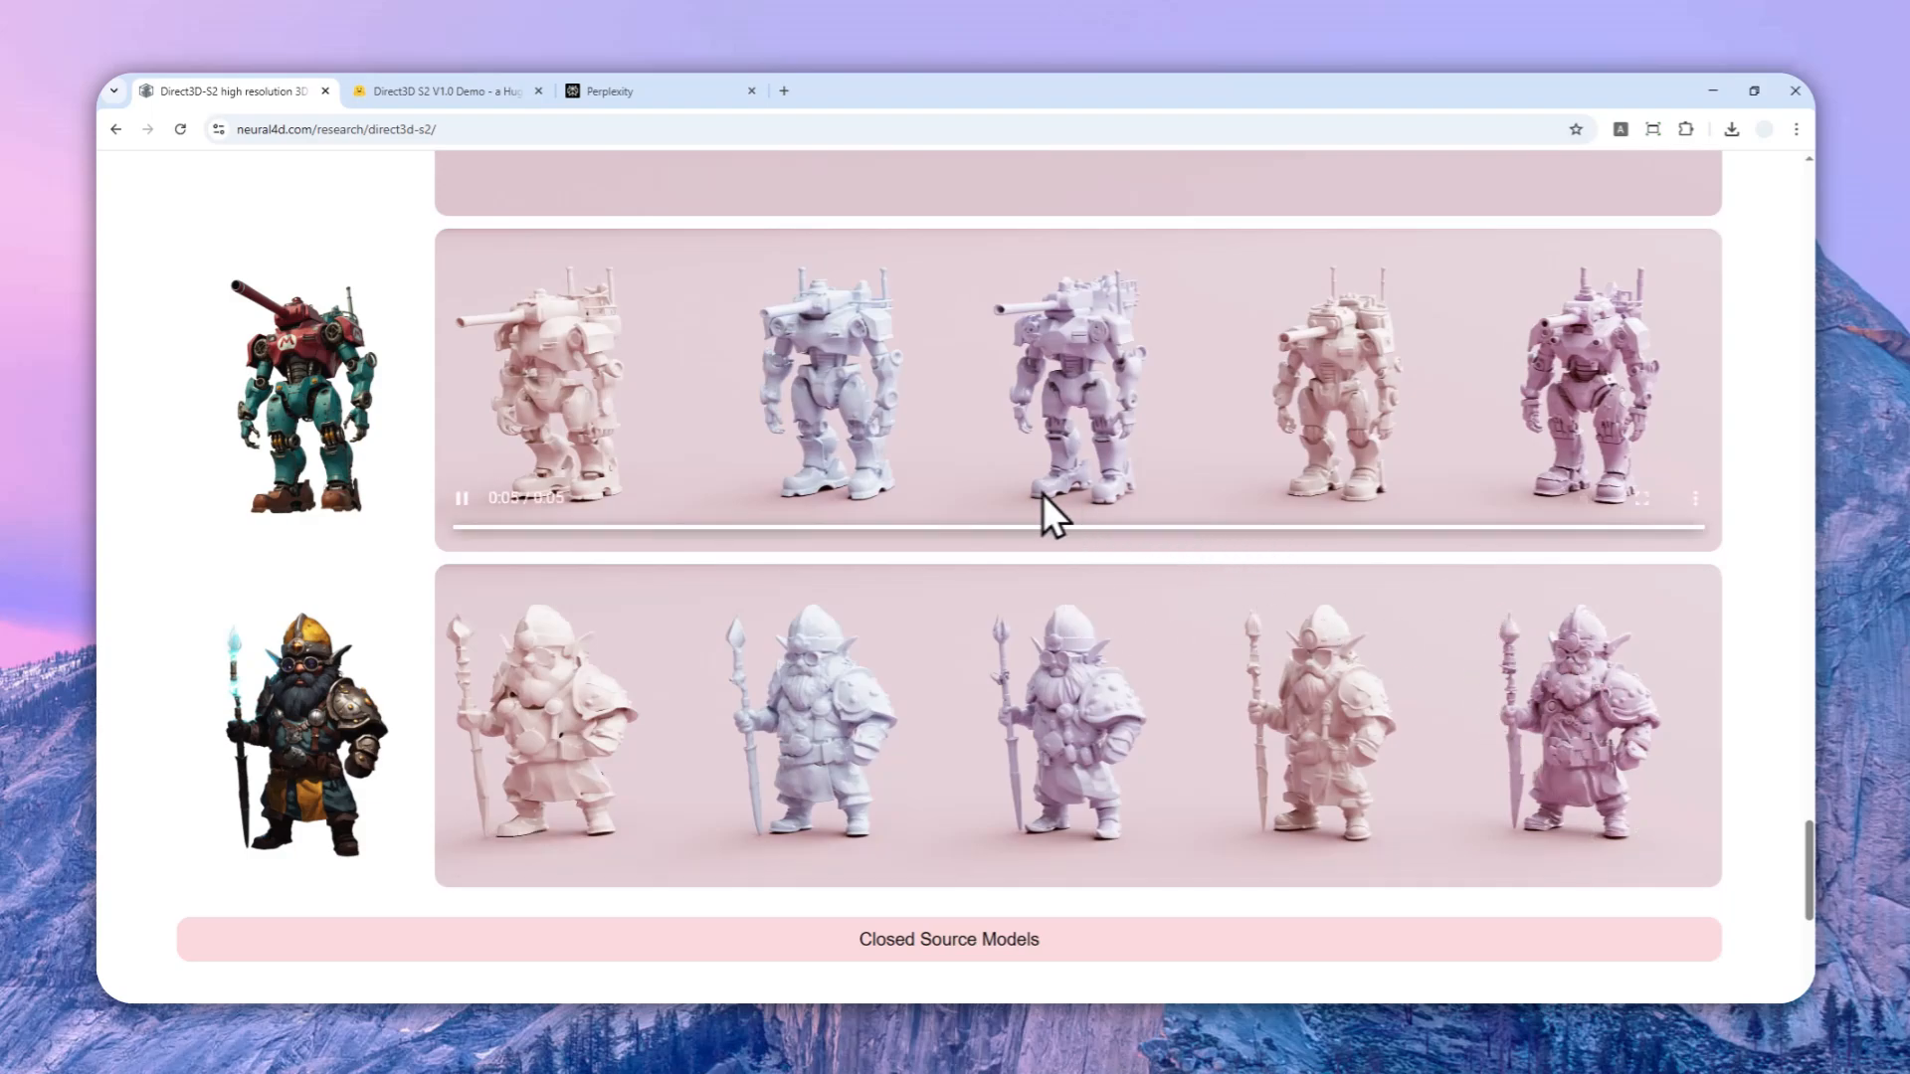
scroll("up", 3)
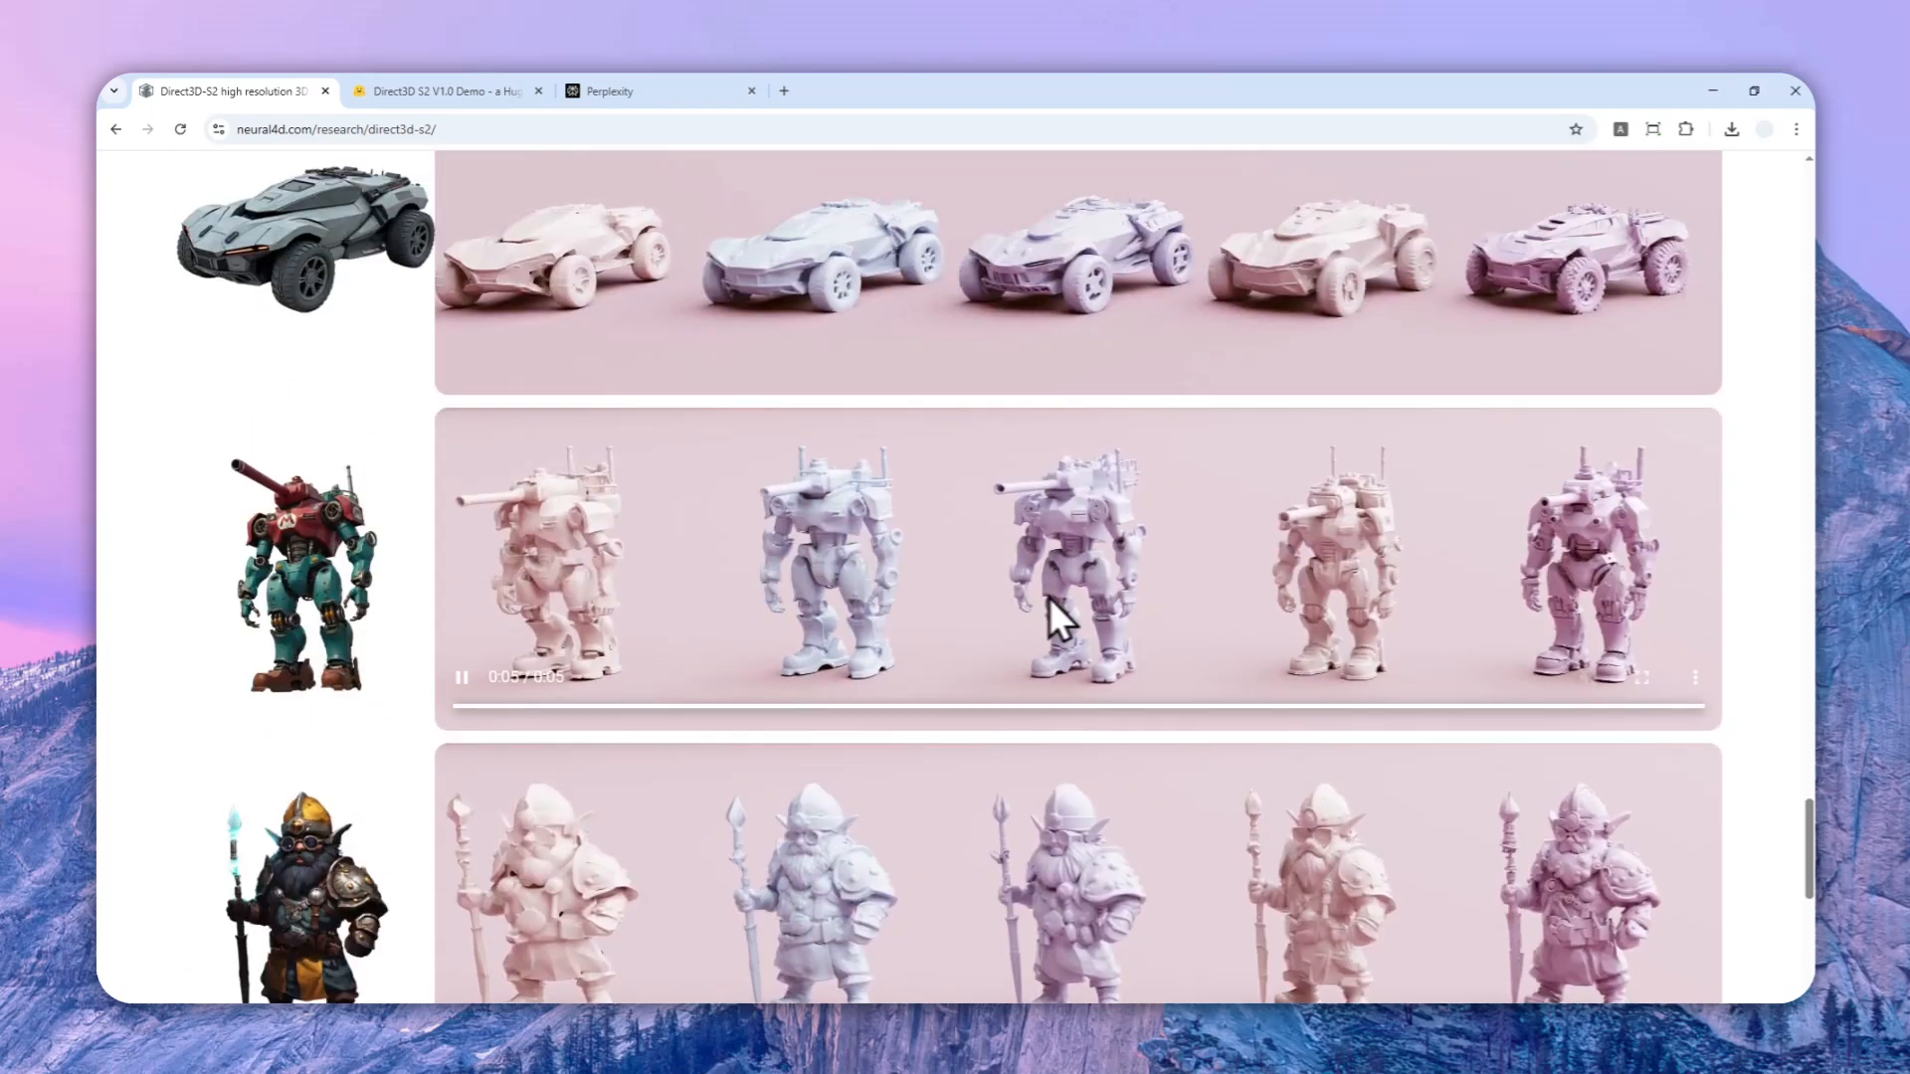
scroll("down", 3)
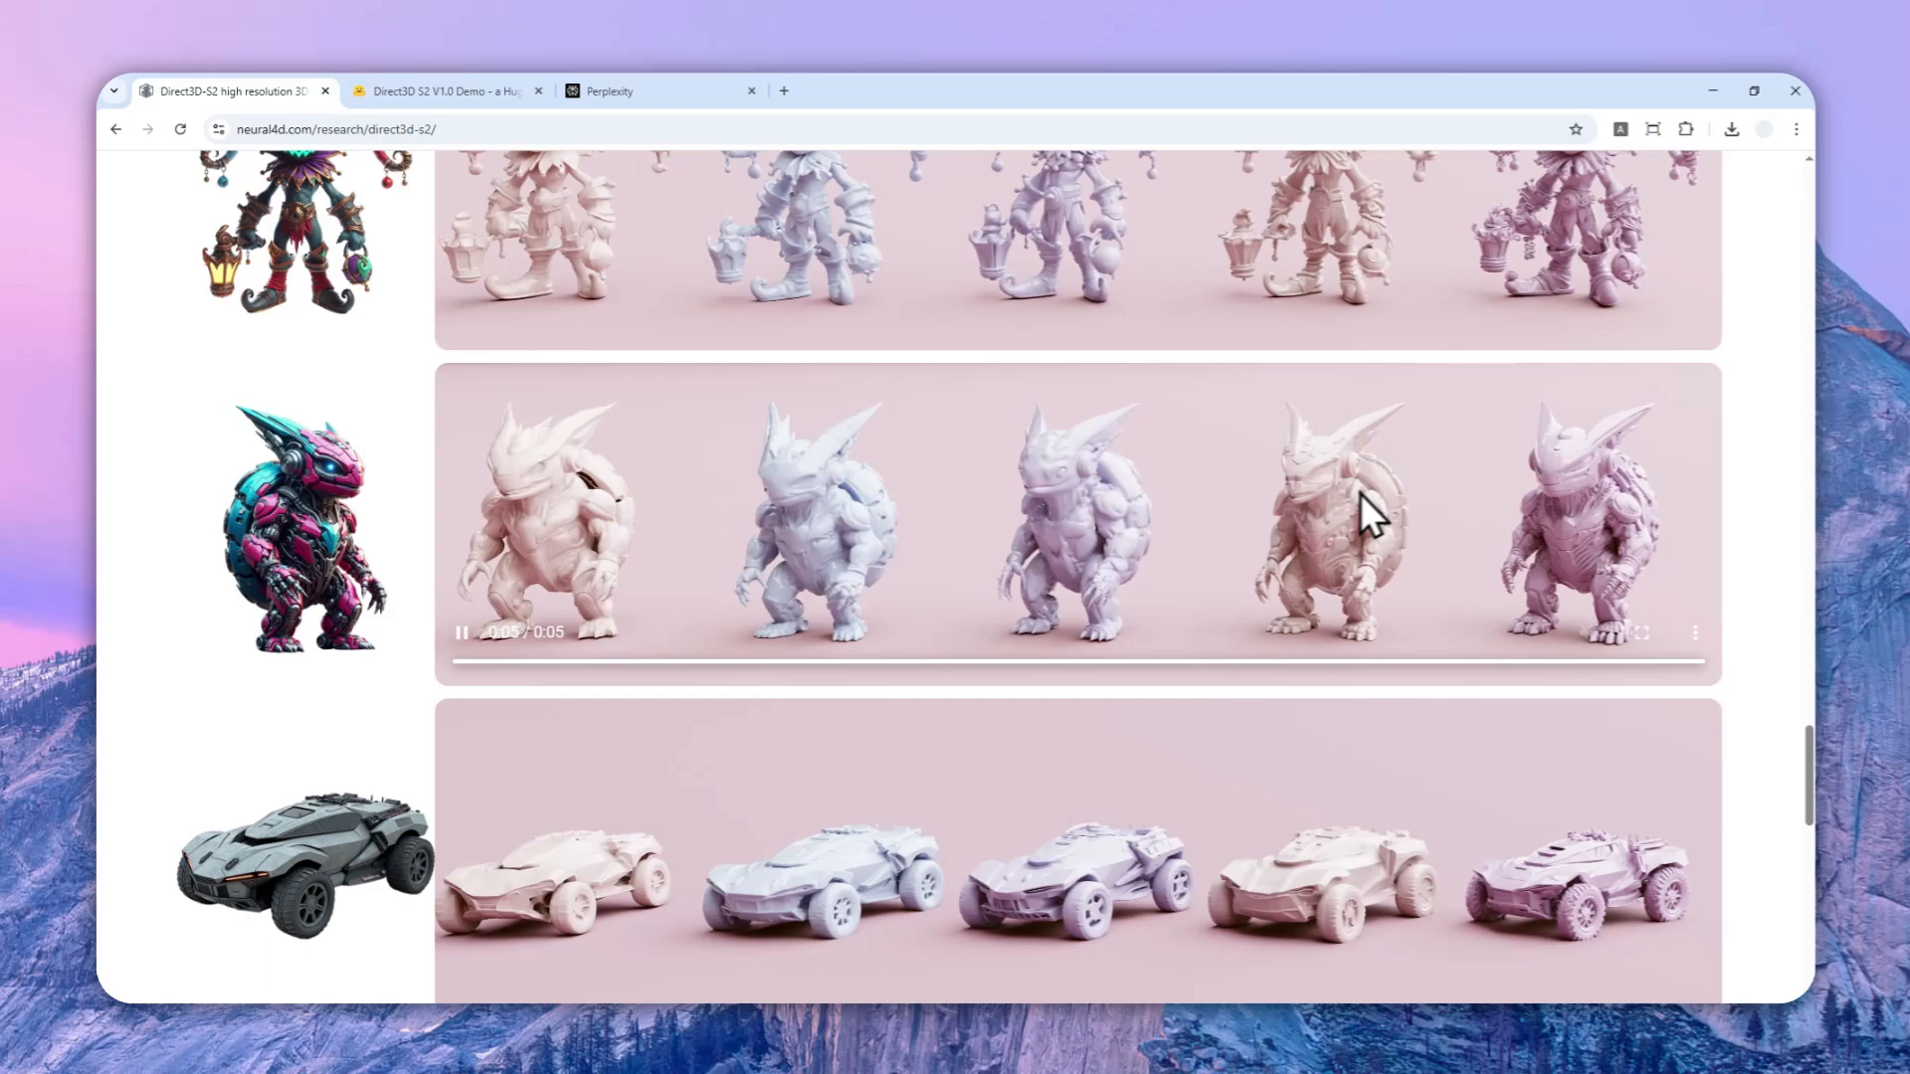
mouse_move(1602, 615)
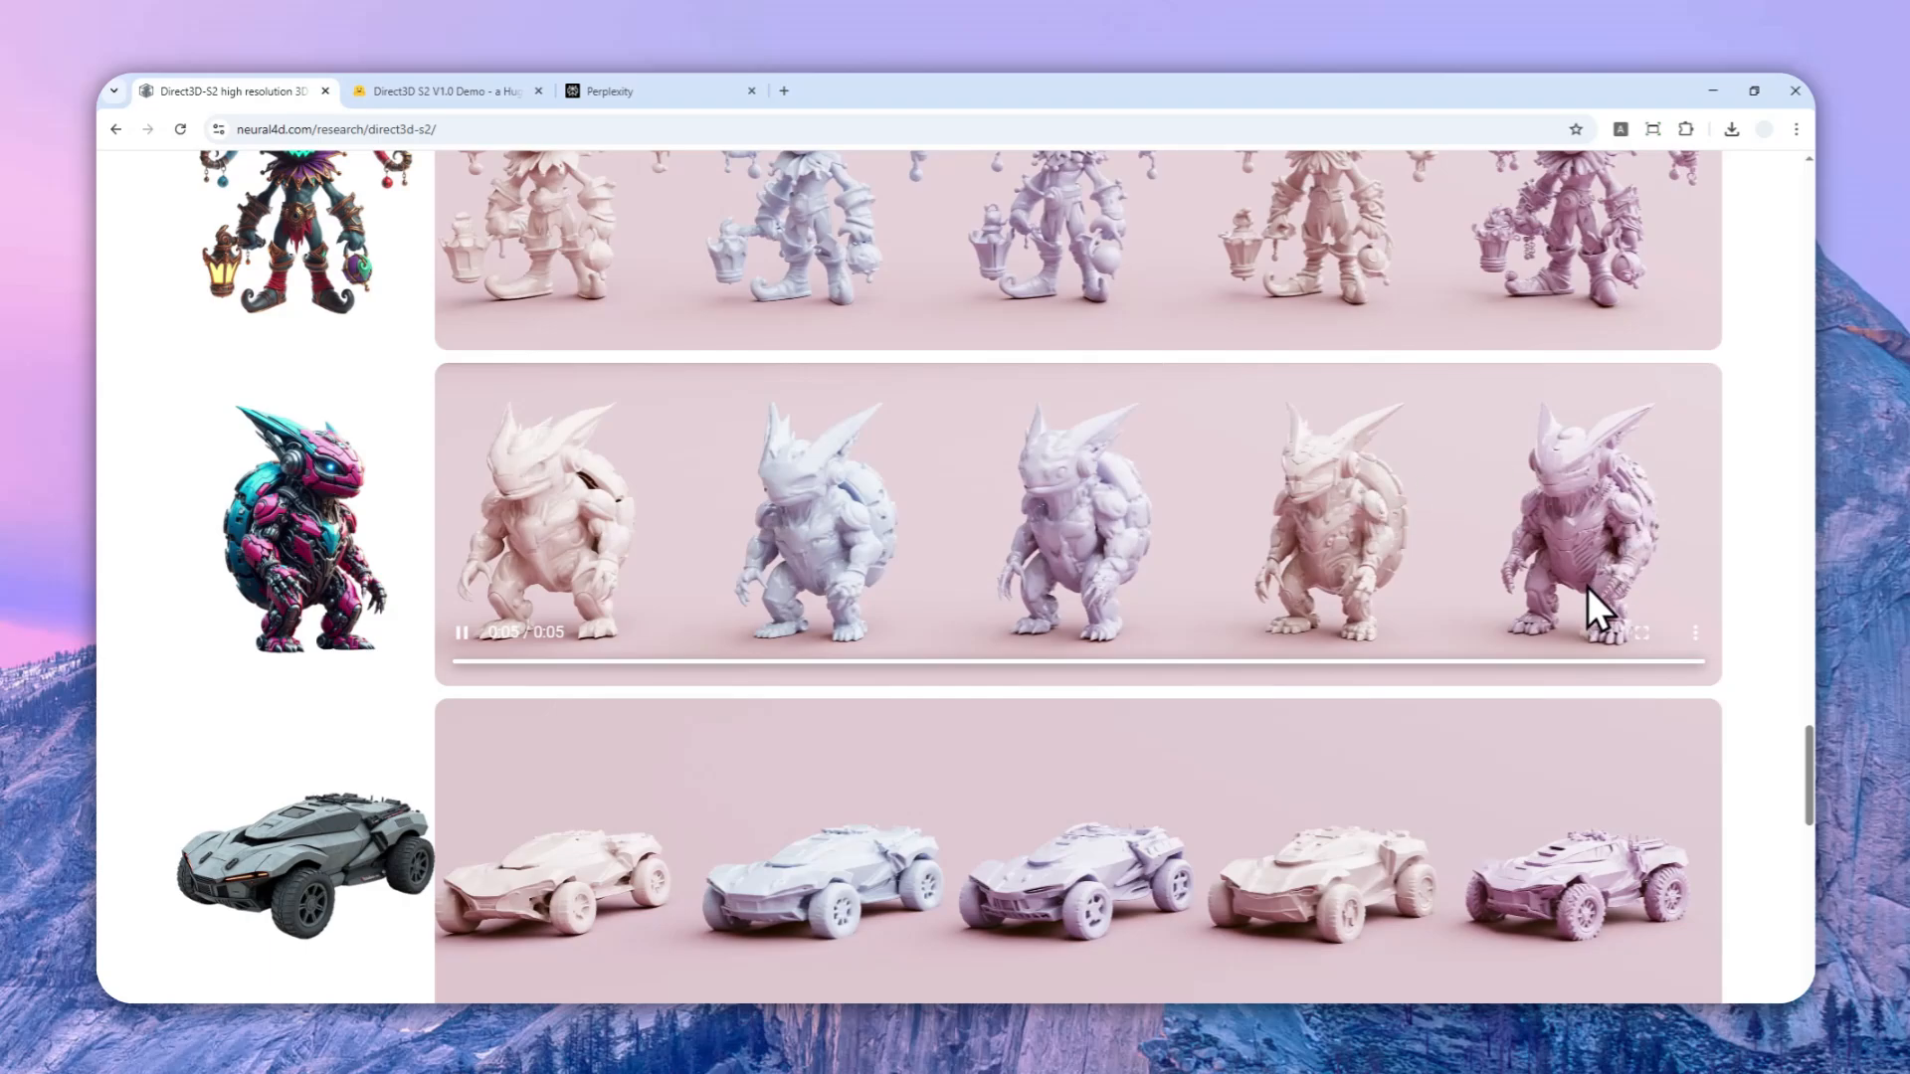
mouse_move(1686, 539)
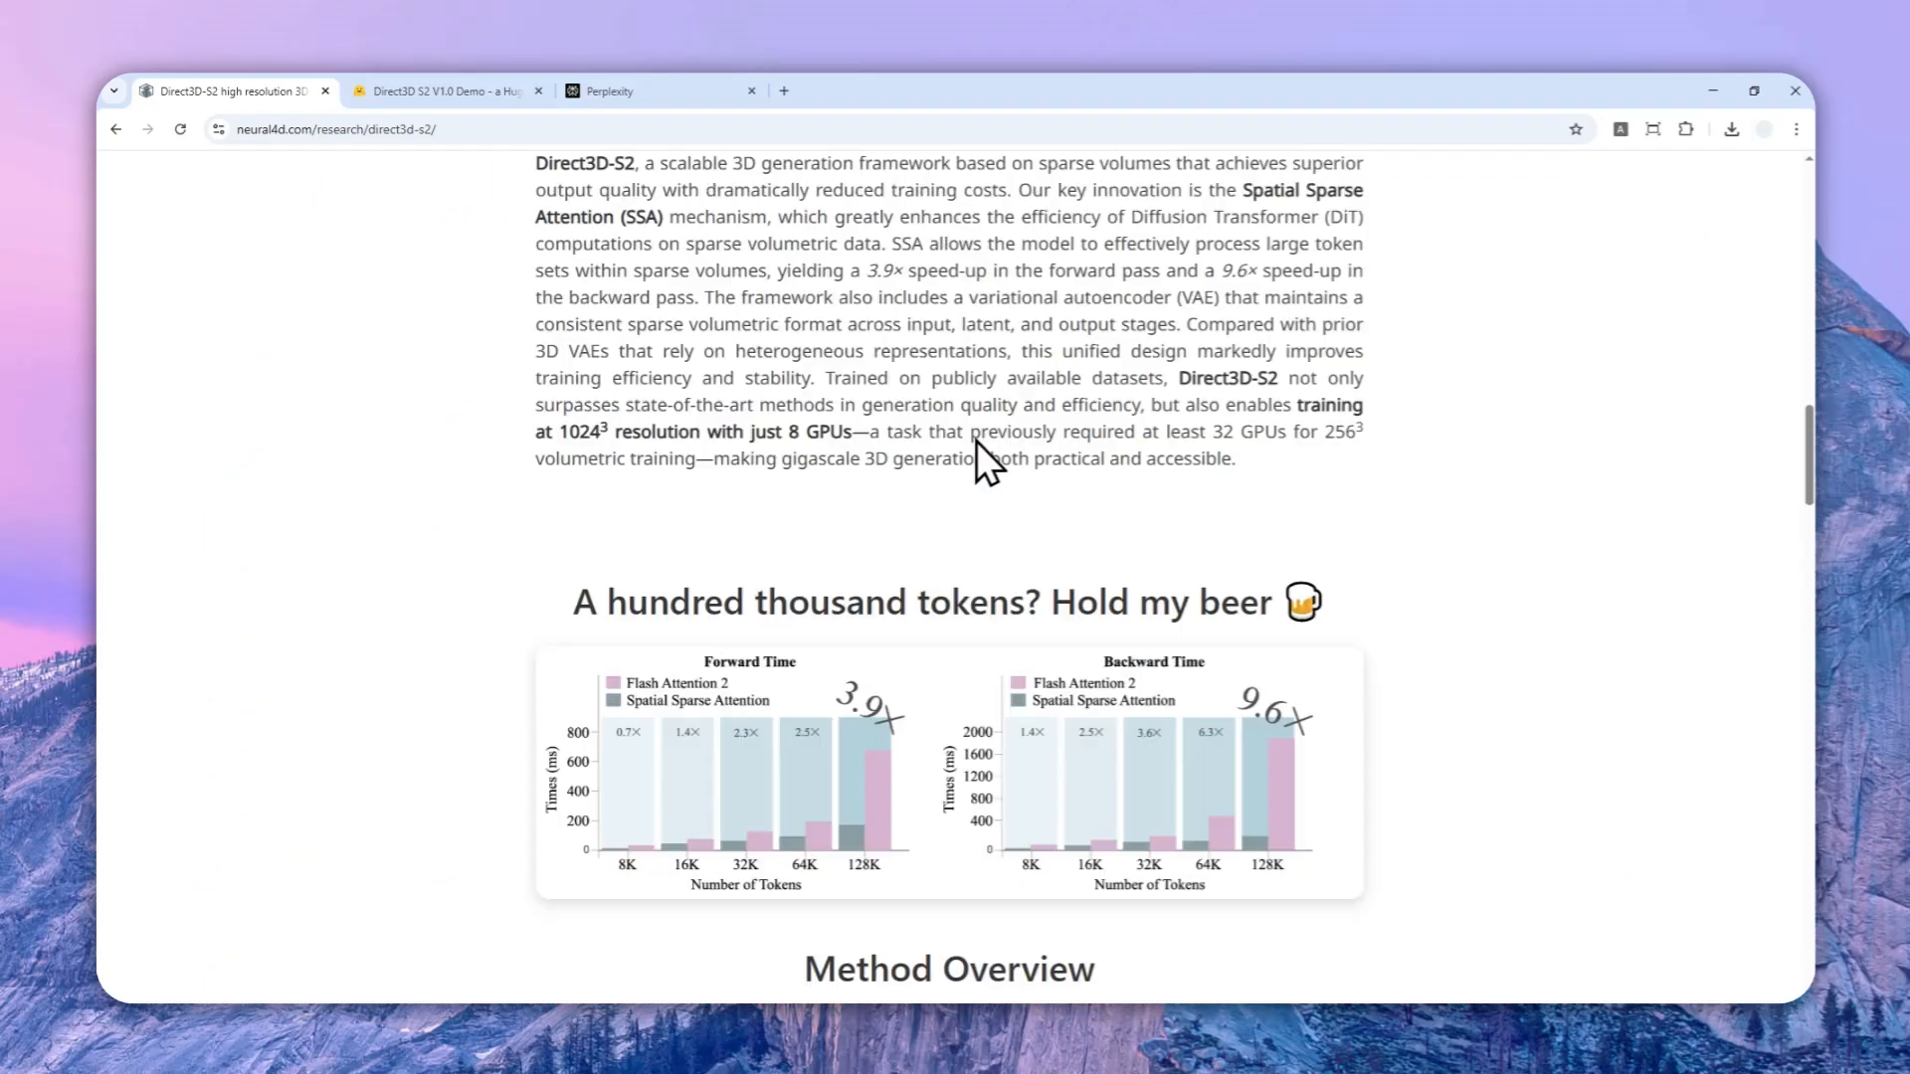
Step: Return to the page top and launch the Hugging Face demo via the Demo button
scroll("up", 3)
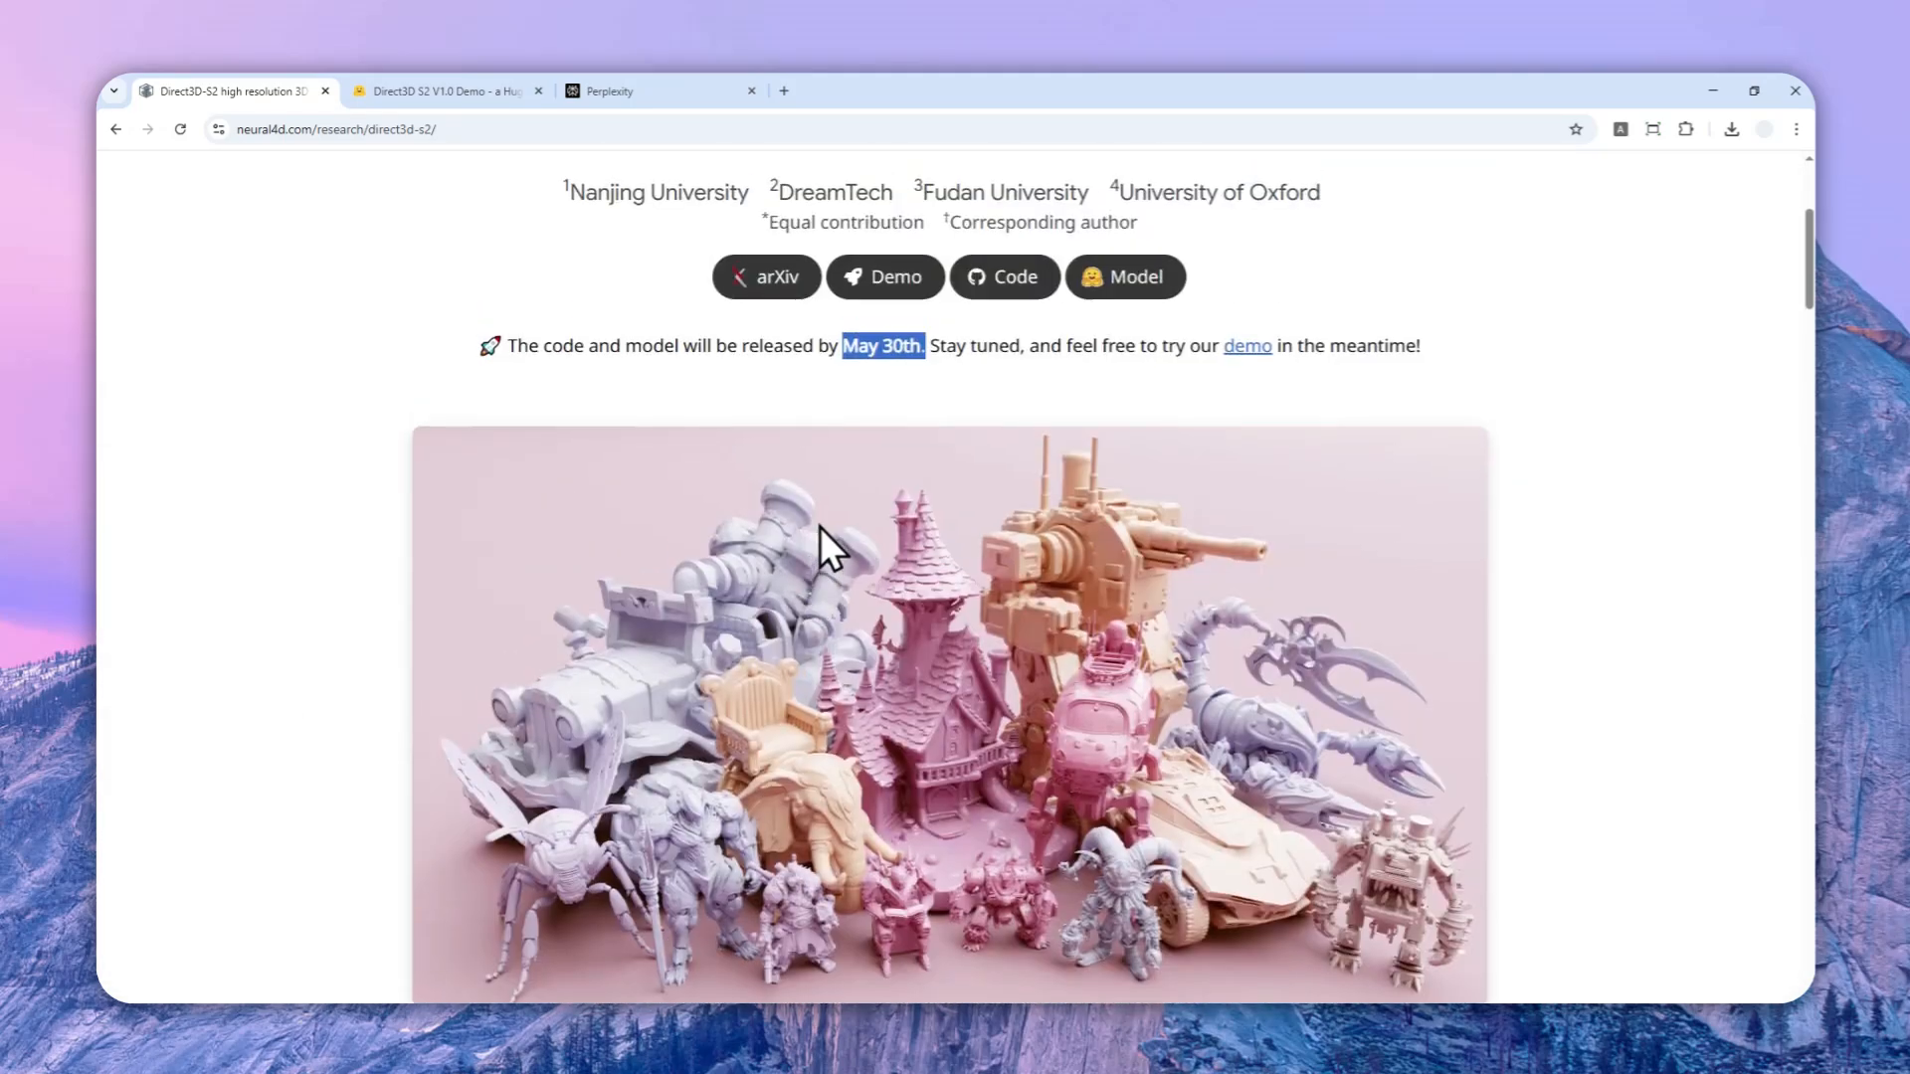
scroll("up", 3)
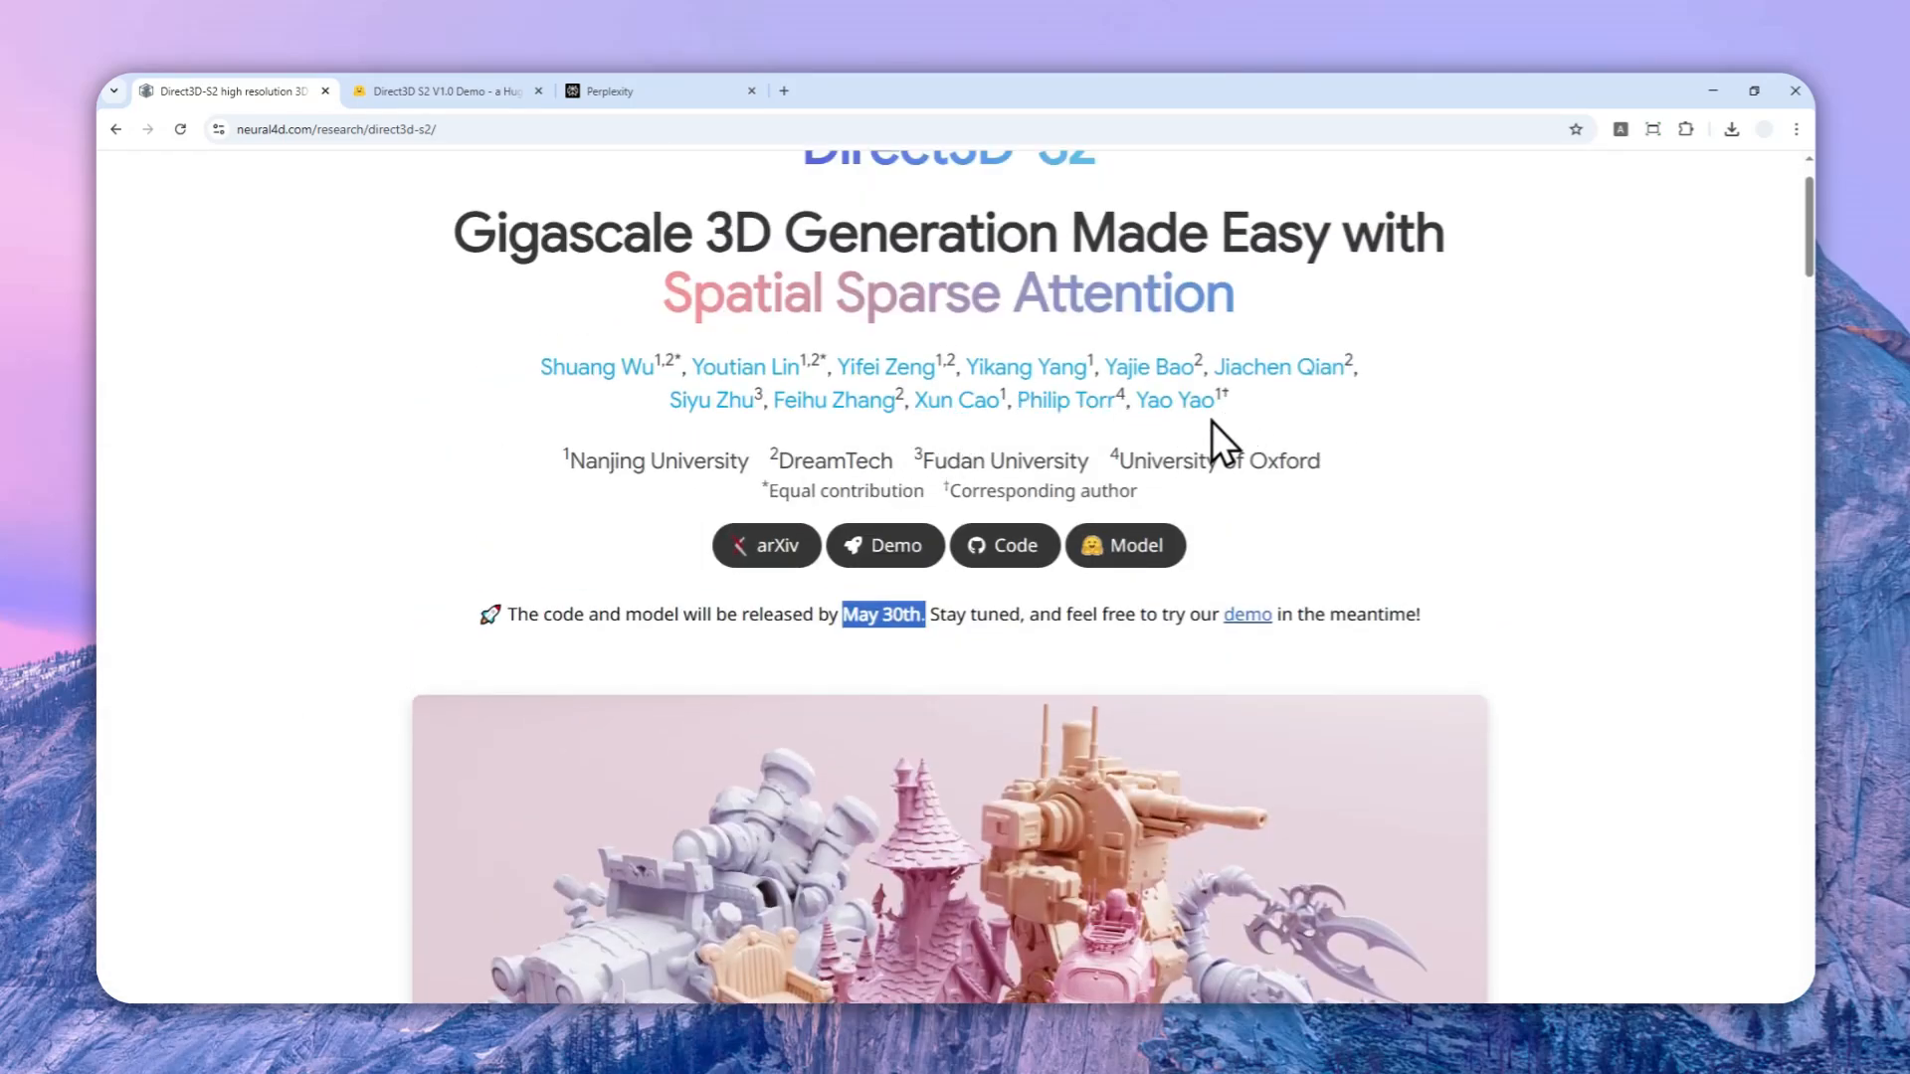
left_click(447, 89)
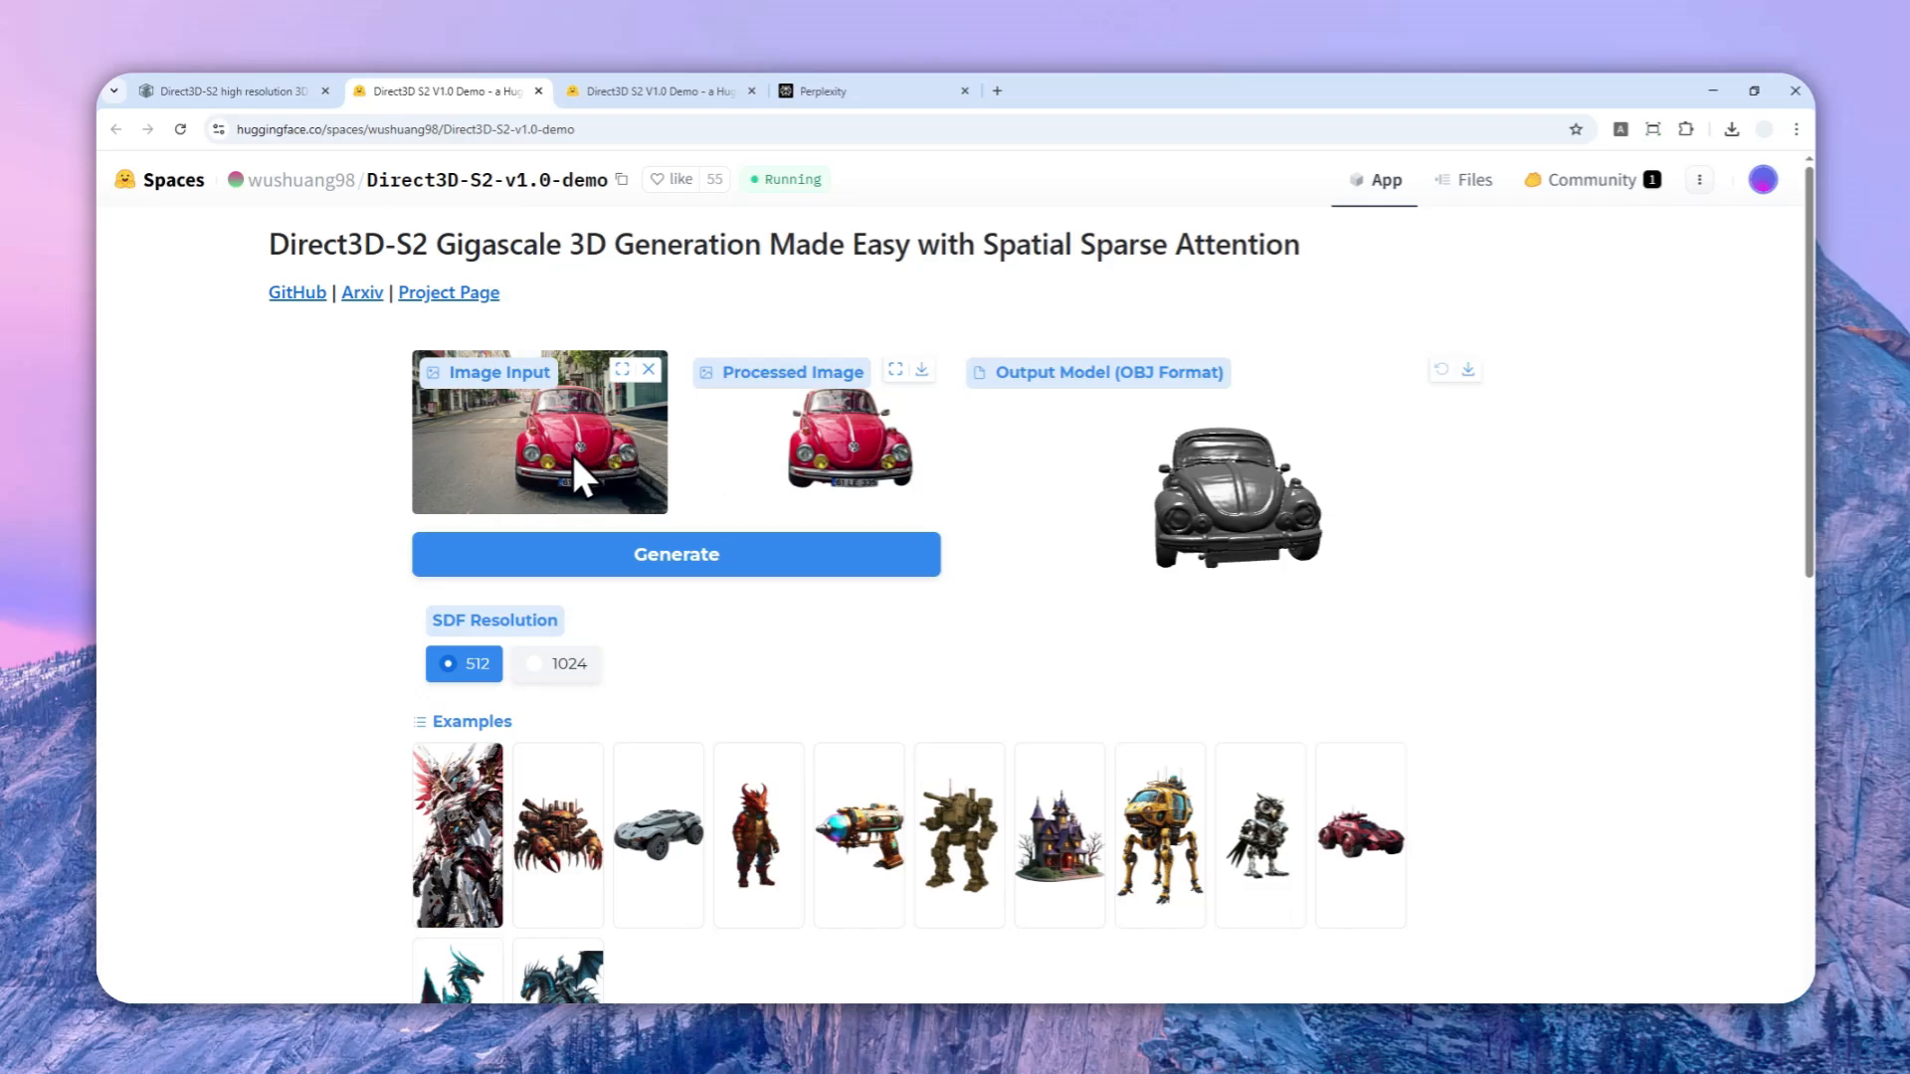
mouse_move(605, 466)
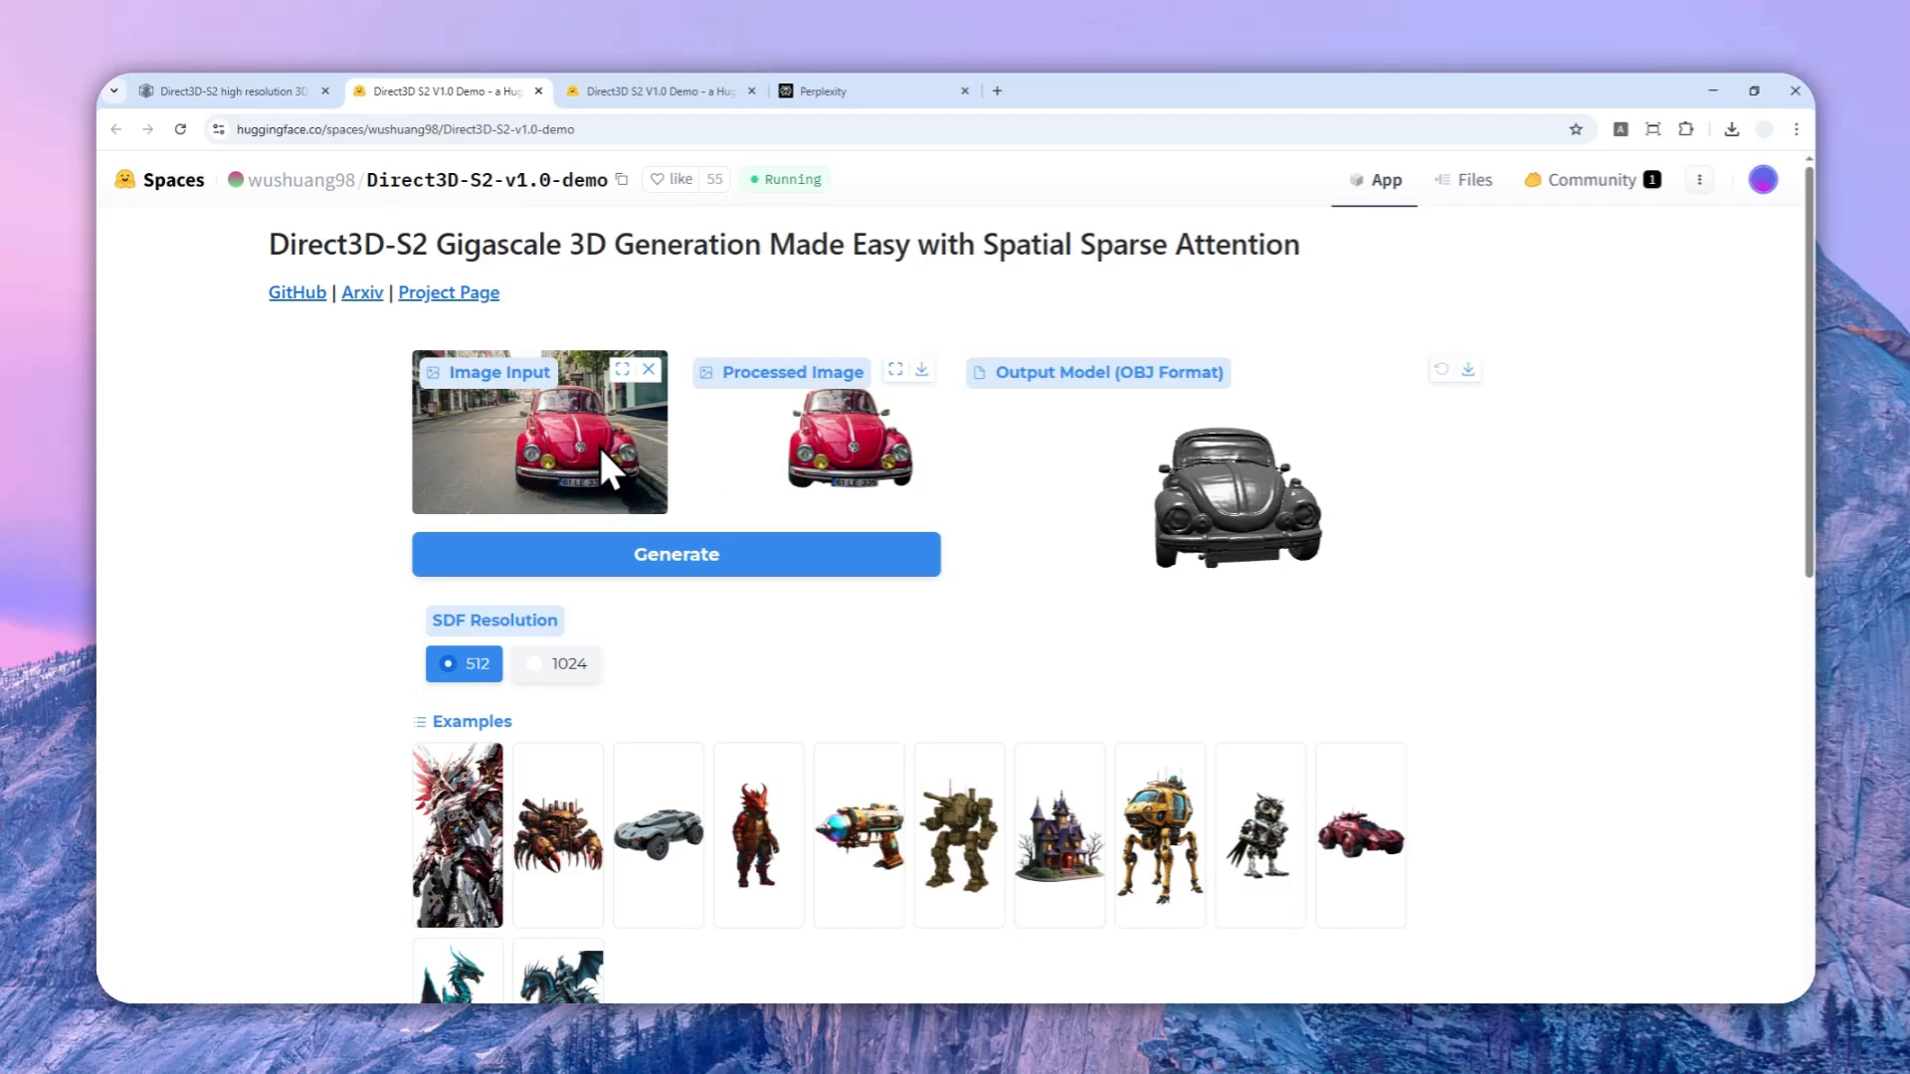
mouse_move(854, 437)
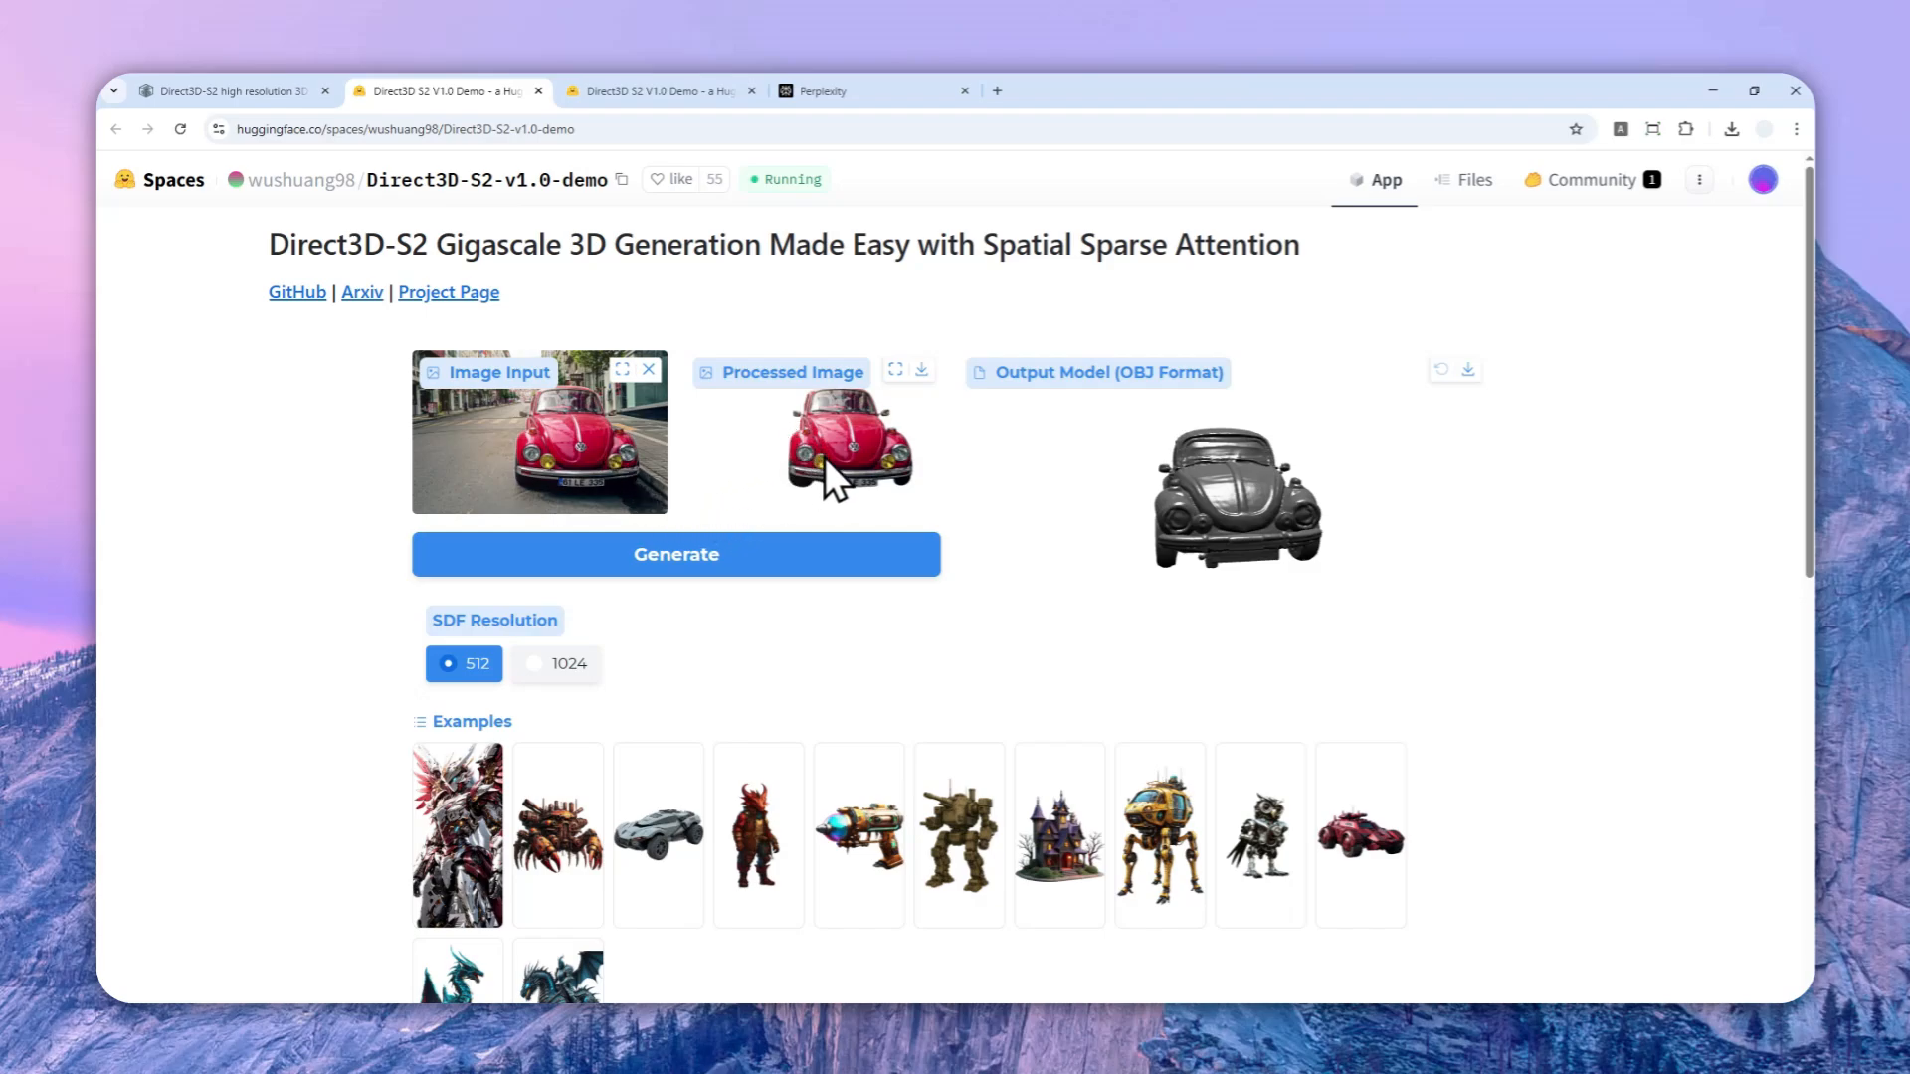
mouse_move(677, 555)
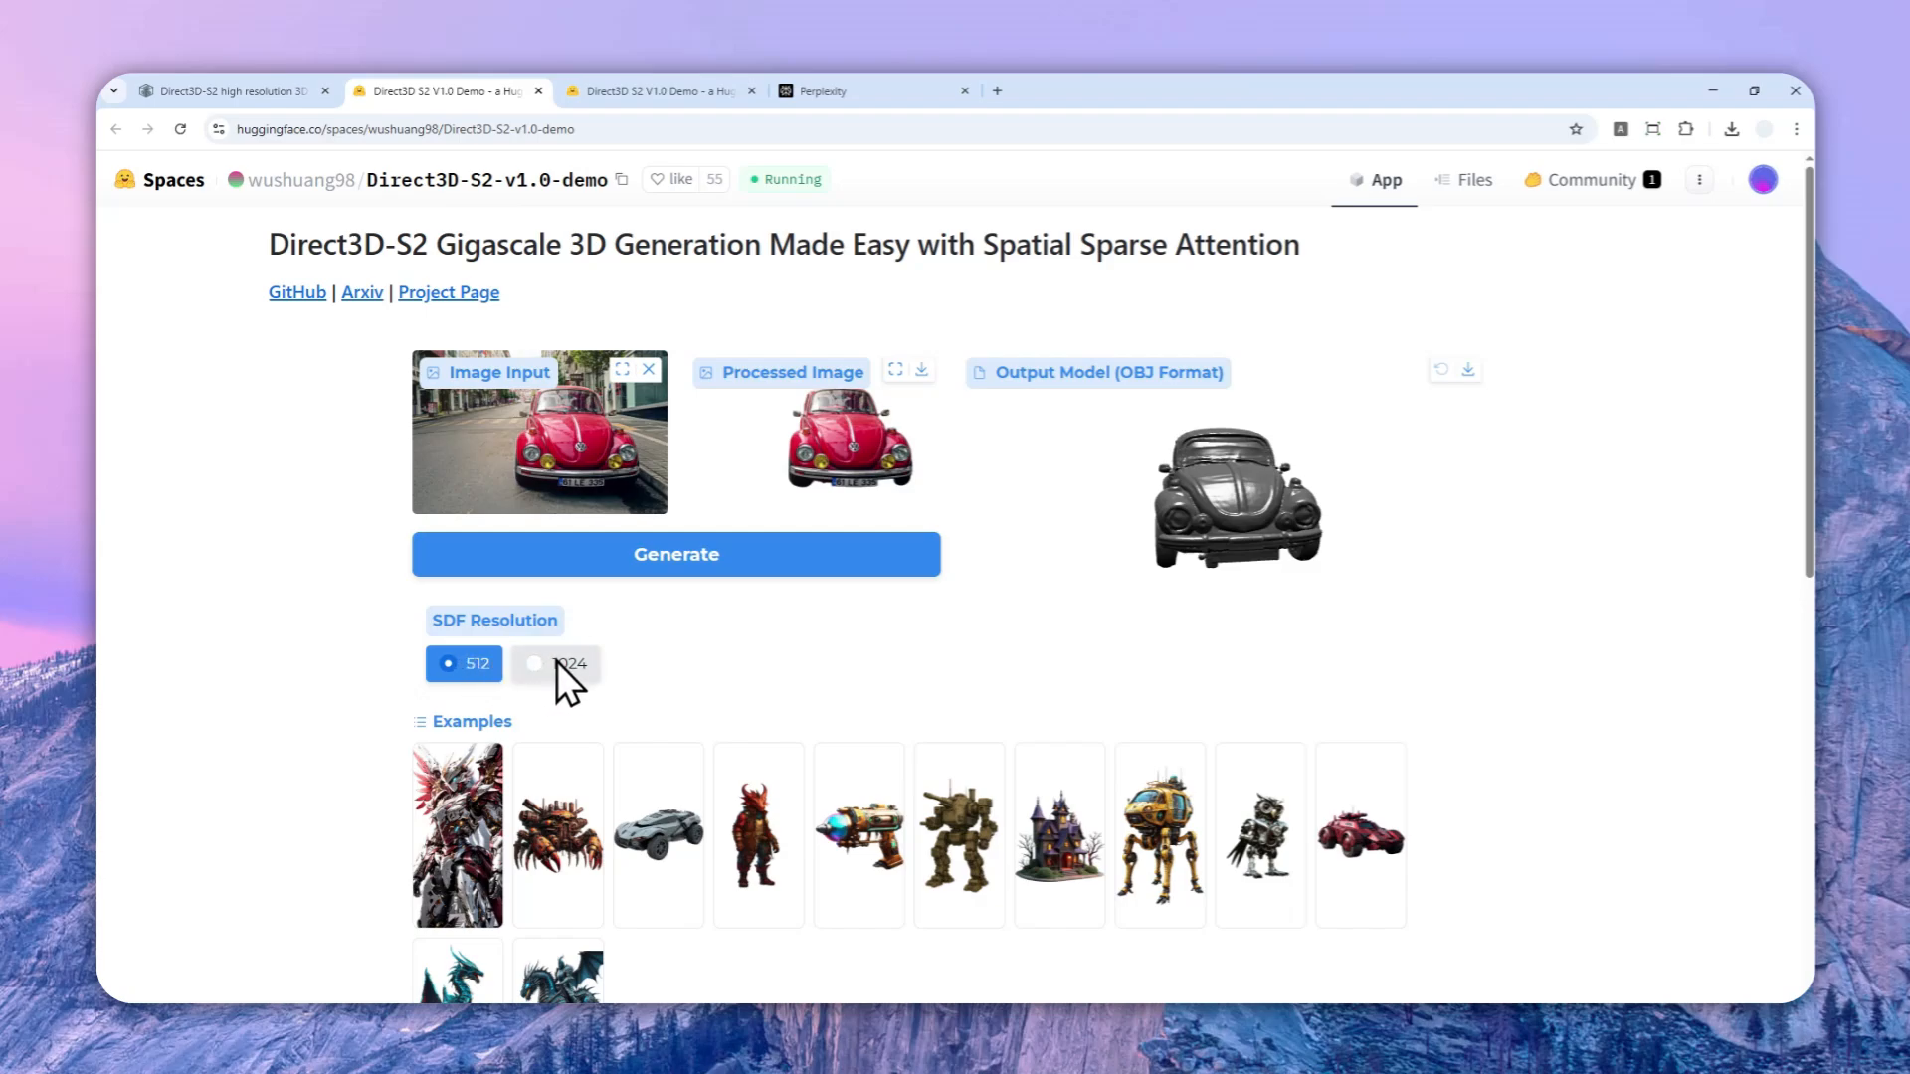
mouse_move(659, 604)
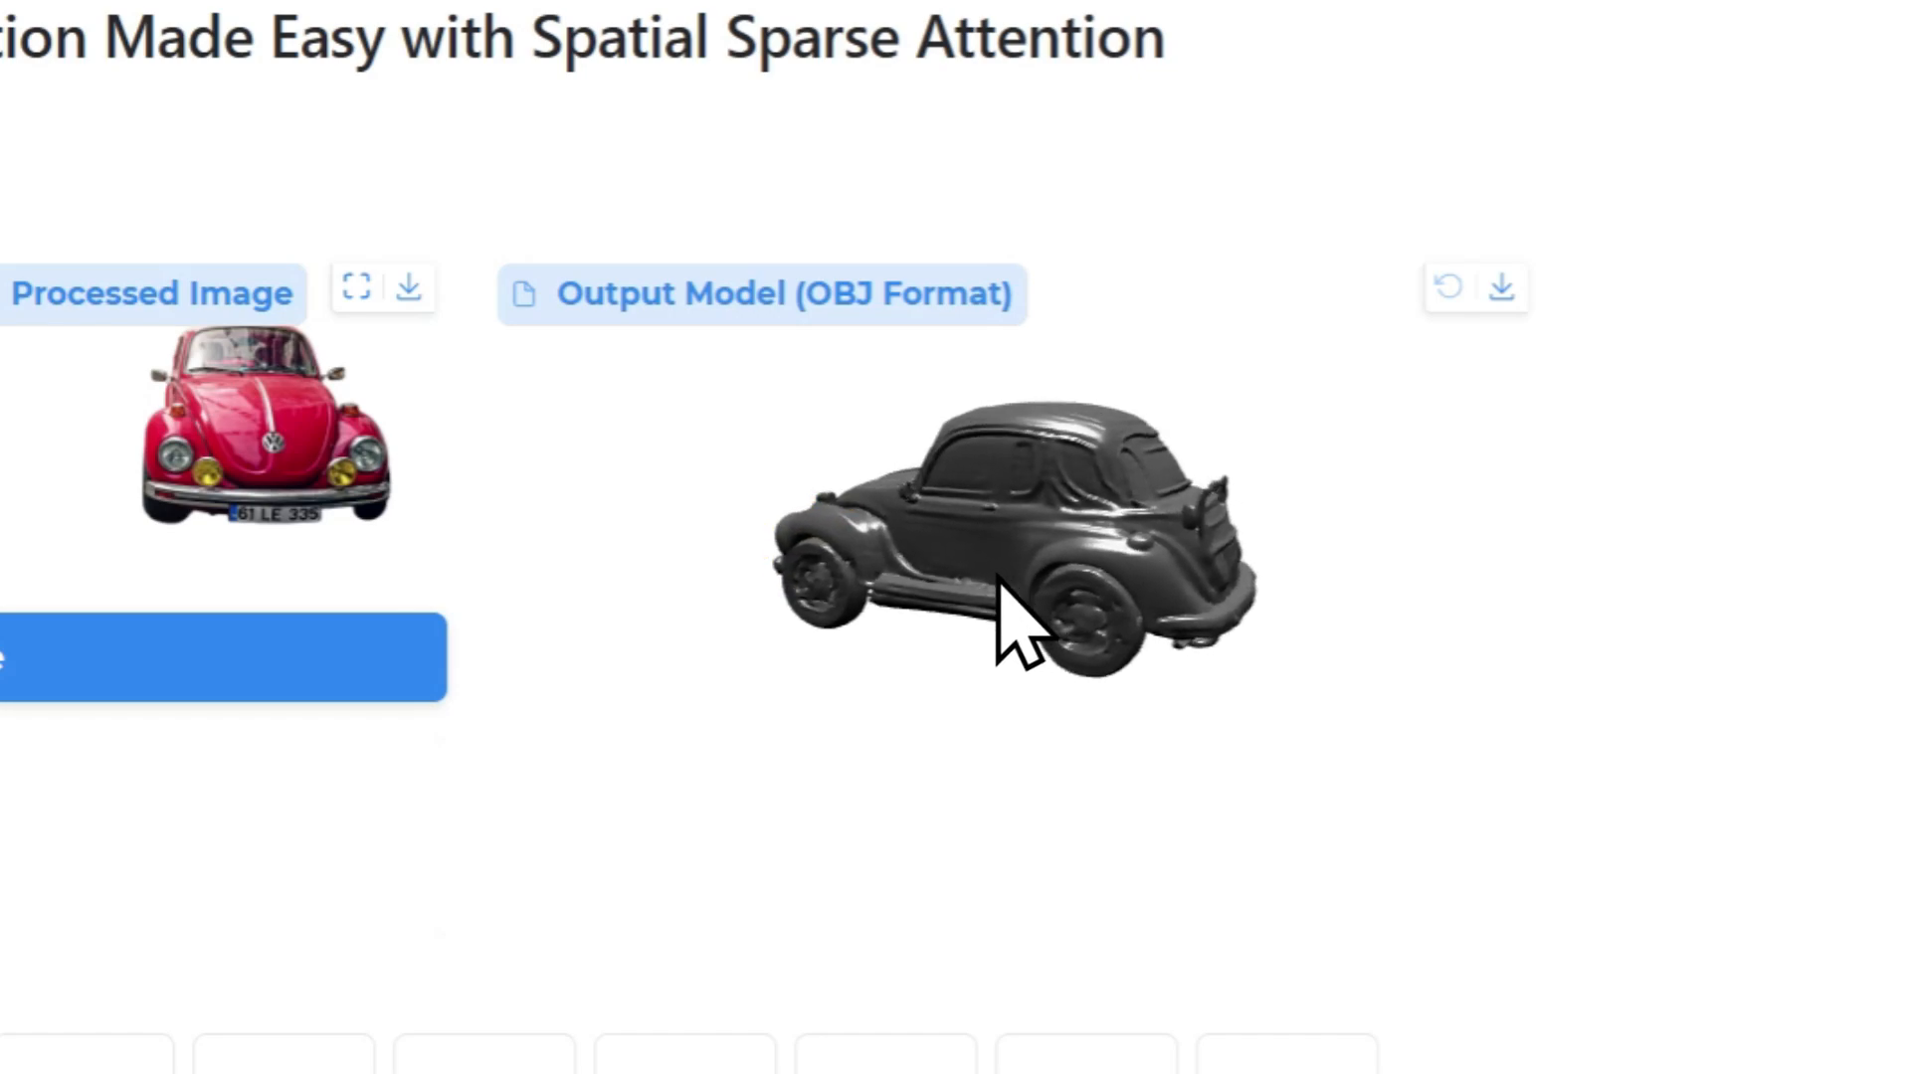
left_click_drag(1016, 633, 963, 639)
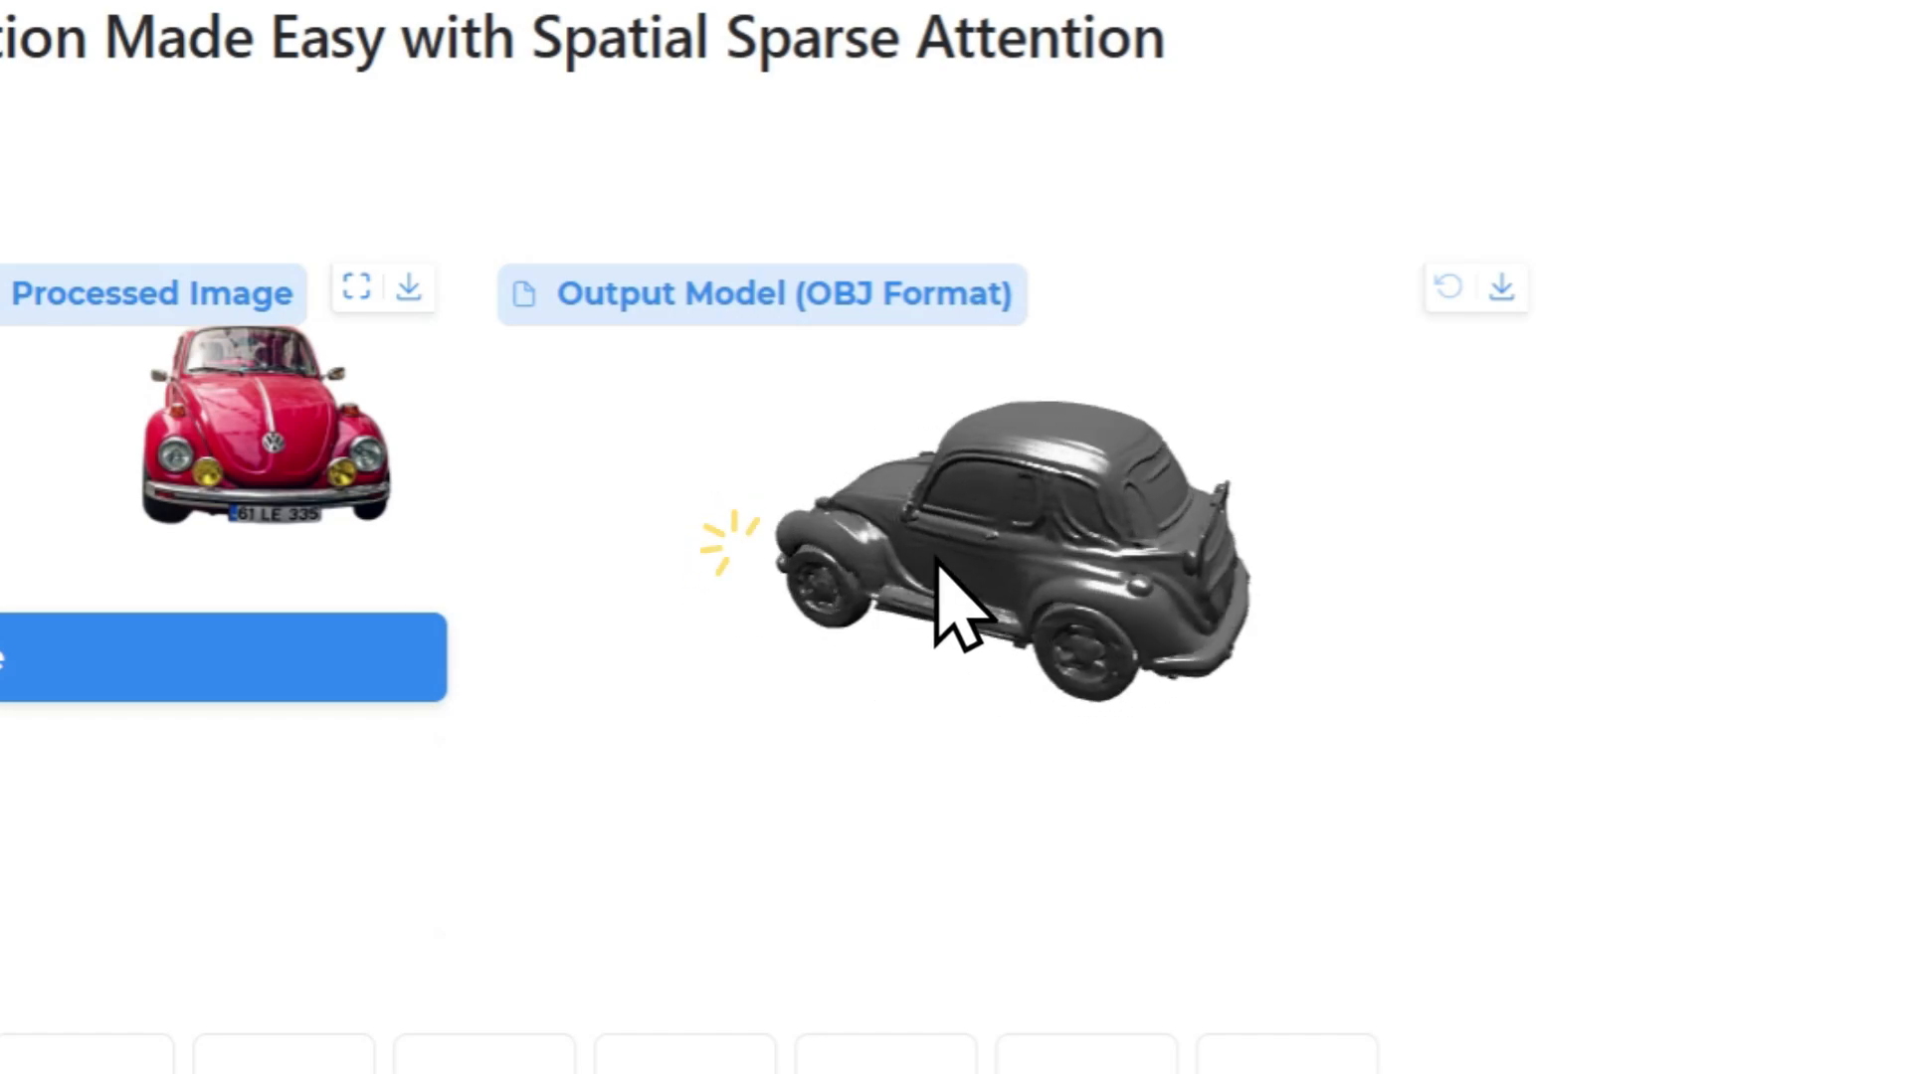
left_click_drag(963, 633, 1029, 549)
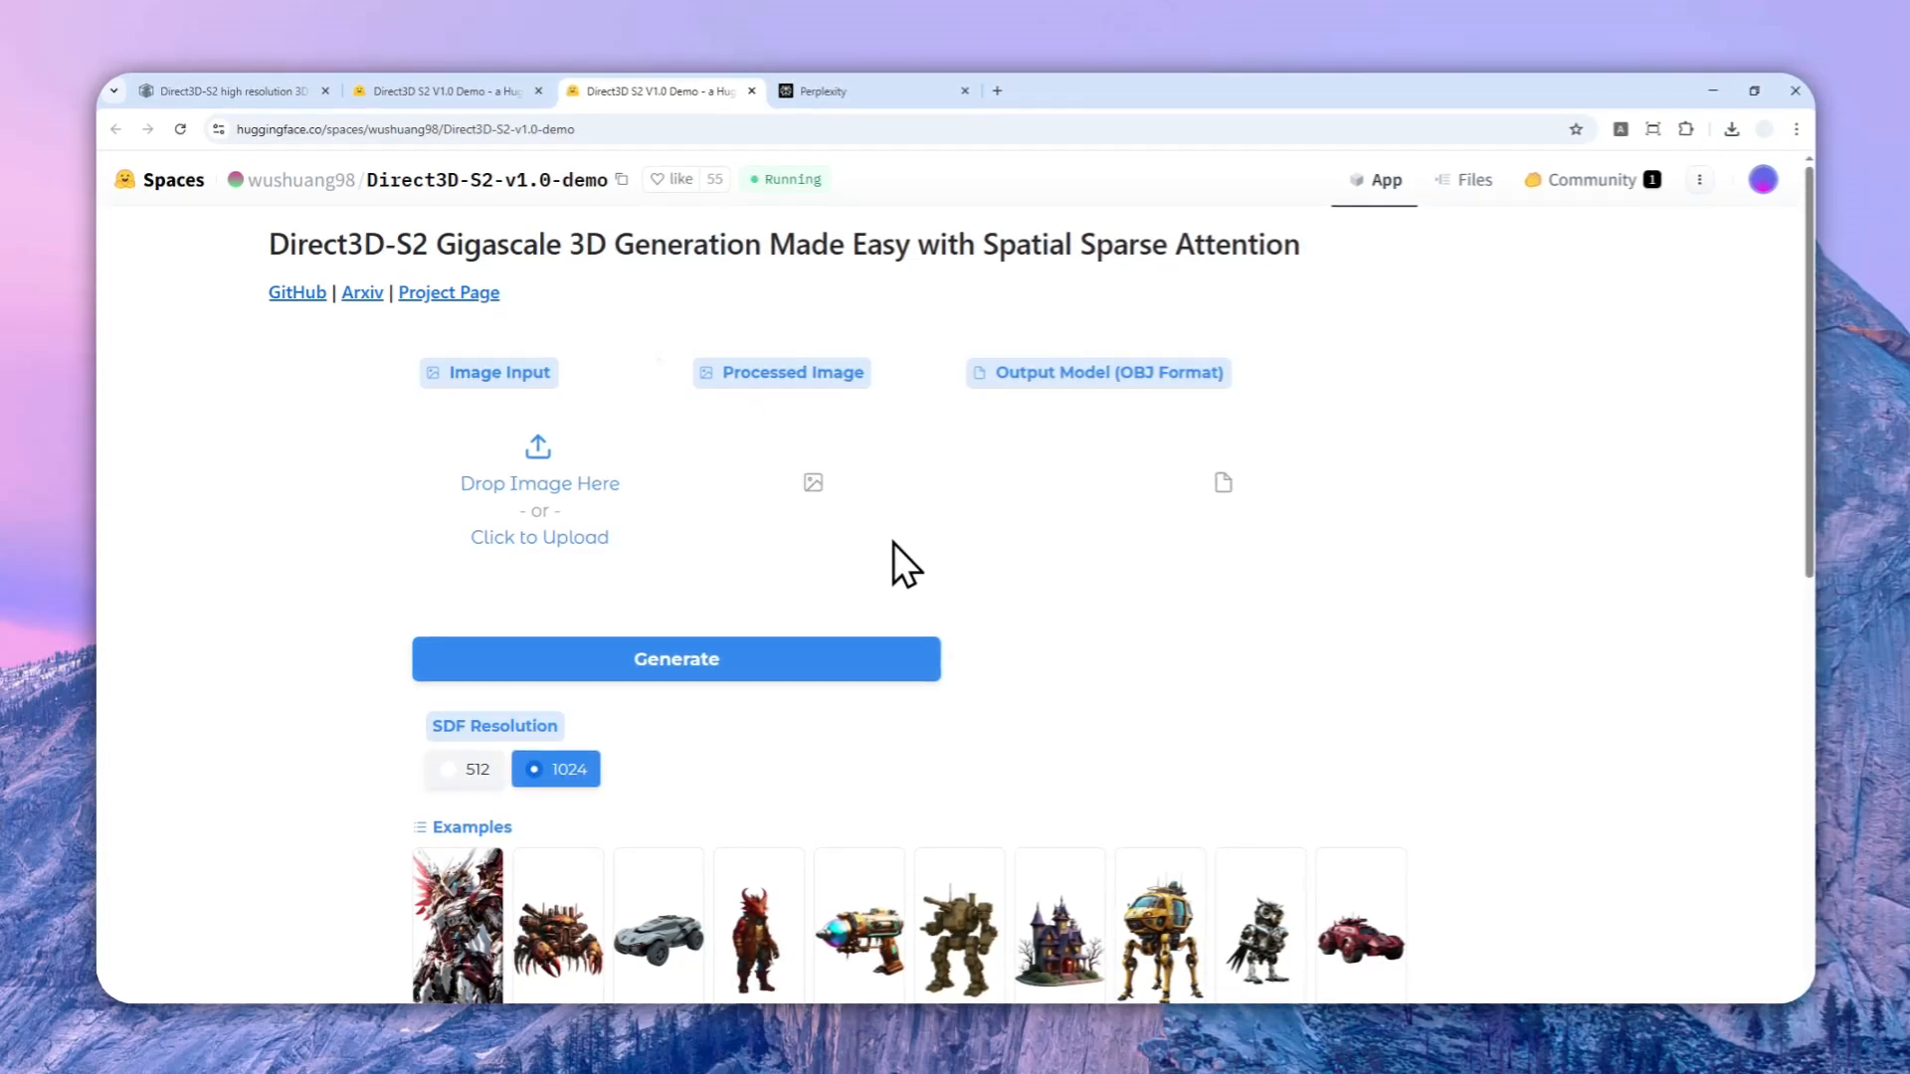
mouse_move(1085, 535)
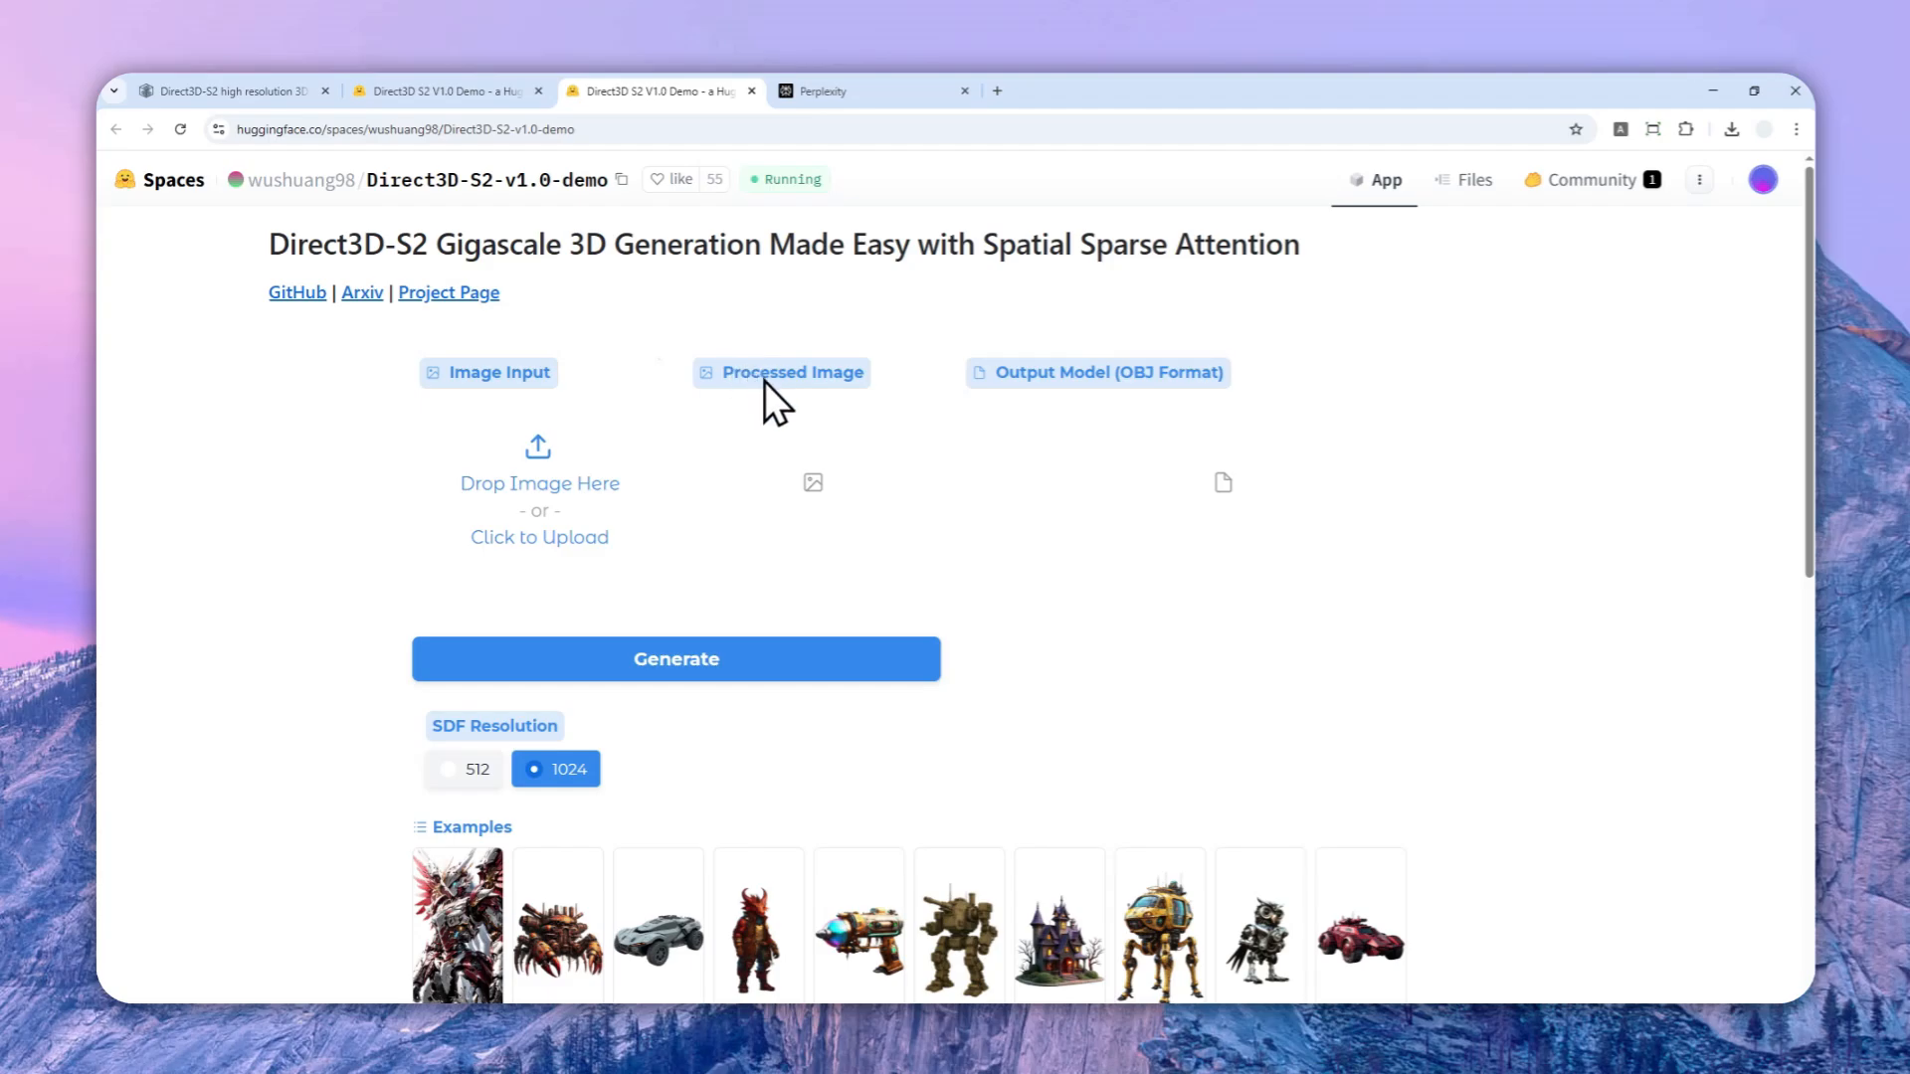
Step: Switch back to the Direct3D-S2 project page browser tab
left_click(224, 89)
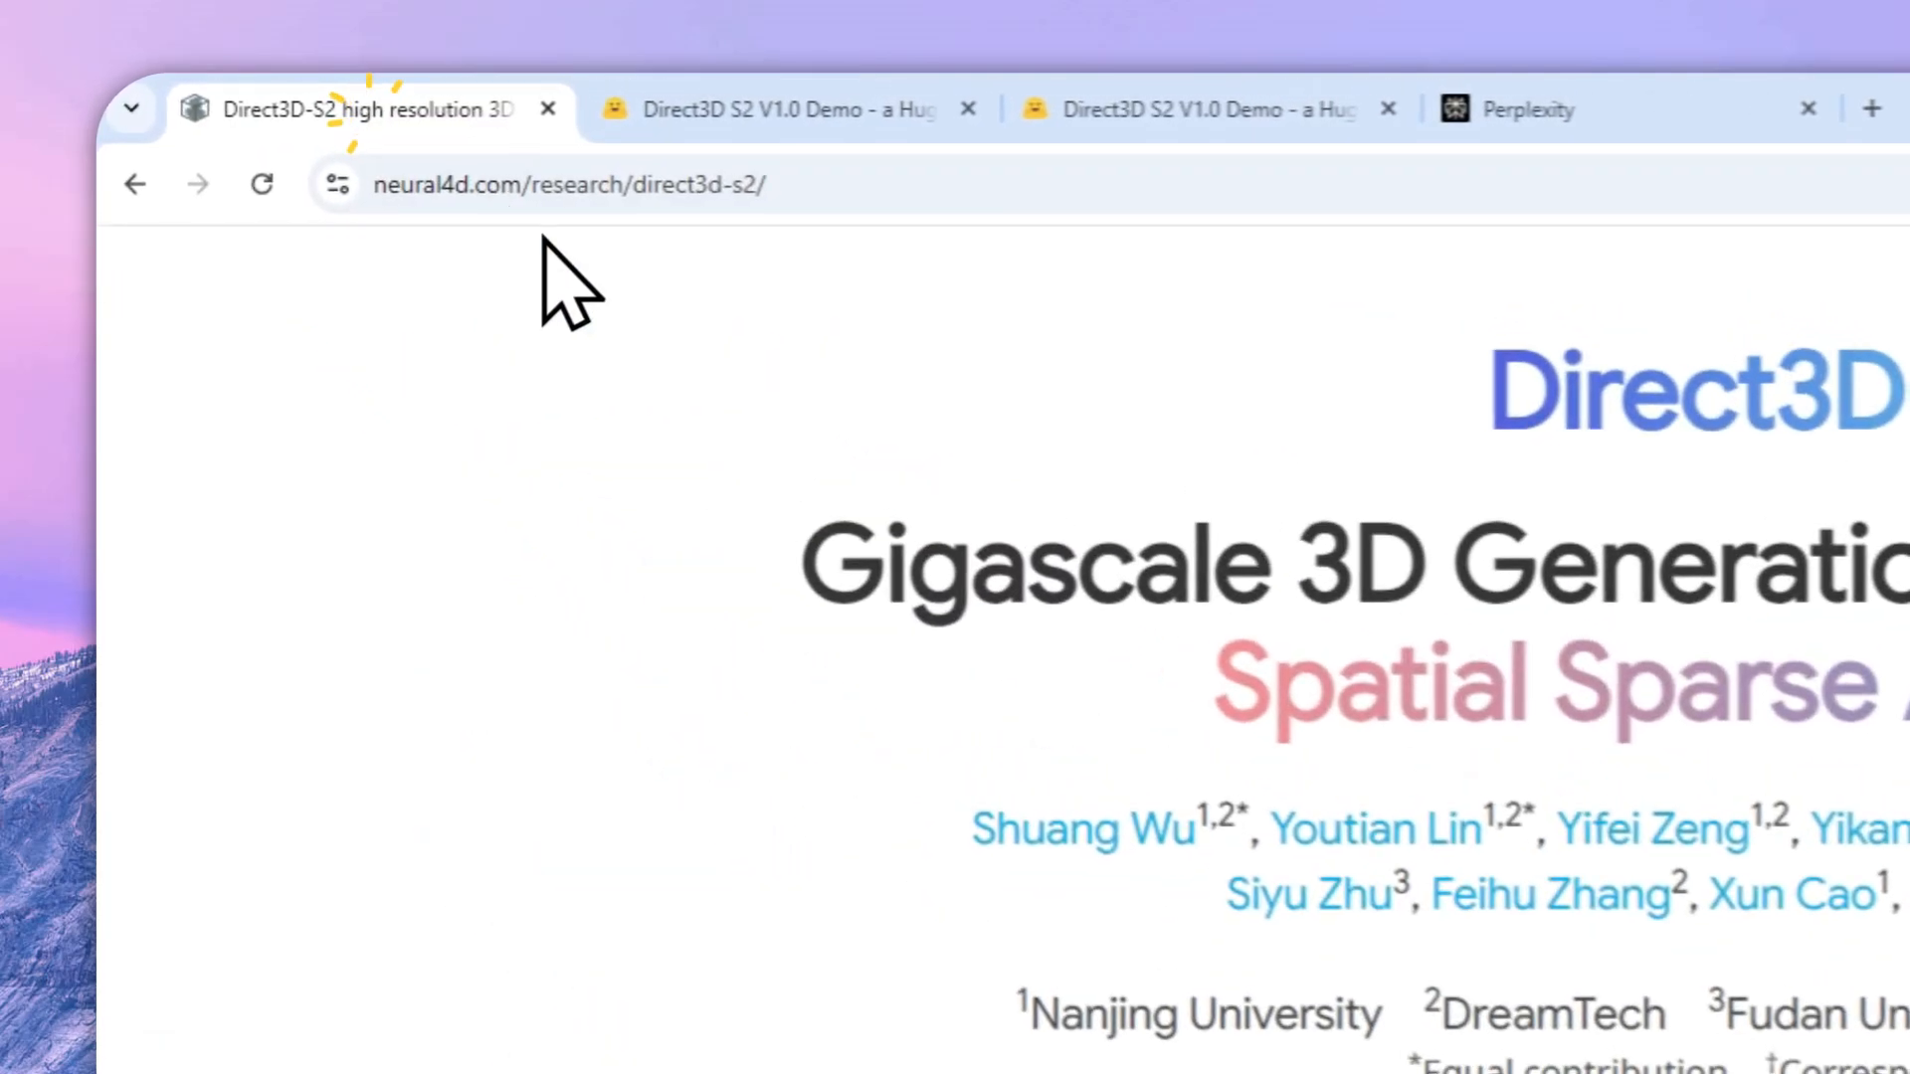